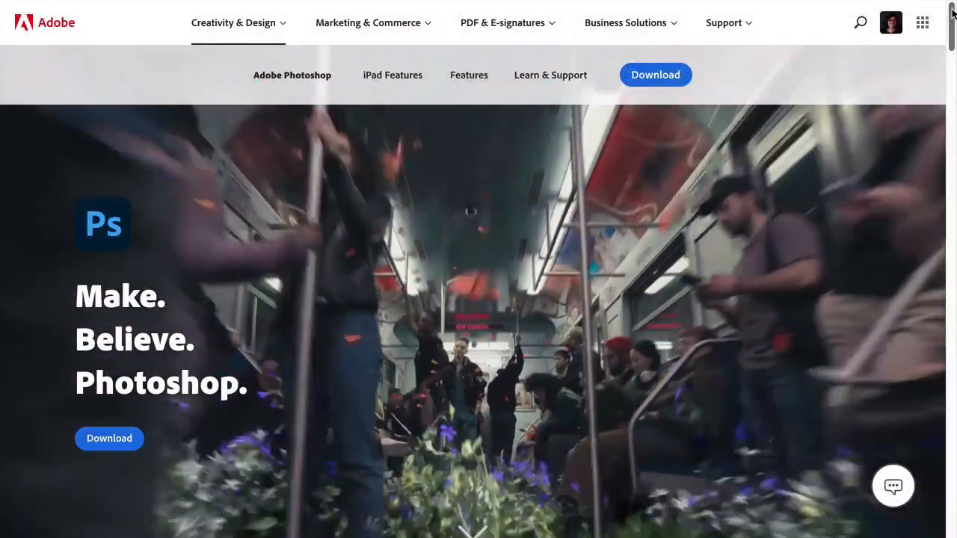
Step: Browse the Music Poster folder and Quick Look the DJ woman and headphones photos
scroll(down, 3)
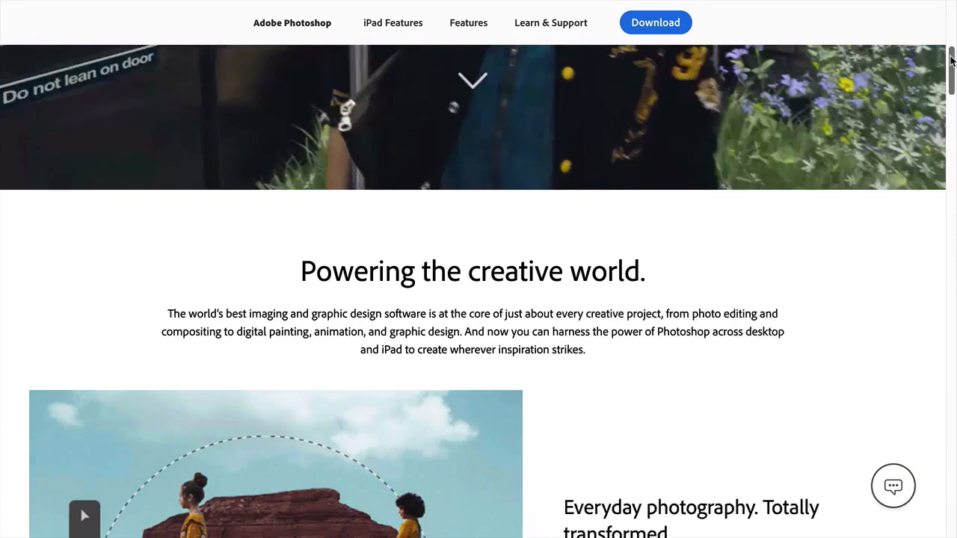
scroll(down, 3)
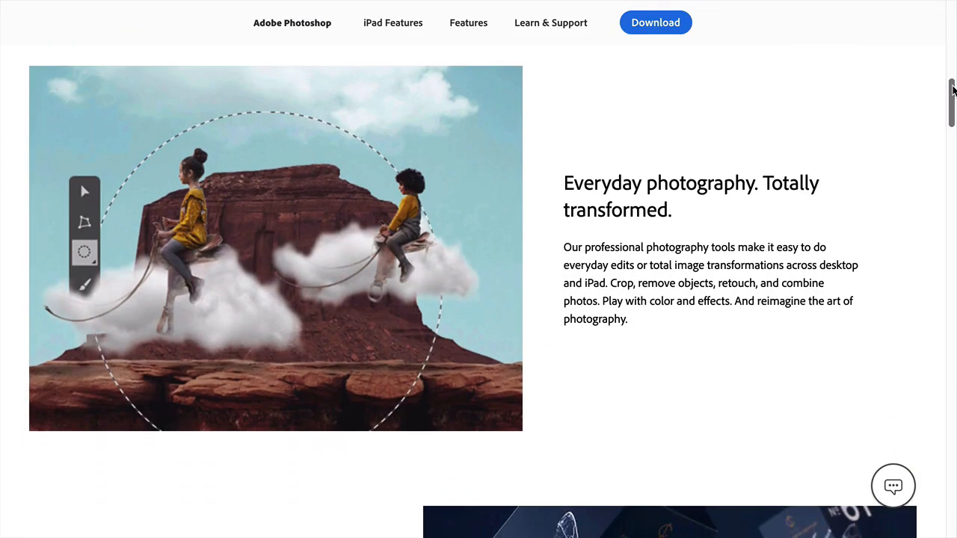
scroll(down, 3)
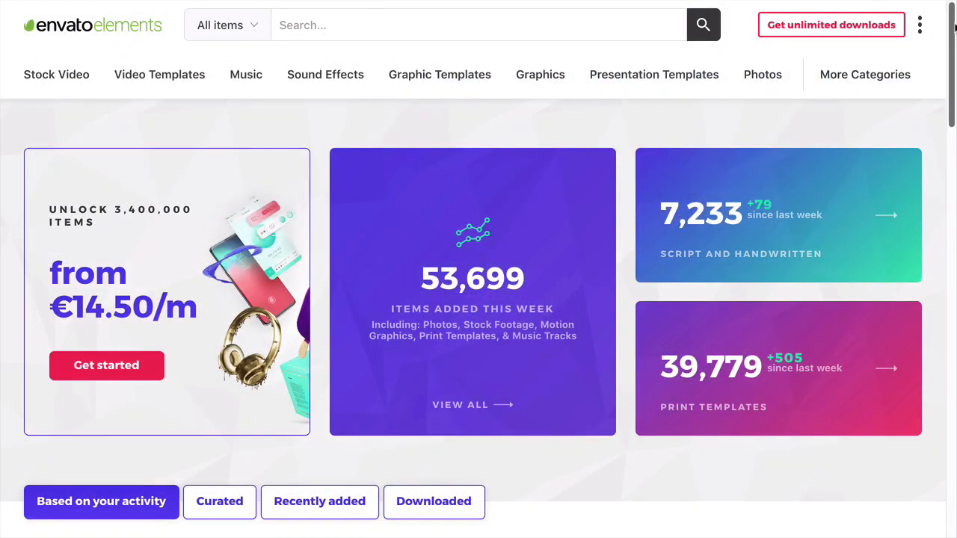
scroll(down, 3)
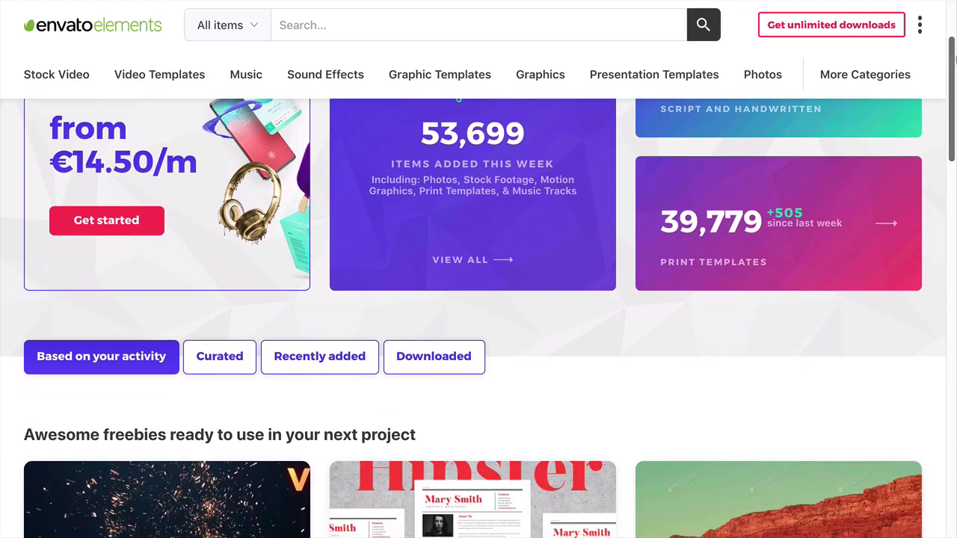
scroll(down, 3)
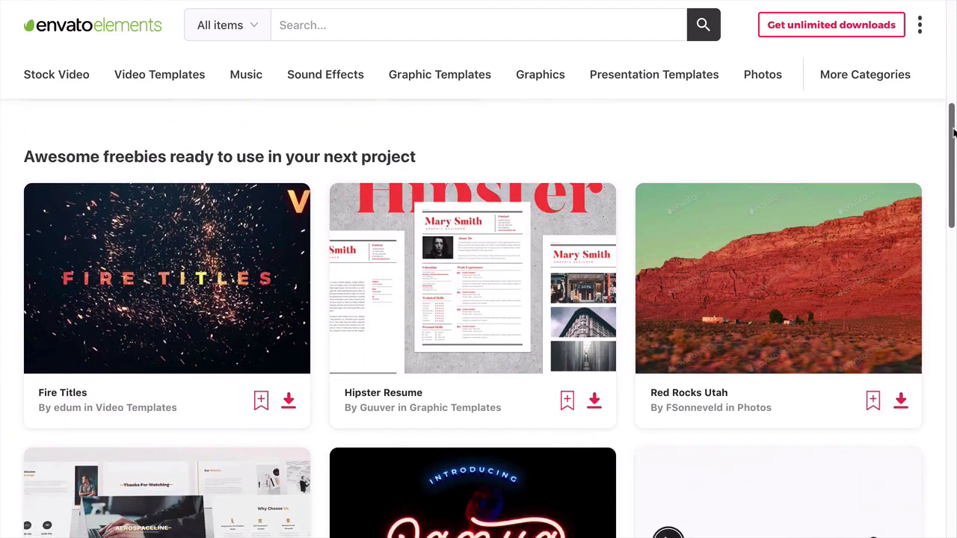
scroll(down, 3)
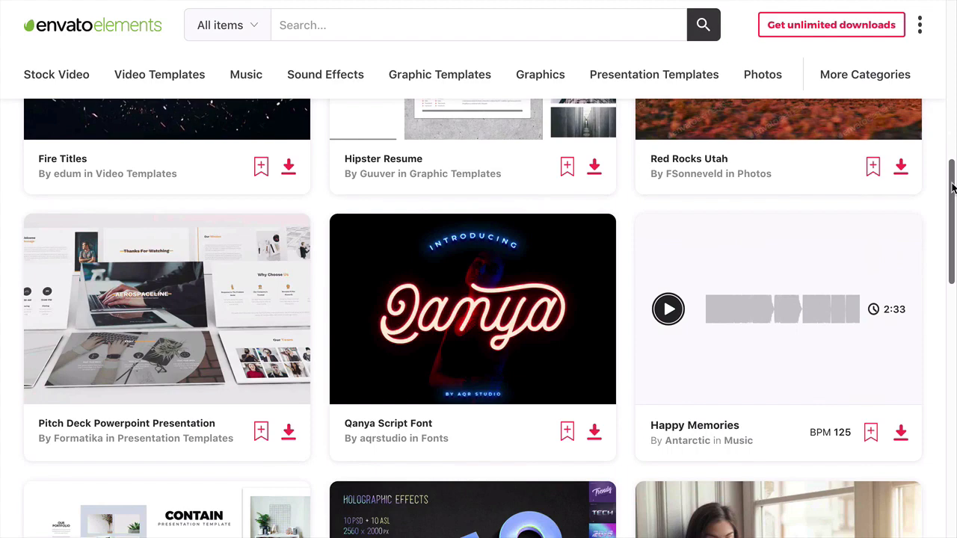
scroll(down, 3)
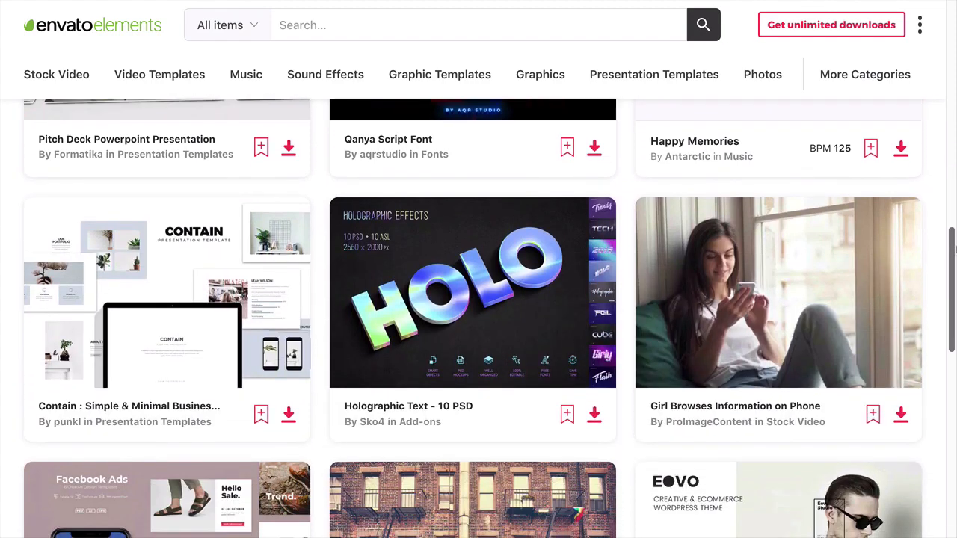
scroll(down, 3)
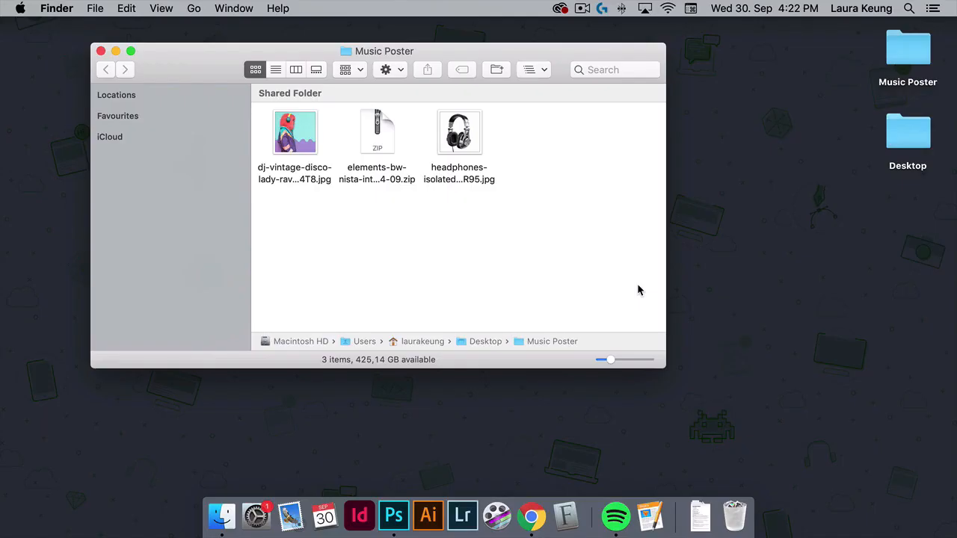
click(295, 132)
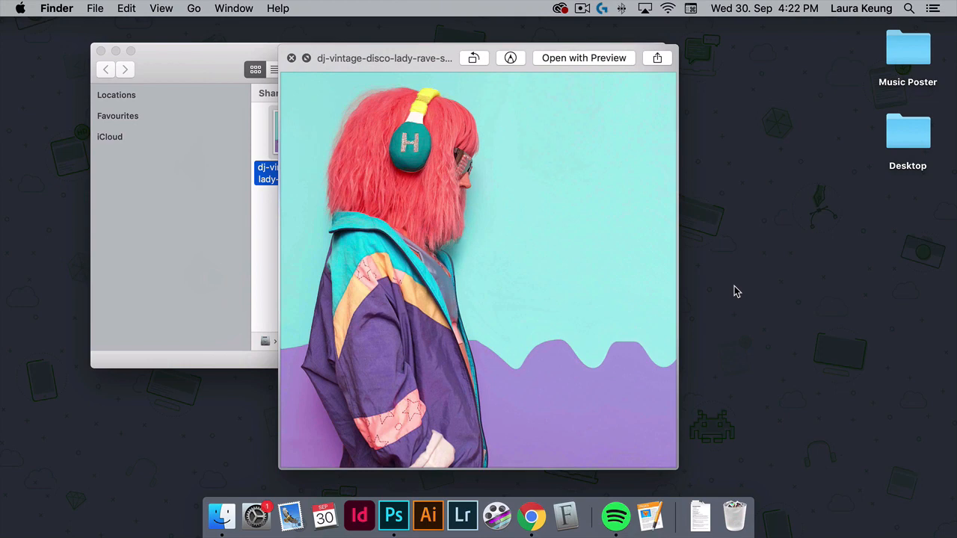
click(291, 57)
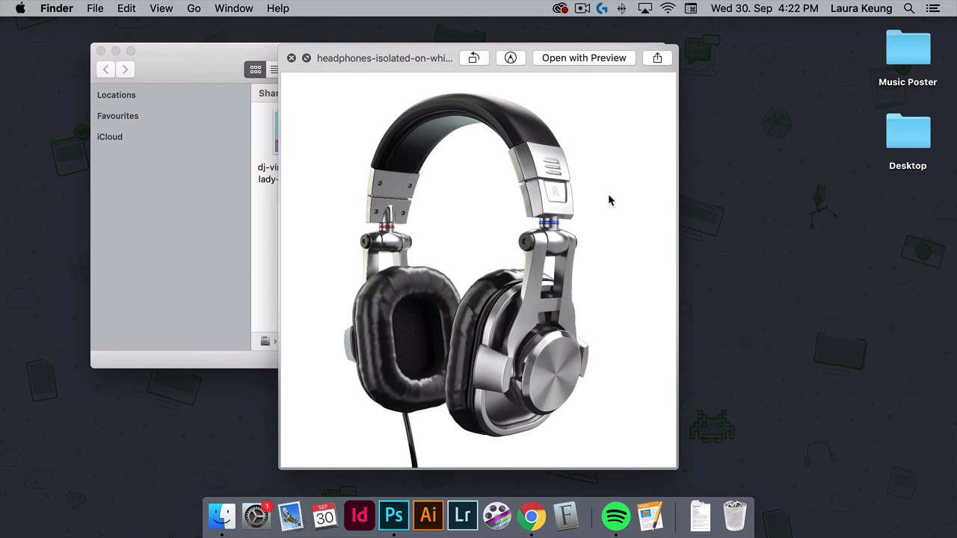
click(292, 57)
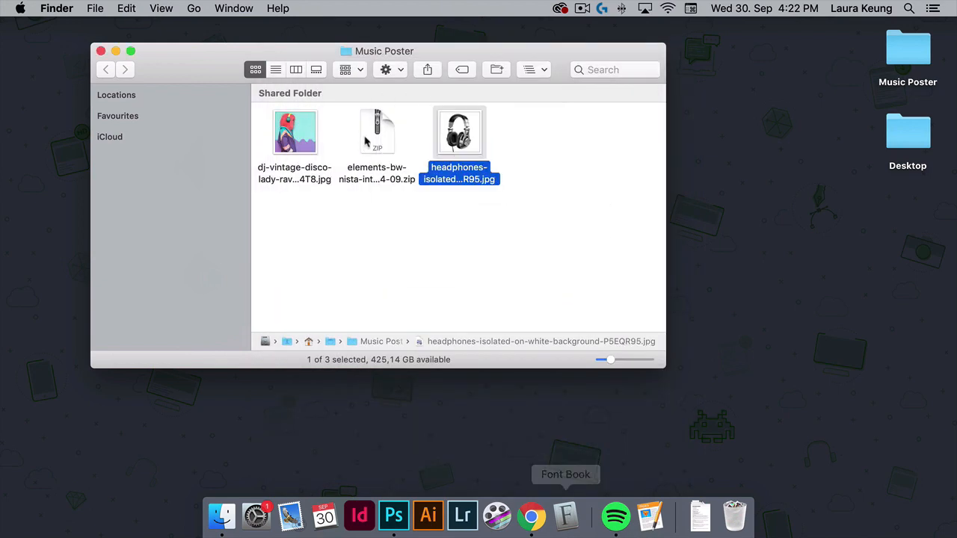
Step: Extract the BW Nista font archive and reach its otf font files
click(377, 132)
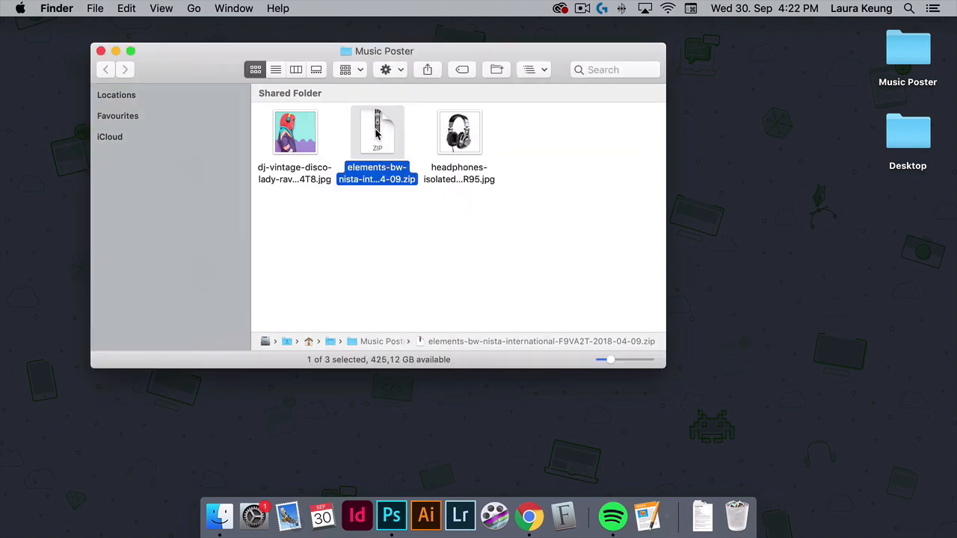
double_click(377, 132)
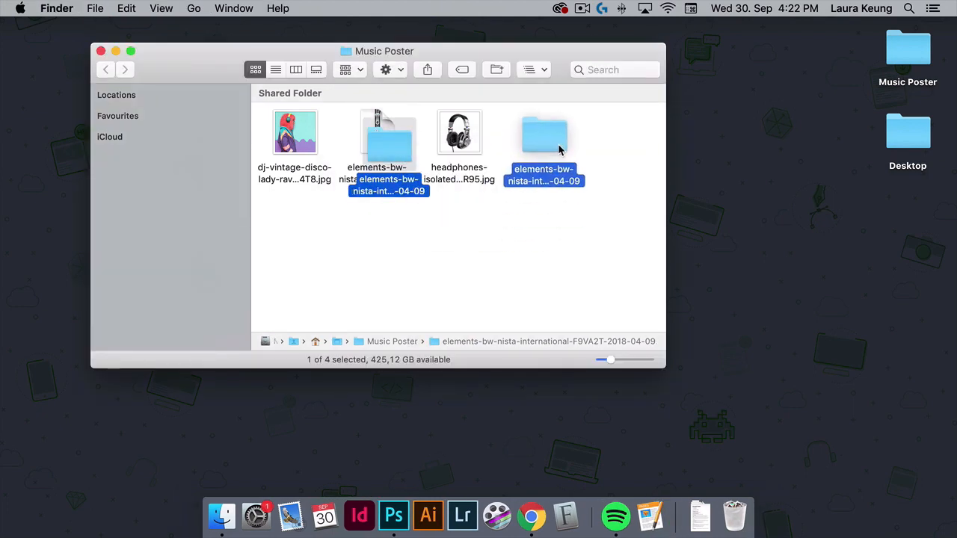
double_click(544, 133)
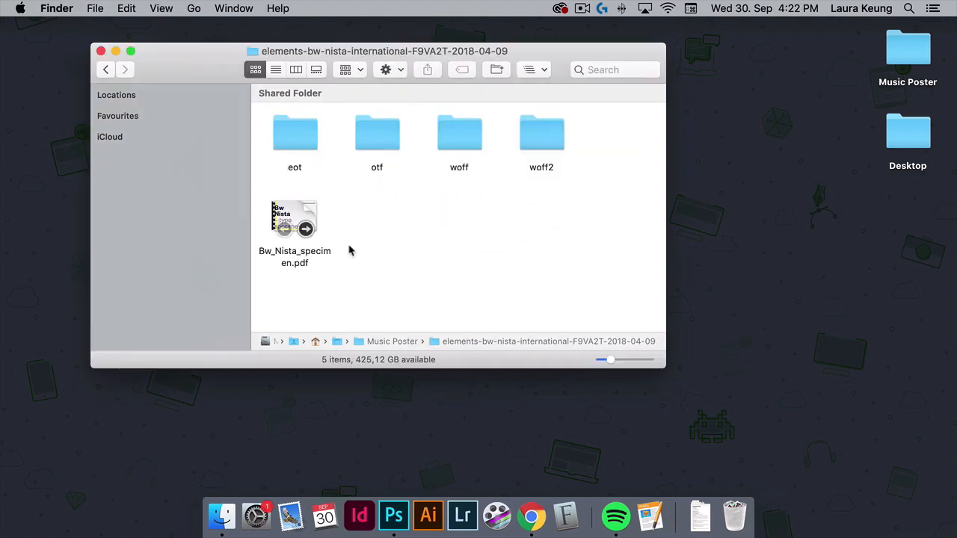
double_click(377, 133)
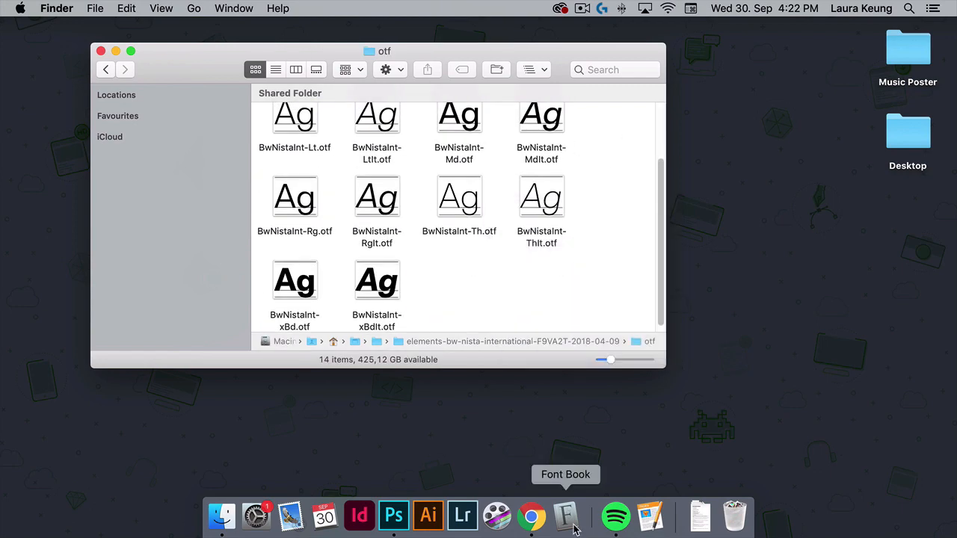
click(566, 516)
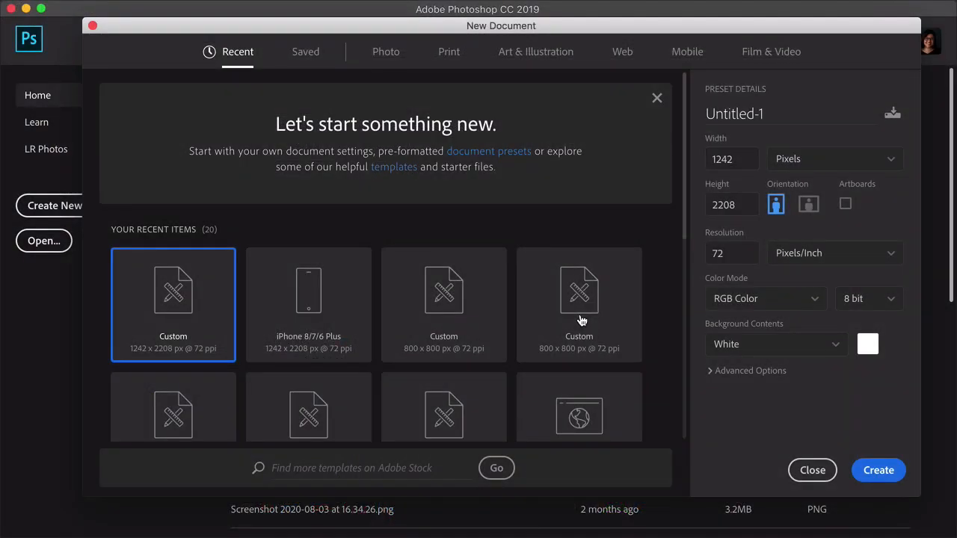
Step: Create a new 1270 × 1600 px document at 72 ppi with a white background
click(731, 158)
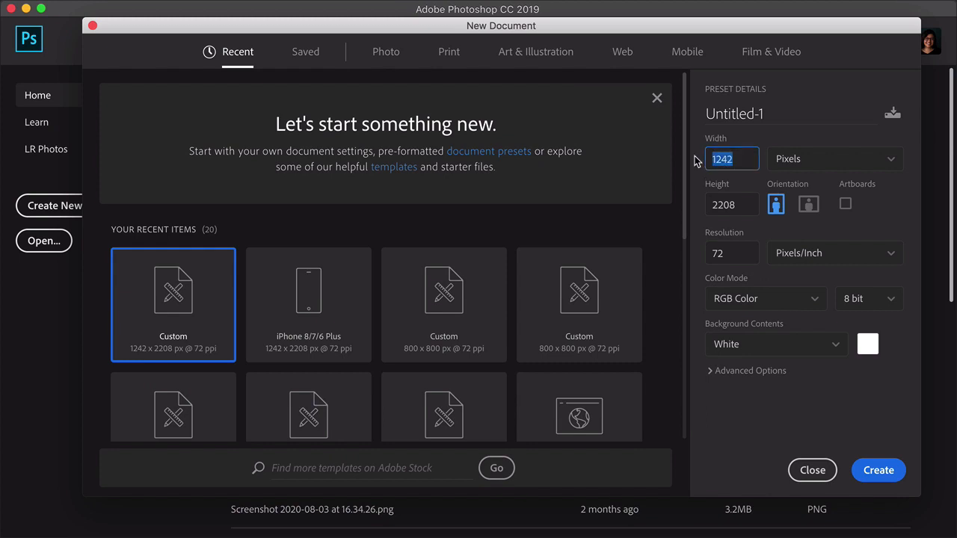
text(1270)
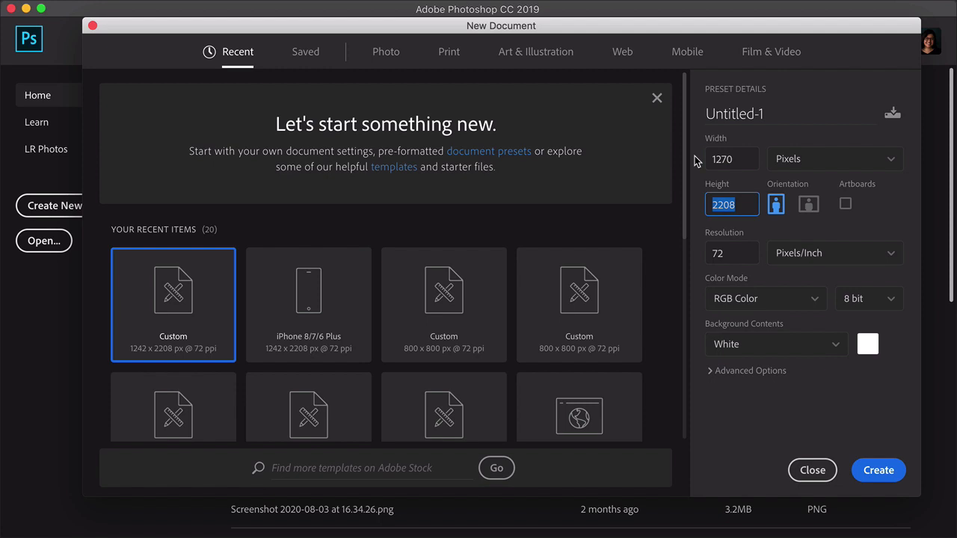
text(1600)
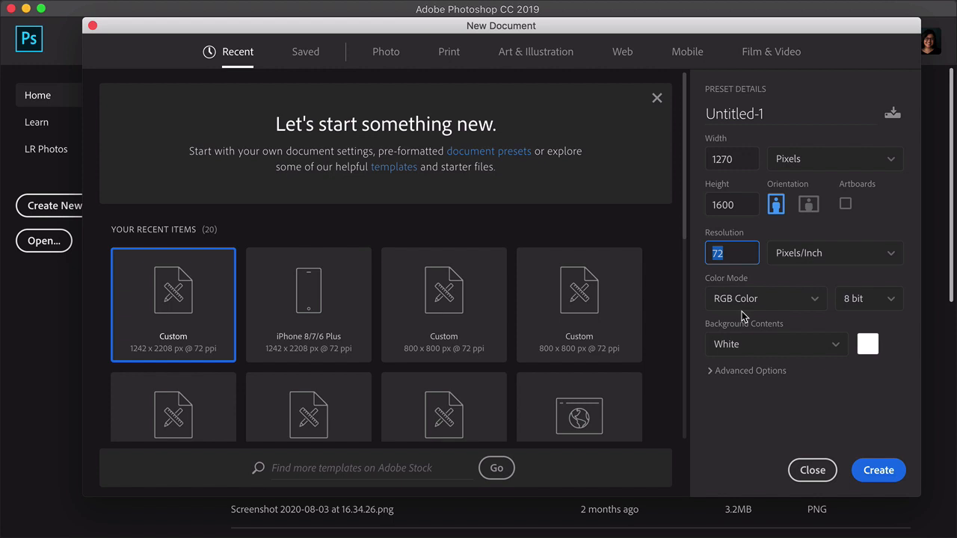
mouse_move(781, 188)
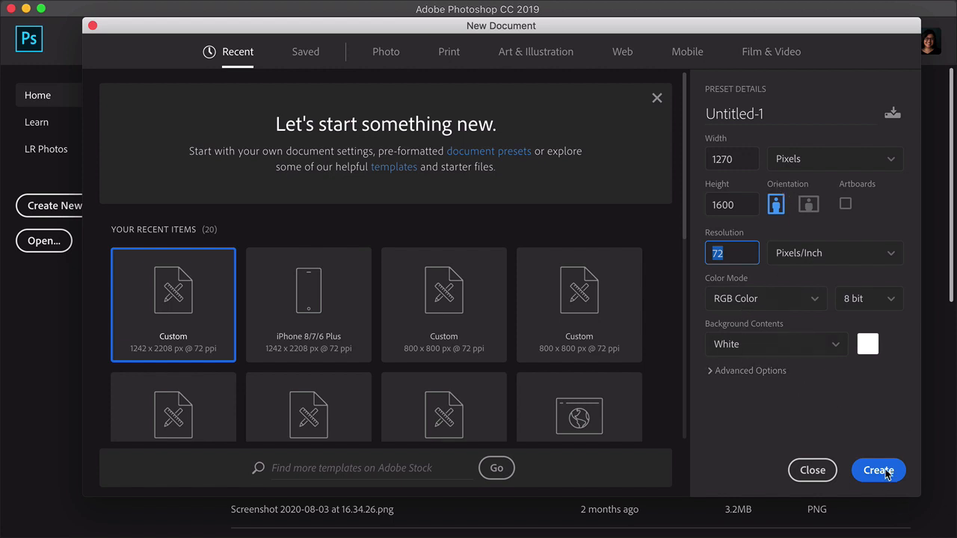
click(878, 469)
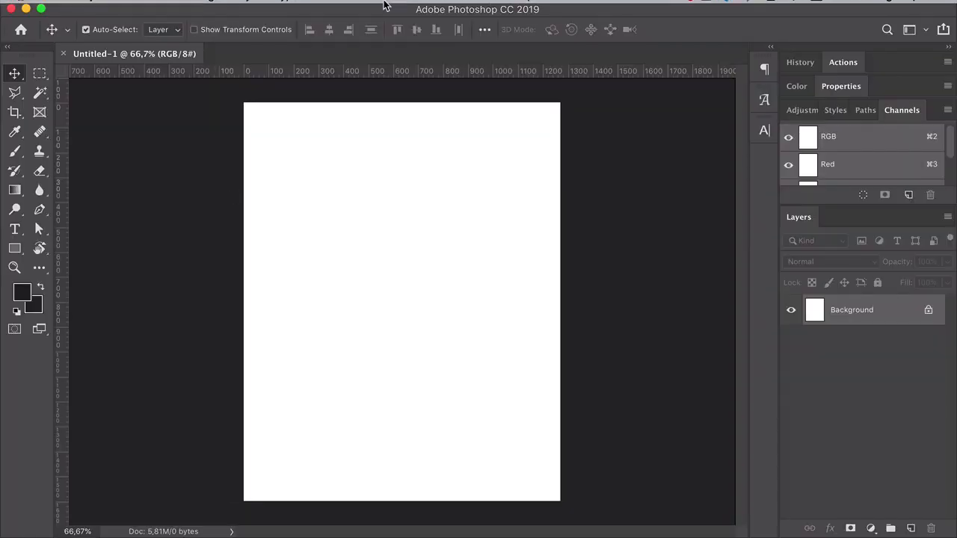
Step: Add margin guides of 50 px top and 36 px left, bottom and right via New Guide Layout
click(433, 9)
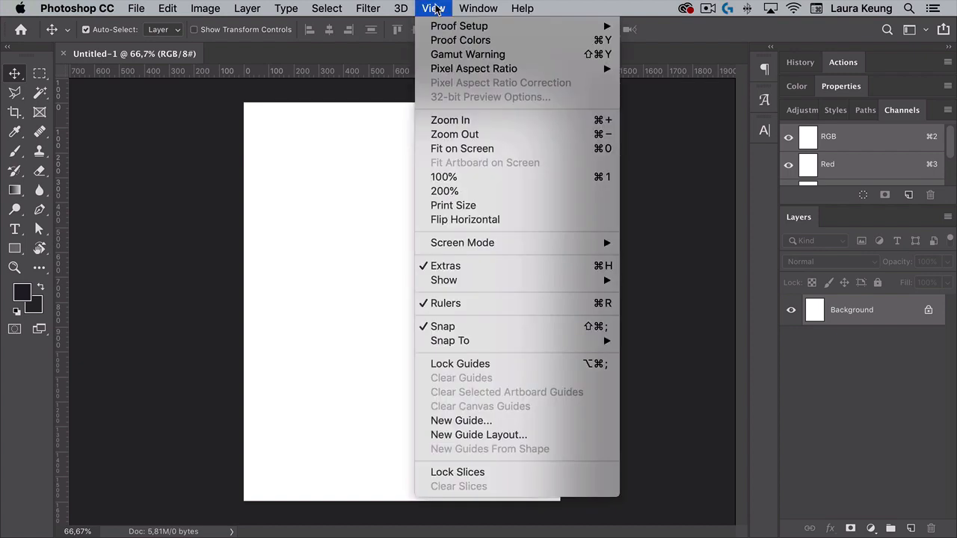
click(479, 434)
text(50)
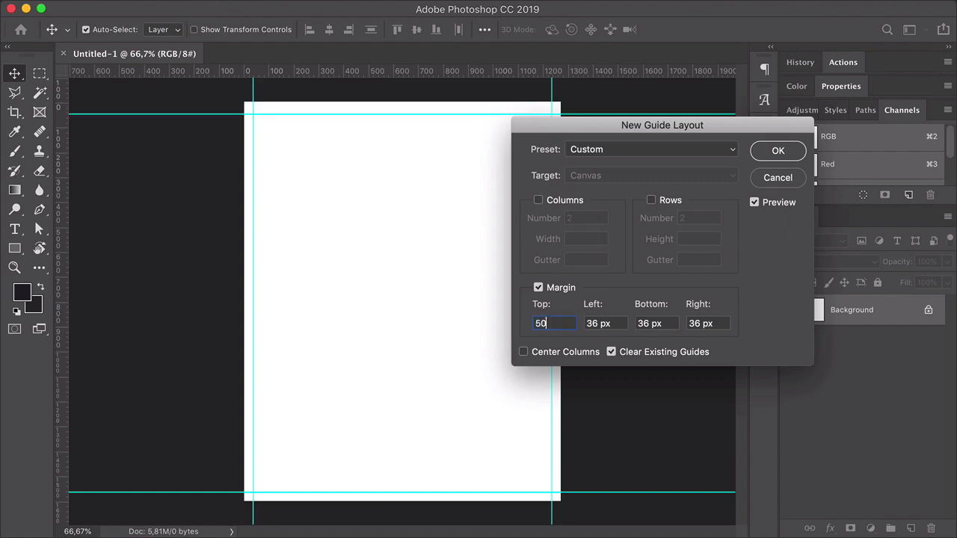
click(754, 201)
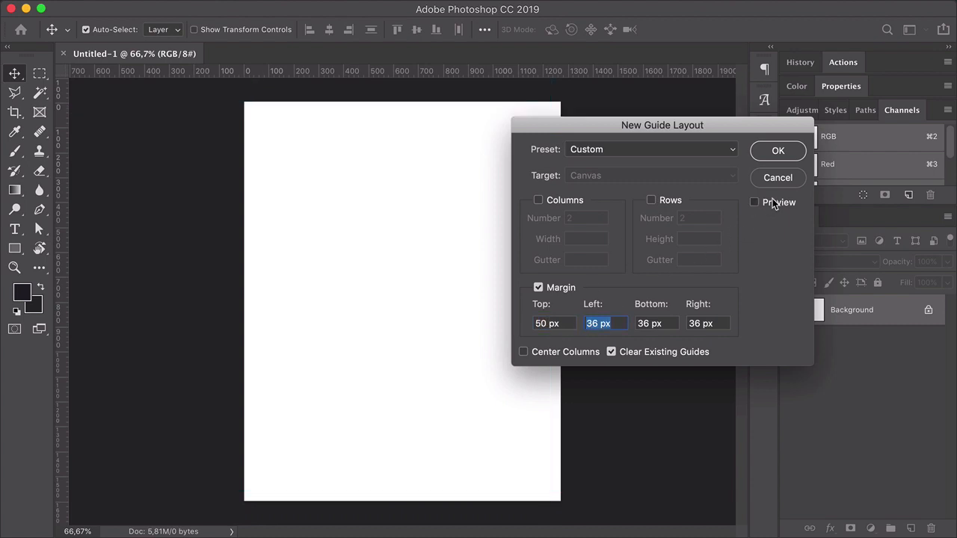
click(754, 202)
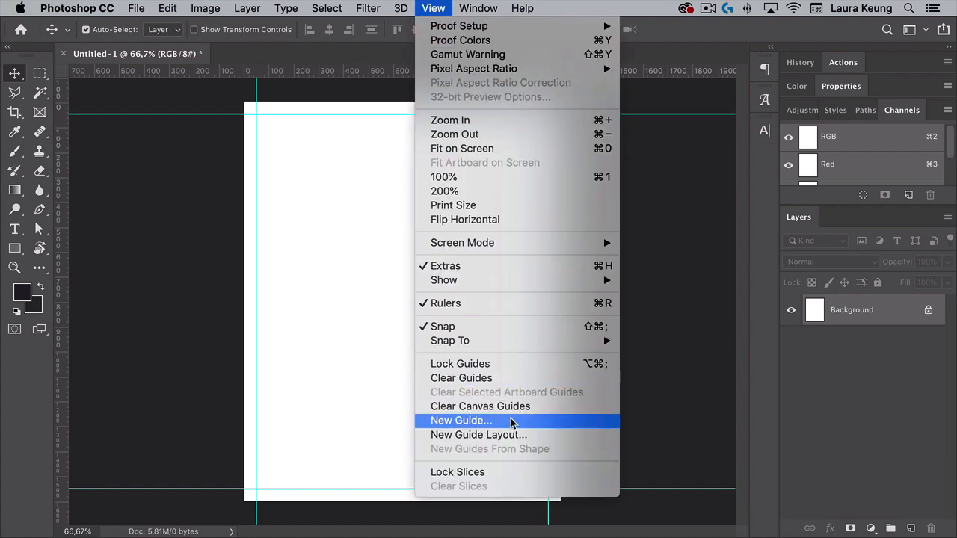
Step: Add two vertical guides at 800 px and 980 px
click(461, 420)
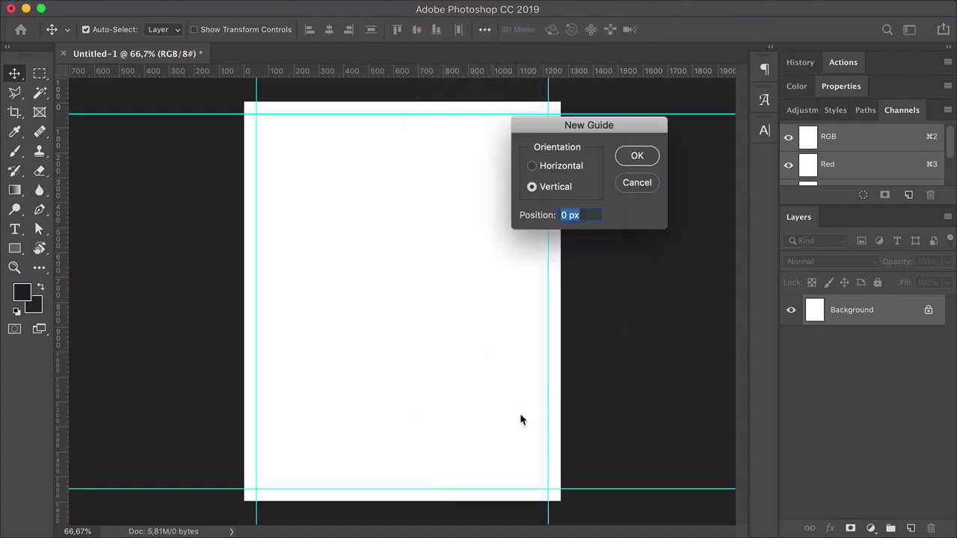
mouse_move(590, 235)
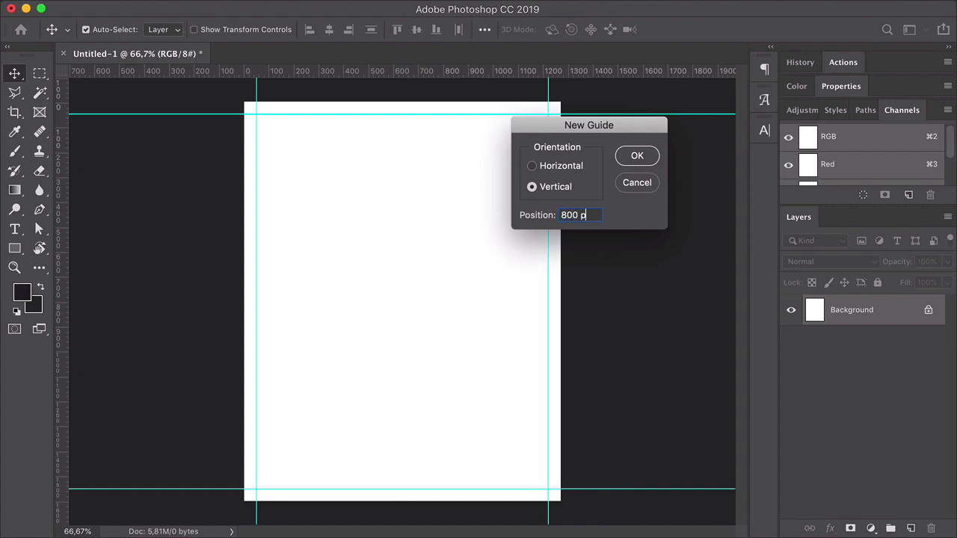
click(637, 156)
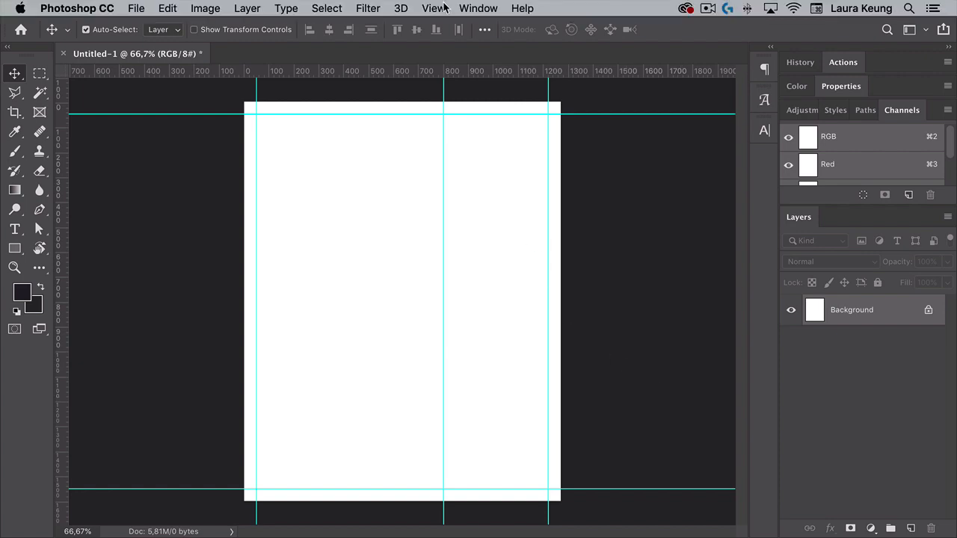
click(434, 9)
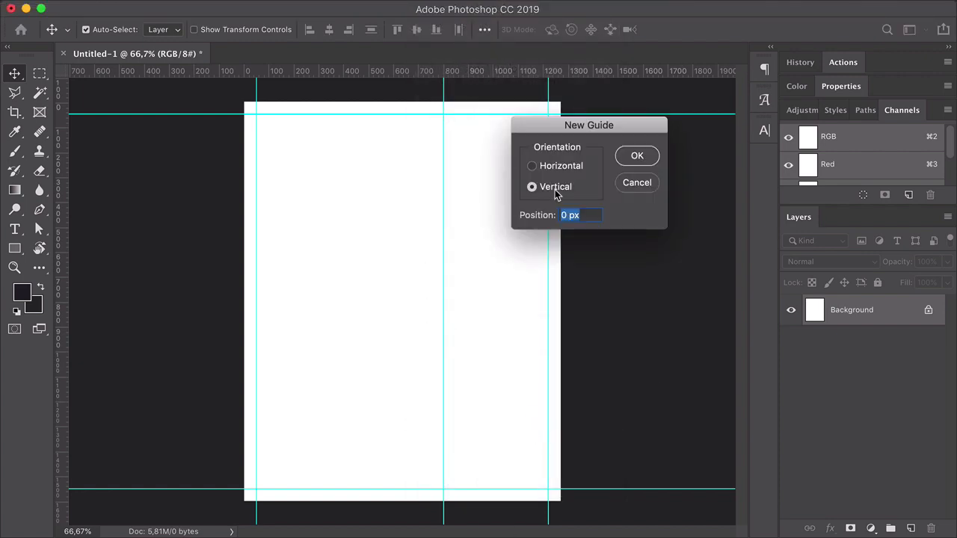
text(980)
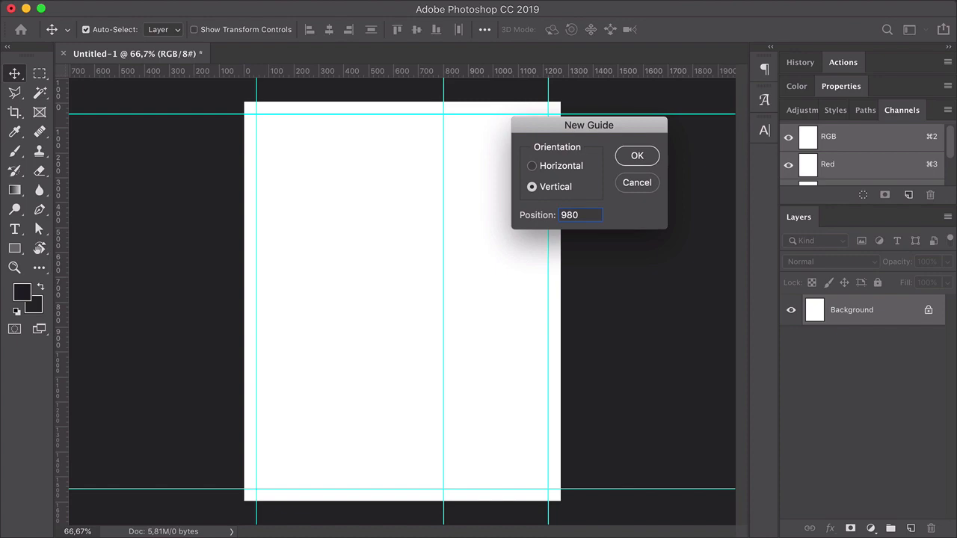
click(637, 155)
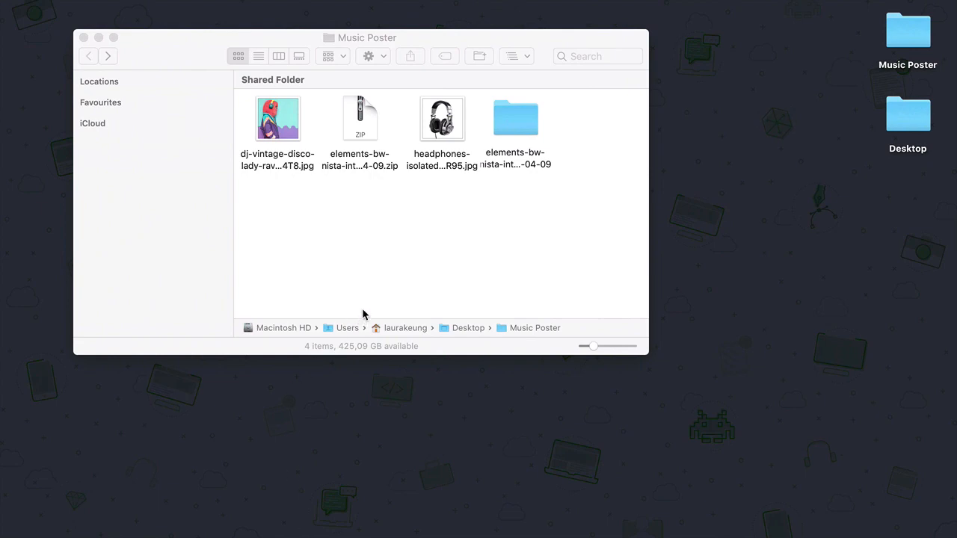
Step: Send the headphones JPG from Finder to Photoshop as its own document
click(442, 120)
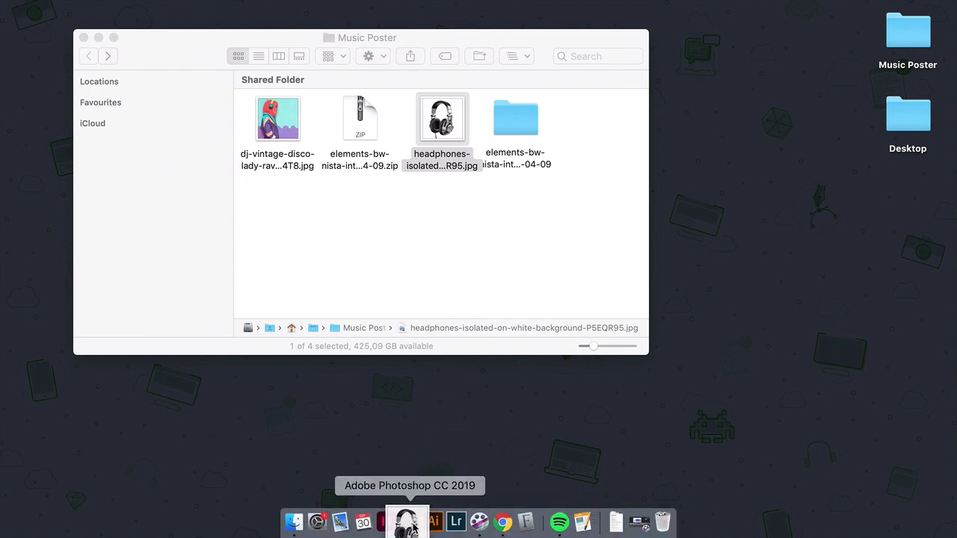
click(406, 520)
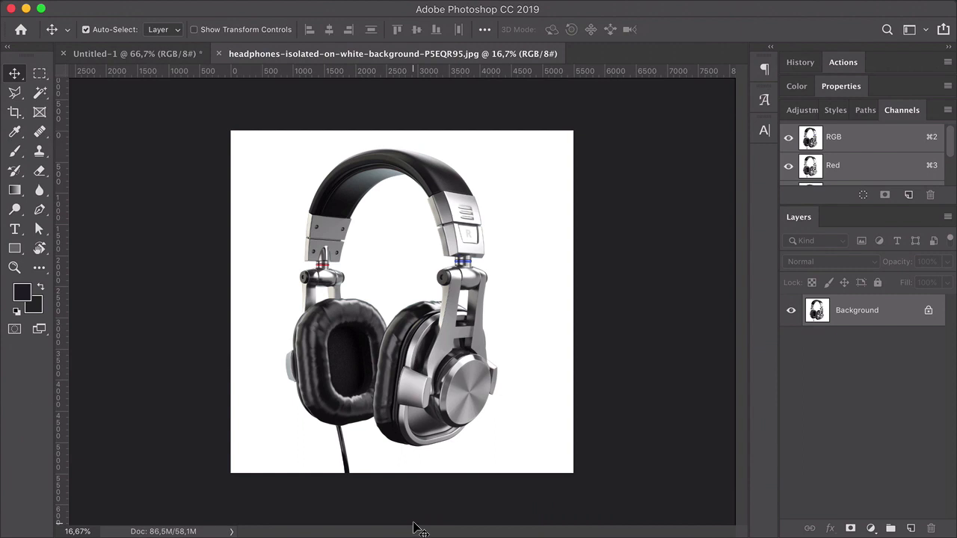
mouse_move(601, 461)
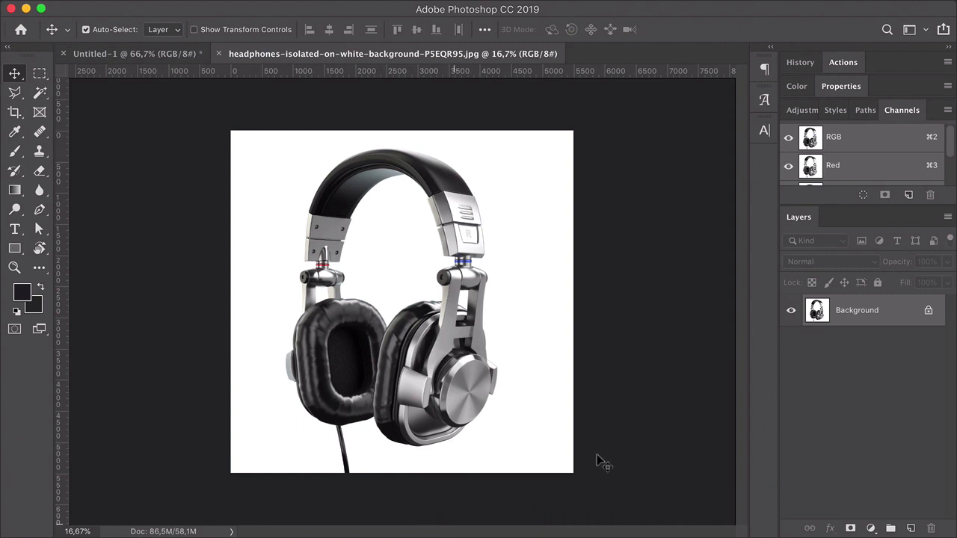
mouse_move(894, 310)
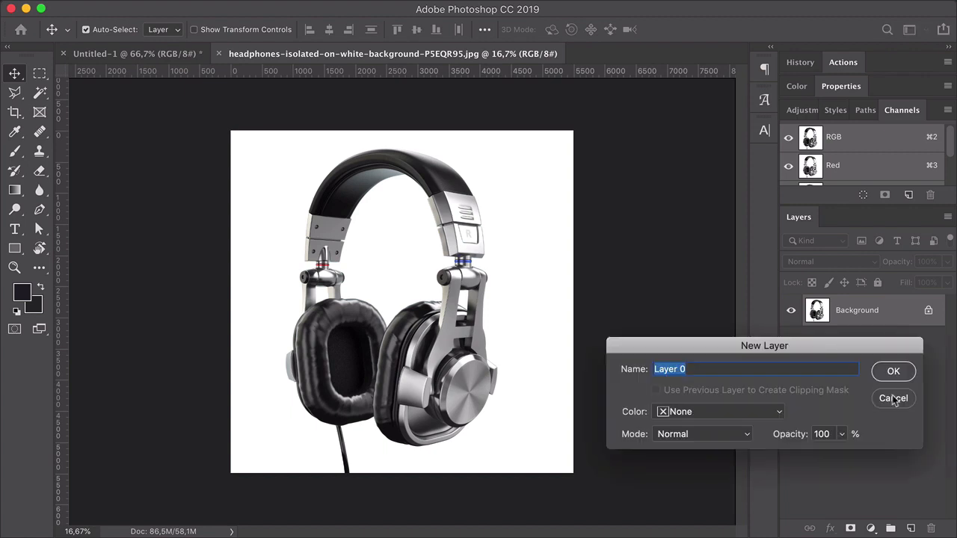
Step: Unlock the background, convert the headphones photo to grayscale and start bitmap conversion, flattening layers
click(892, 371)
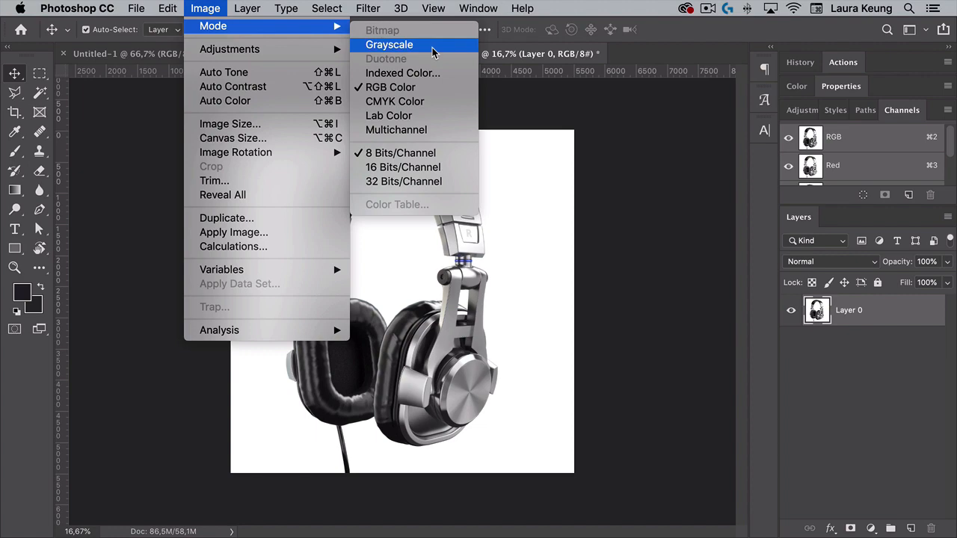
click(389, 45)
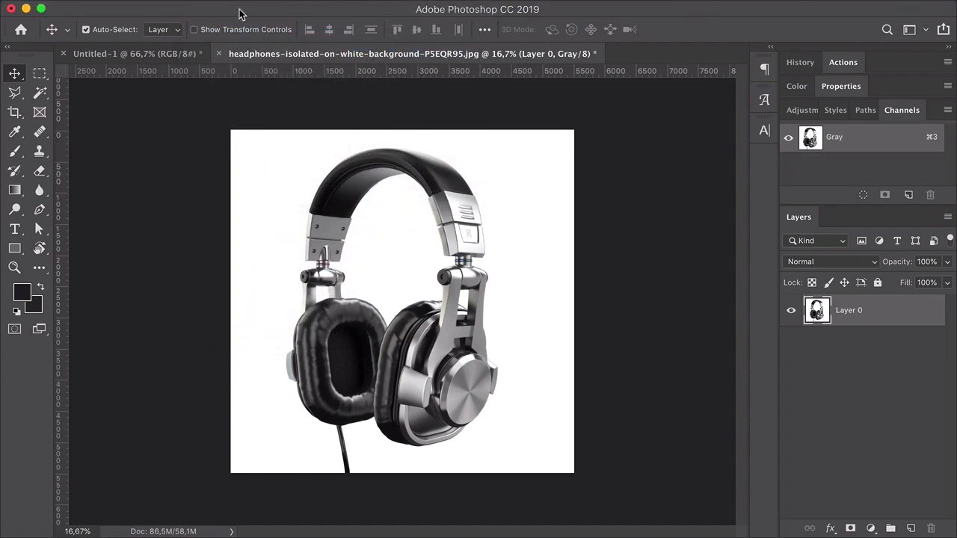
click(205, 9)
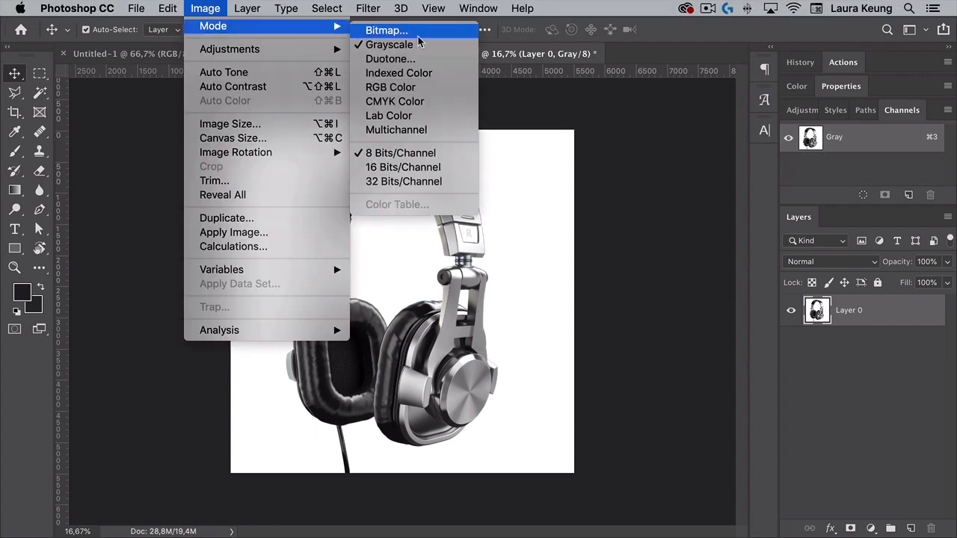
click(390, 86)
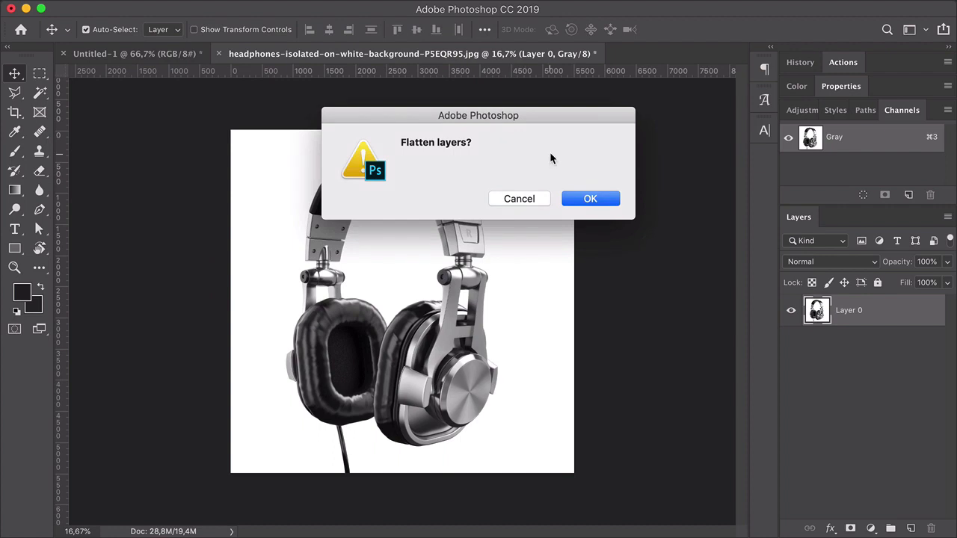
click(589, 198)
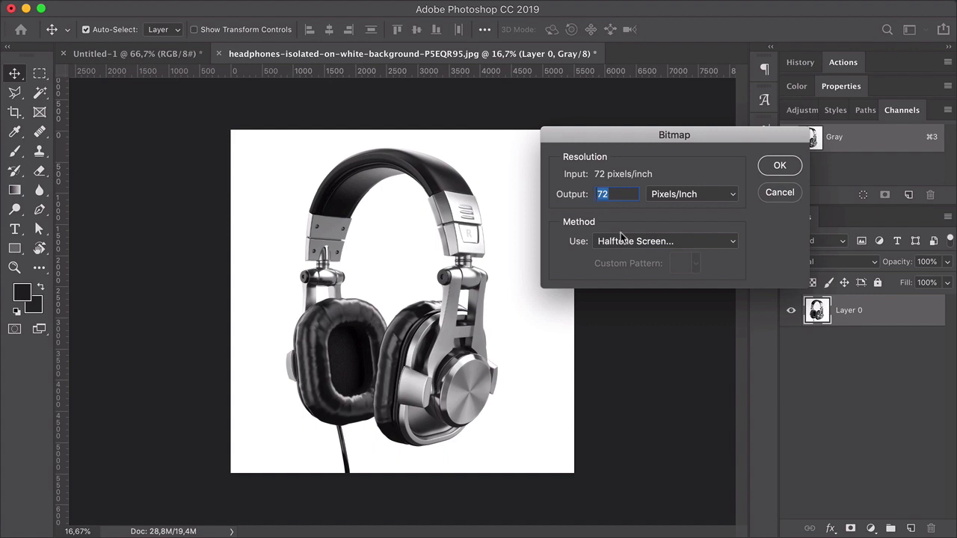
mouse_move(604, 247)
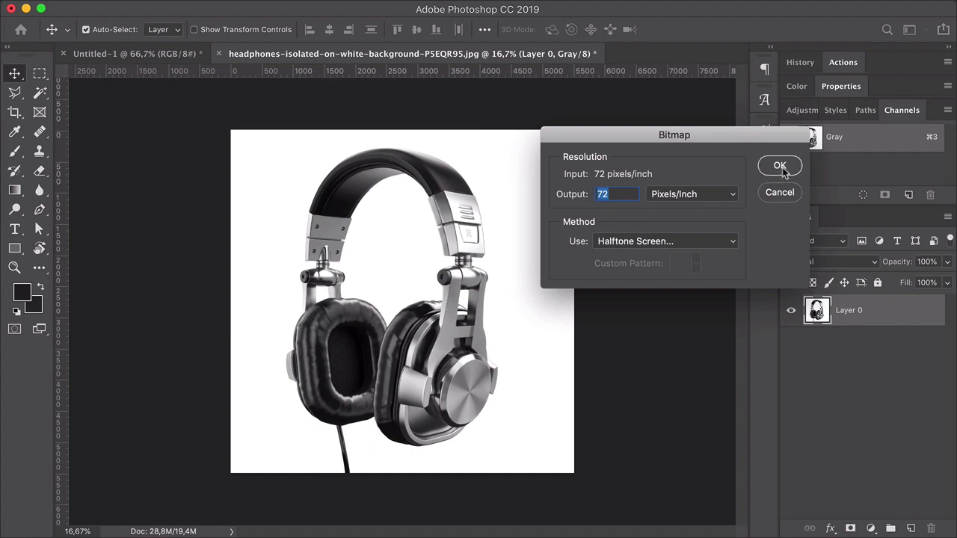
Step: Apply a line halftone screen at 2 lines per inch and 45 degrees
click(780, 164)
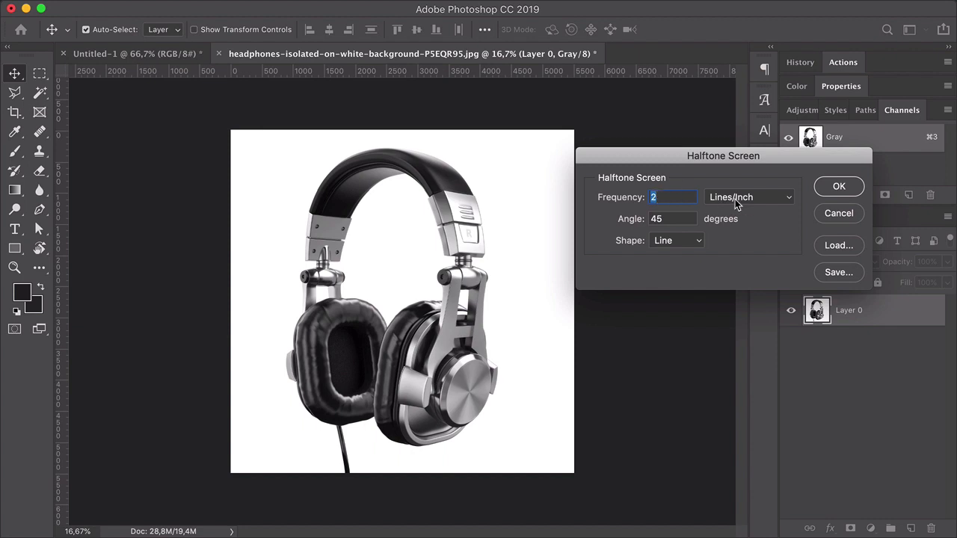
mouse_move(666, 236)
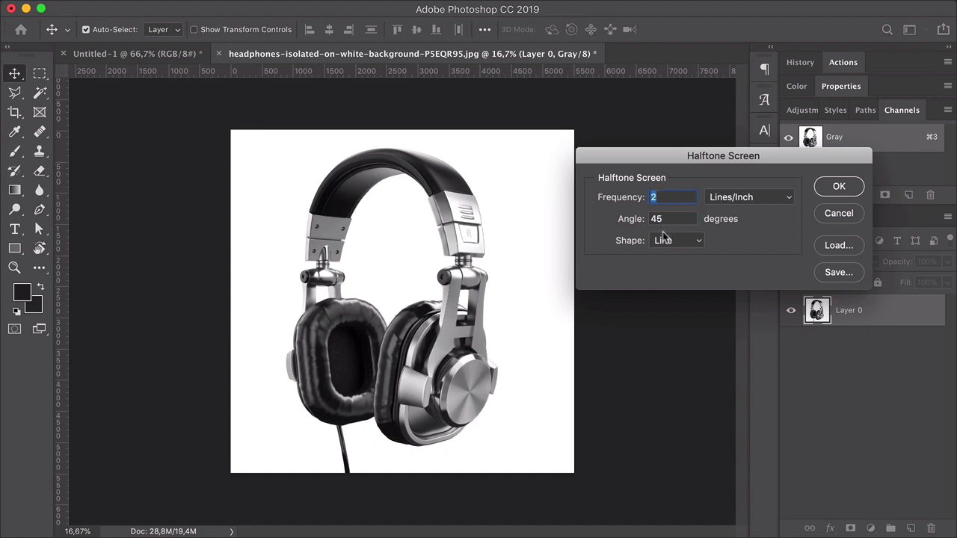
mouse_move(839, 185)
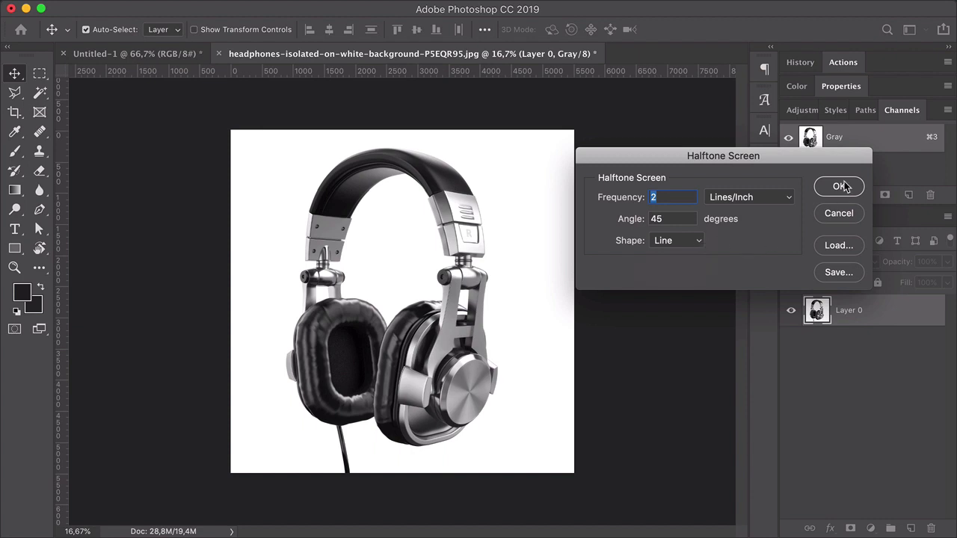
click(839, 185)
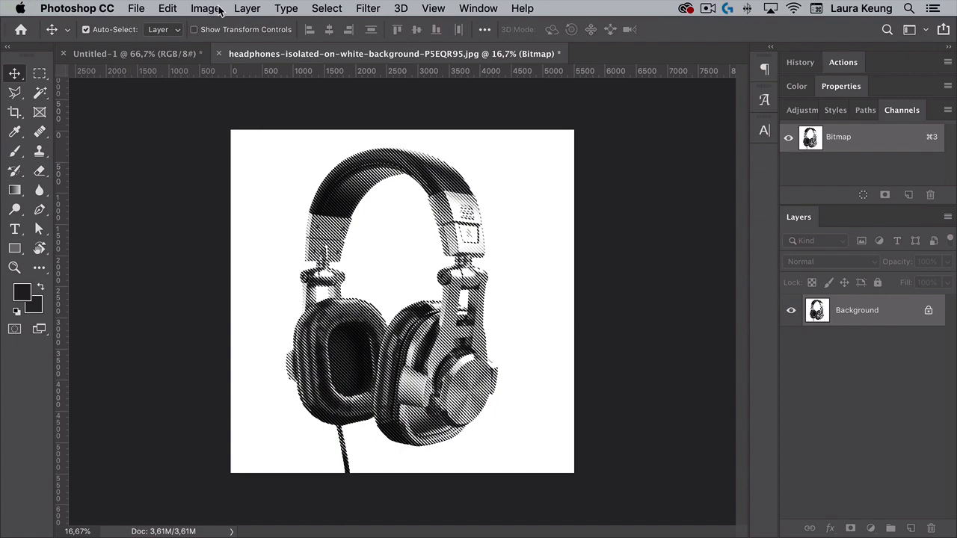
Step: Return the halftoned headphones image to grayscale at size ratio 1
click(205, 9)
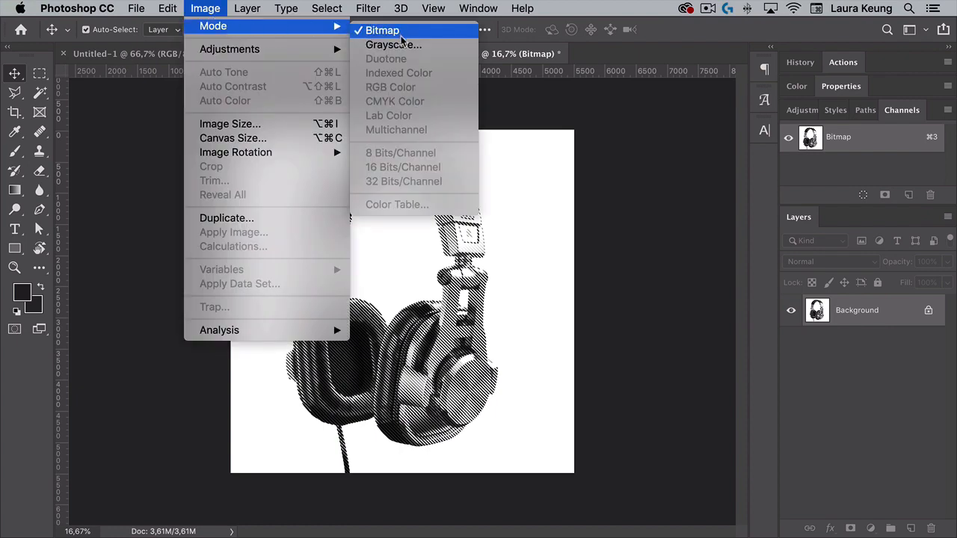
click(393, 45)
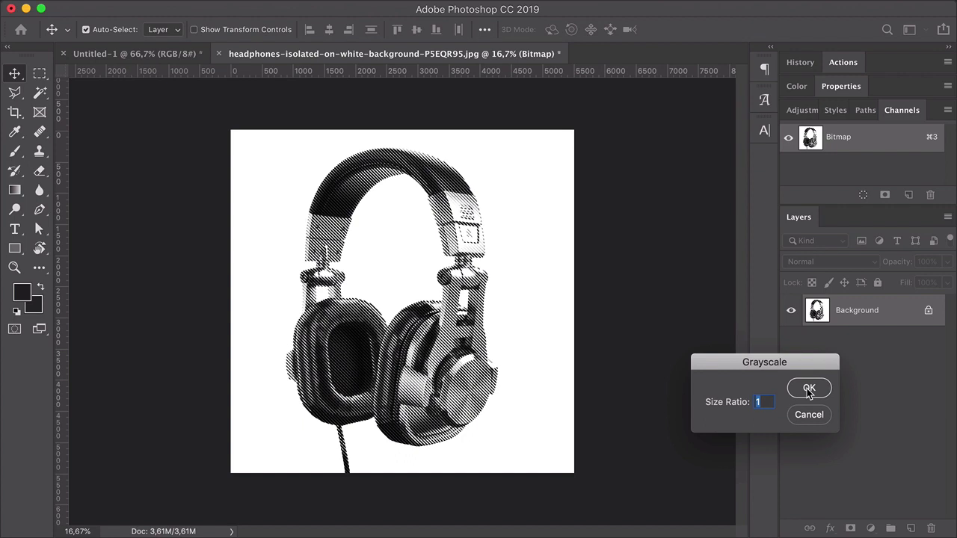
click(809, 389)
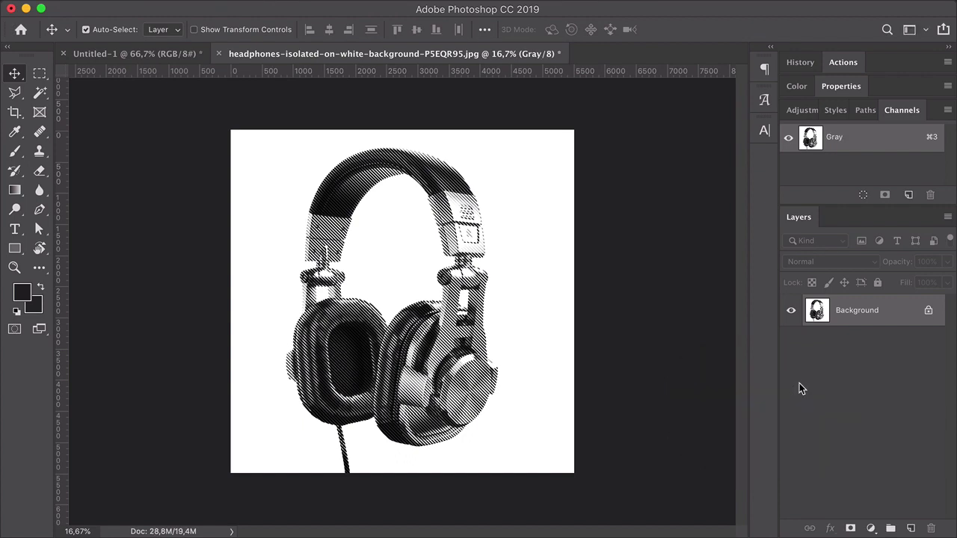
mouse_move(859, 331)
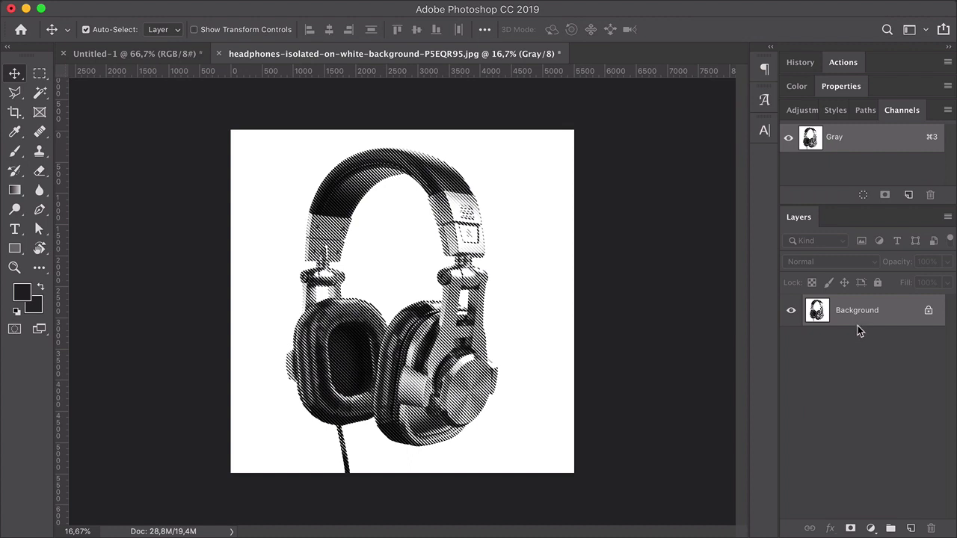
mouse_move(900, 314)
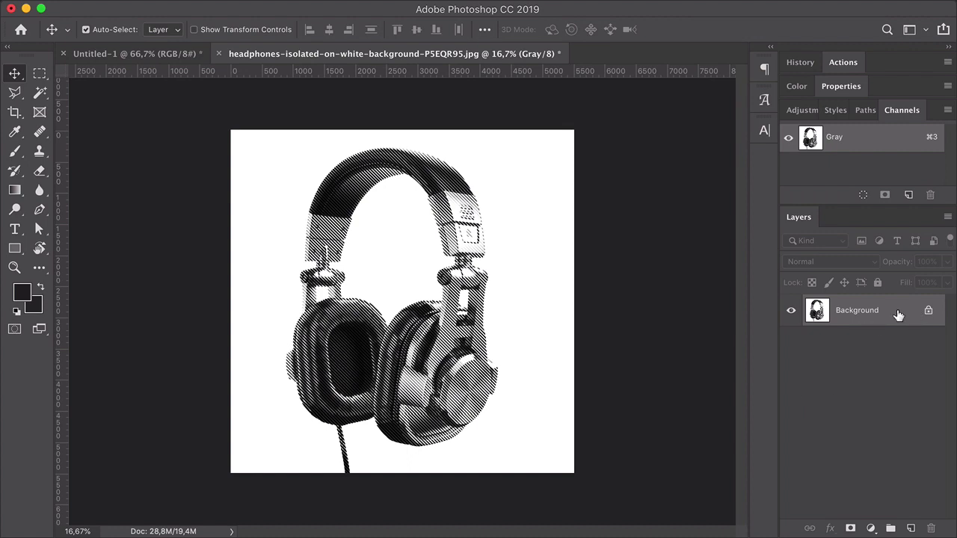
Step: Duplicate the headphones layer into the Untitled-1 poster document
right_click(857, 310)
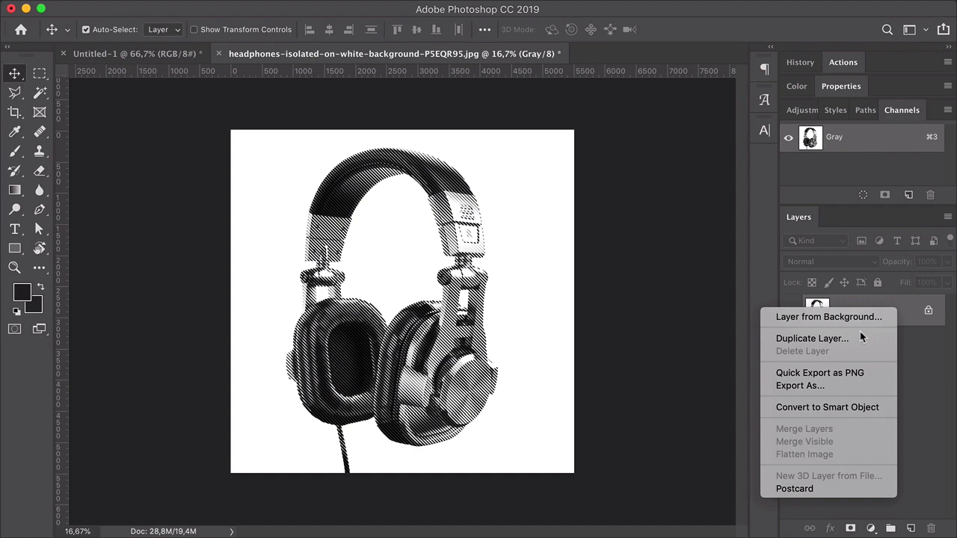
click(812, 338)
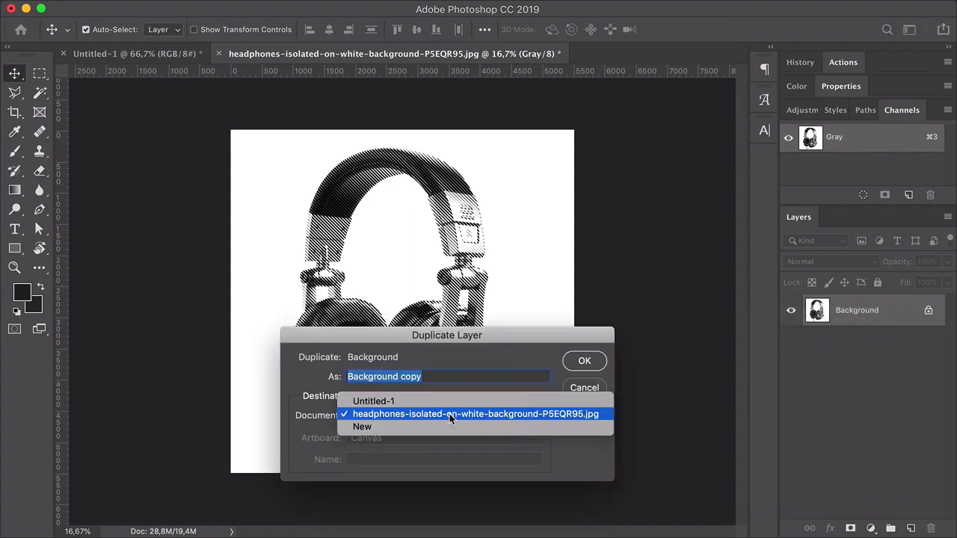
click(374, 401)
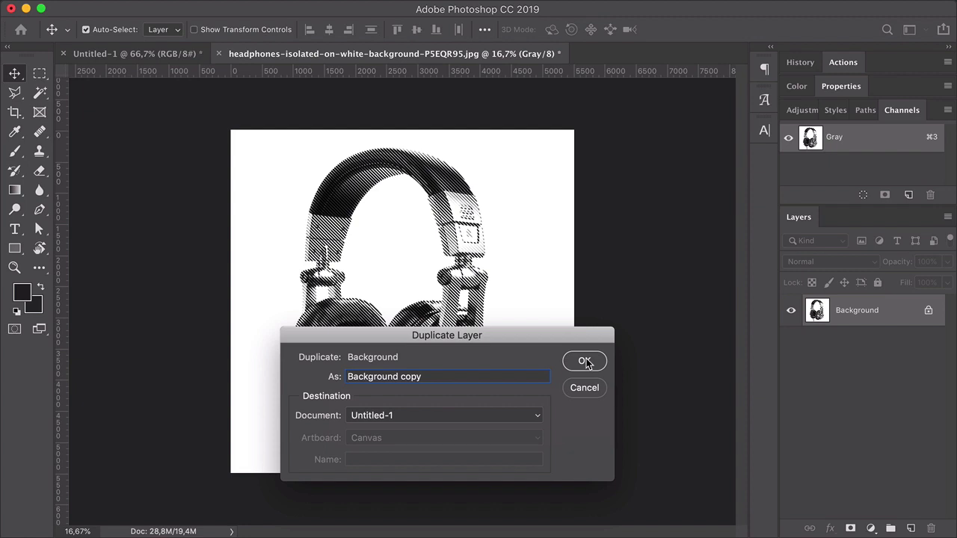
click(585, 360)
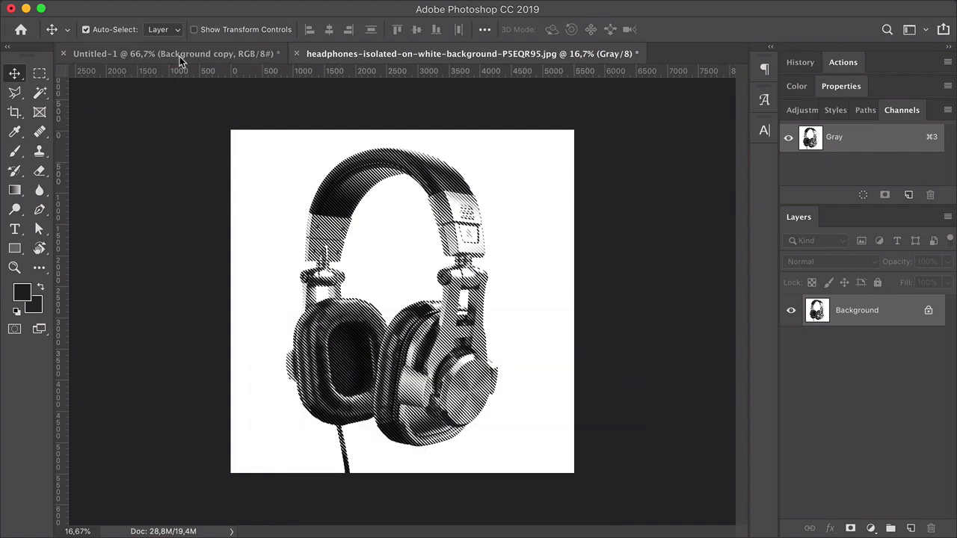
Step: In Untitled-1, rename the copied layer to Headphones
click(134, 54)
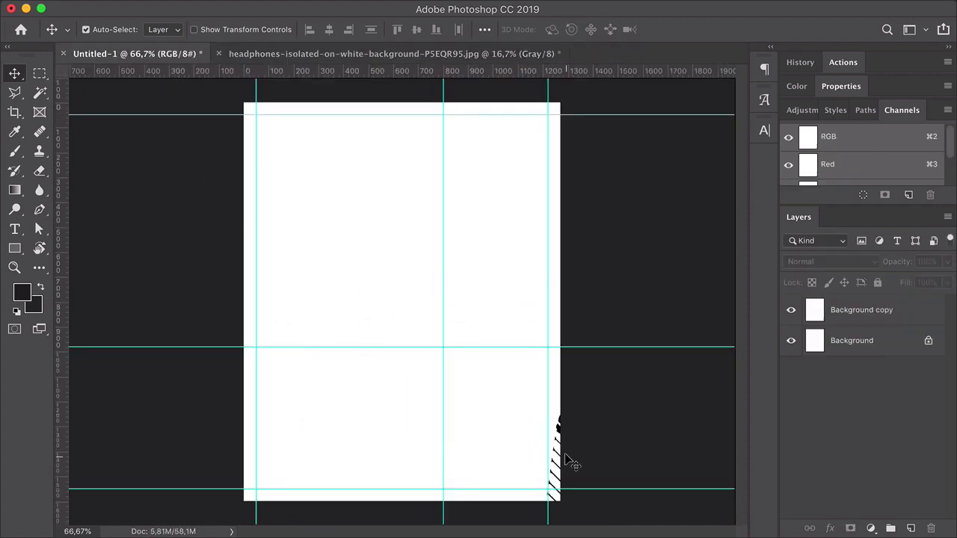
click(861, 309)
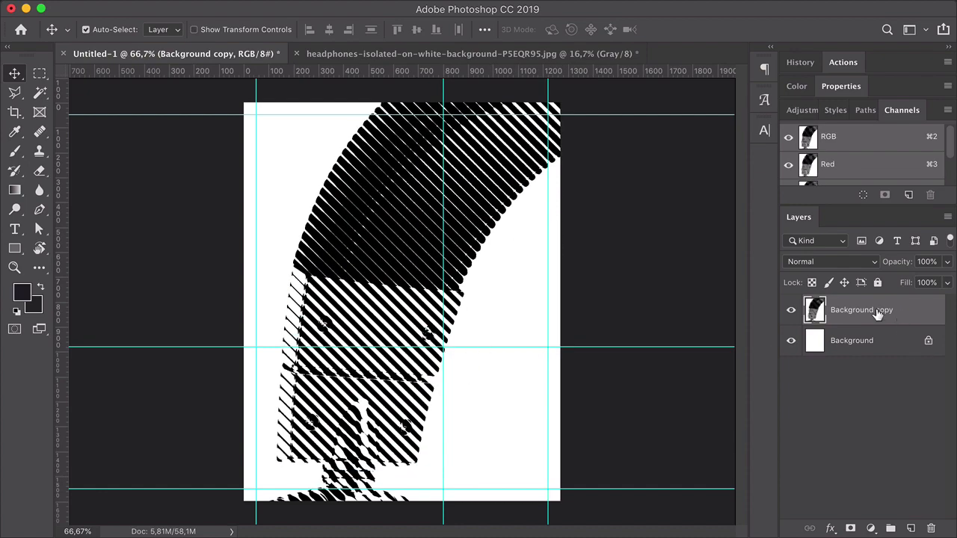
double_click(861, 309)
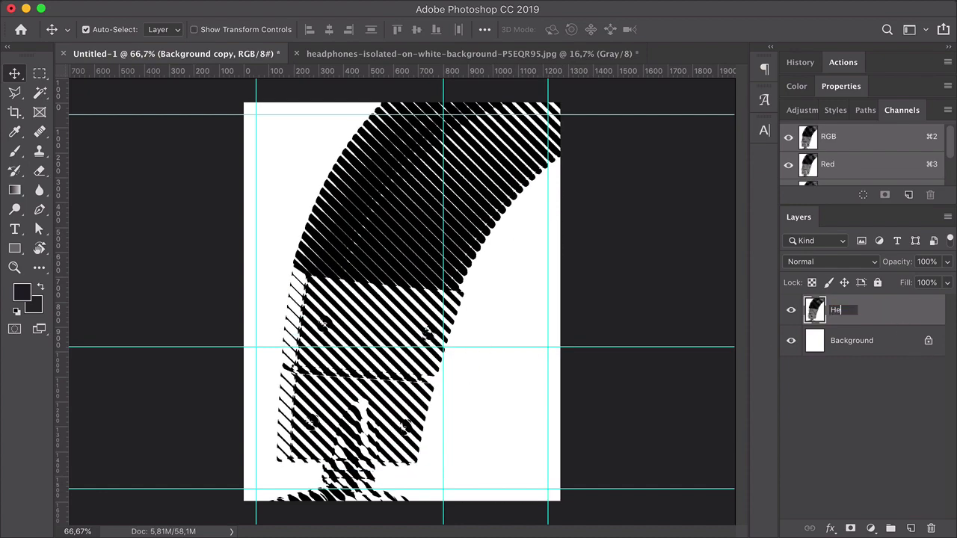
key(Return)
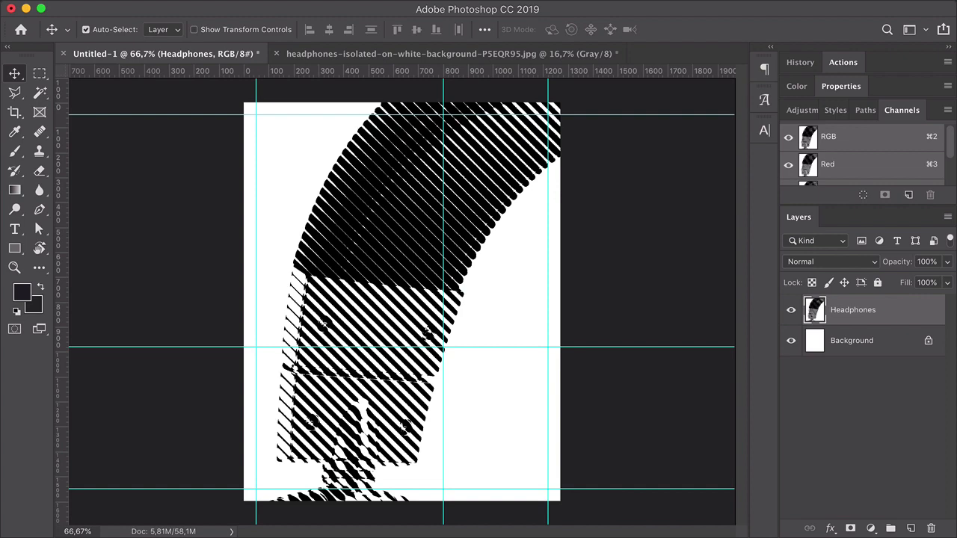
click(282, 54)
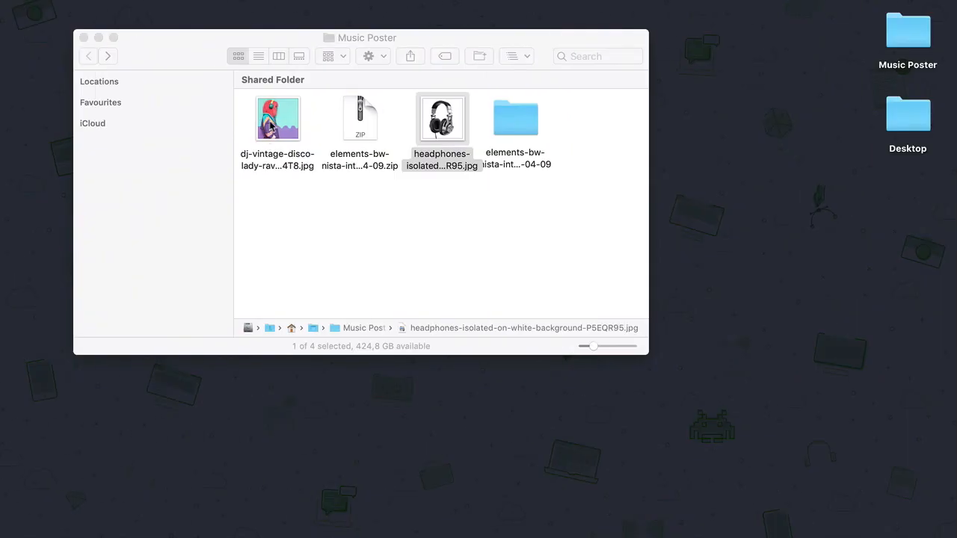
Step: Bring the DJ woman photo into Photoshop and unlock its background as Layer 0
click(279, 120)
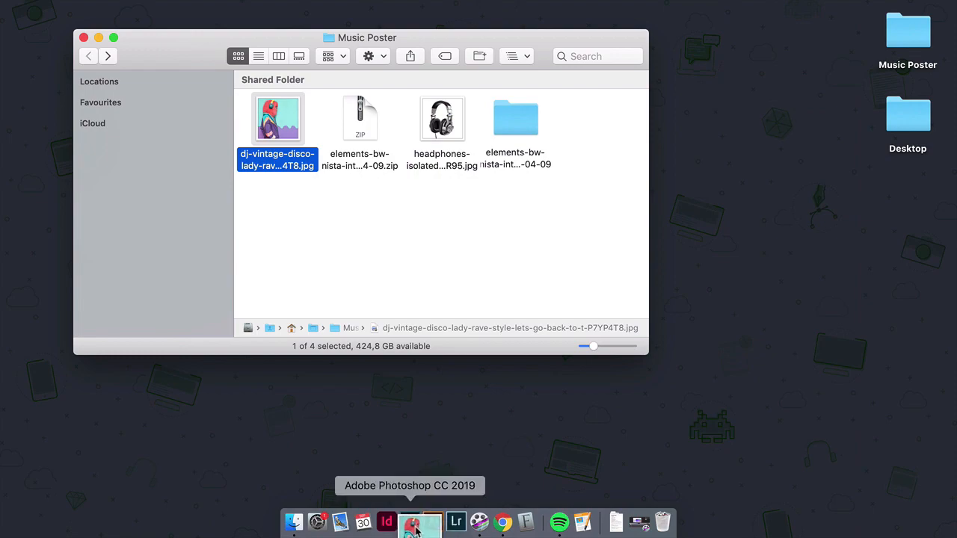
click(418, 520)
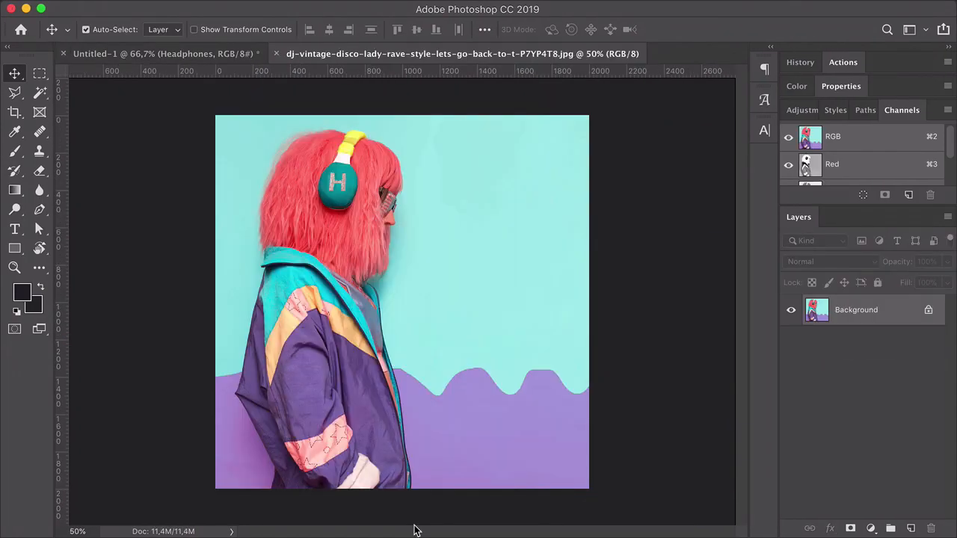
mouse_move(897, 307)
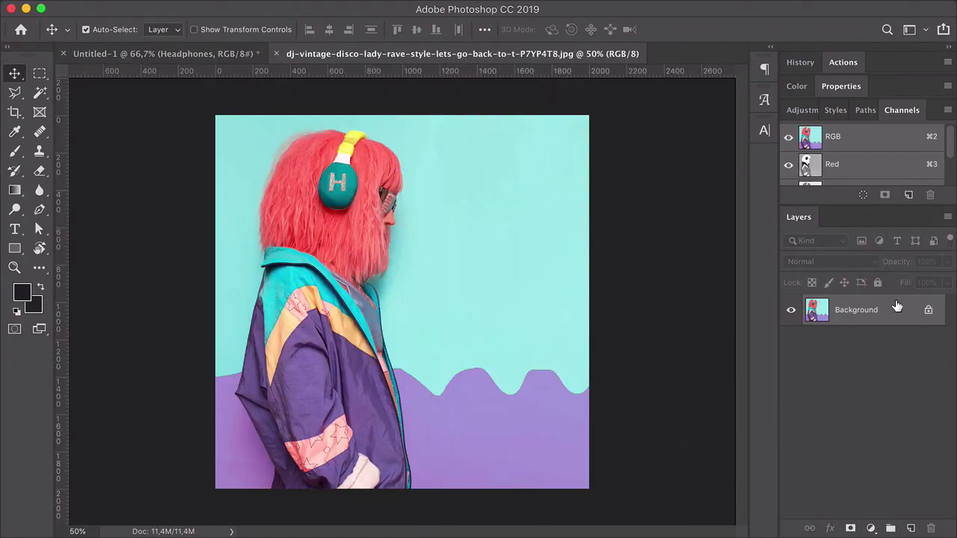
double_click(855, 309)
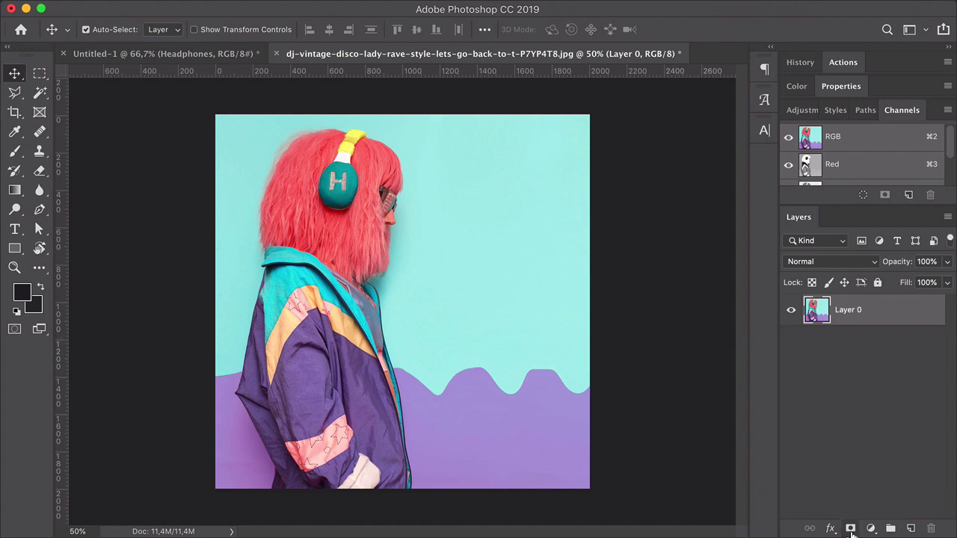
mouse_move(575, 426)
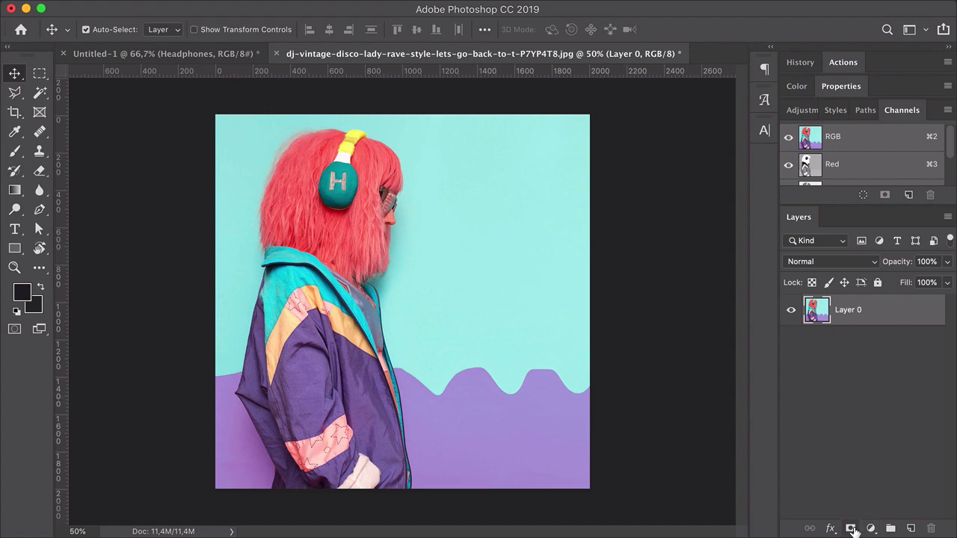
Step: Mask the teal and purple backdrop with Magic Wand selections so the DJ woman sits on transparency
click(851, 529)
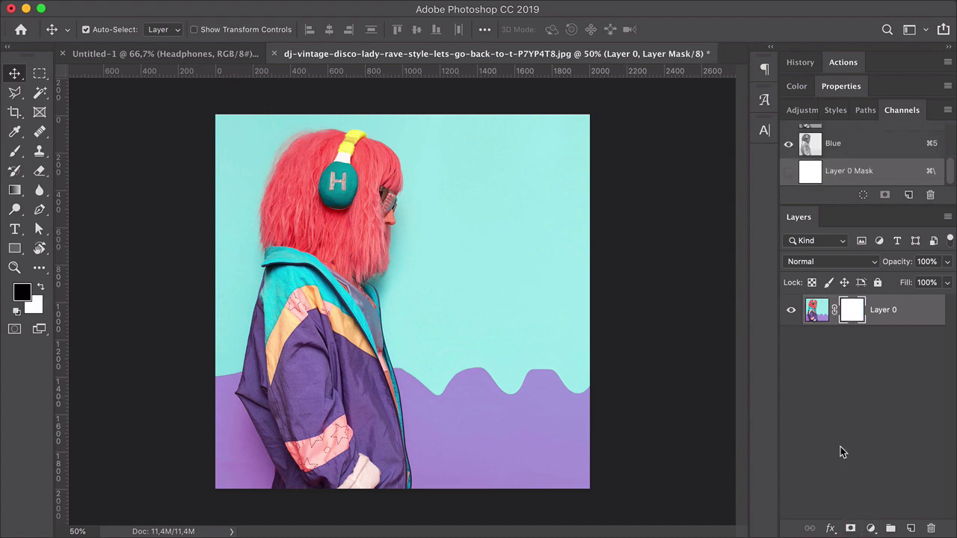
click(788, 171)
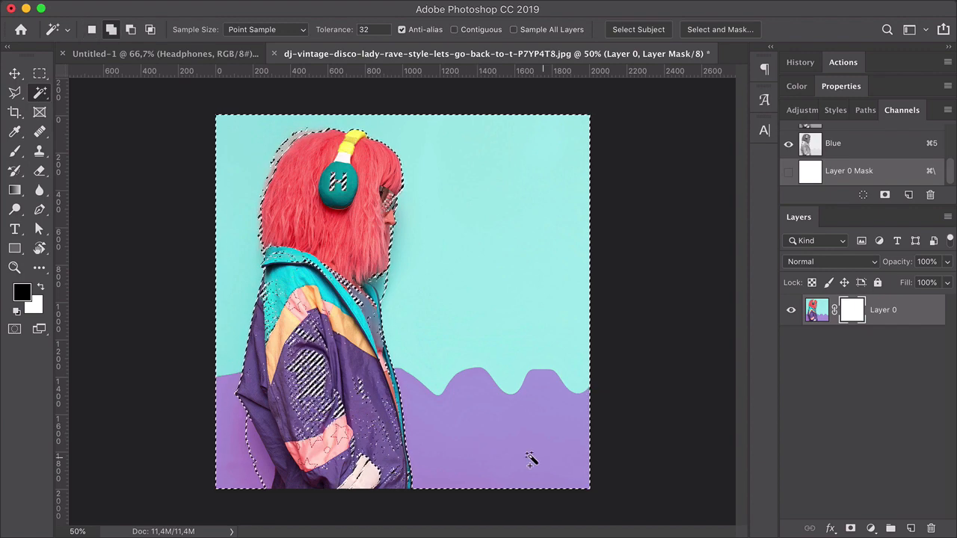
click(39, 73)
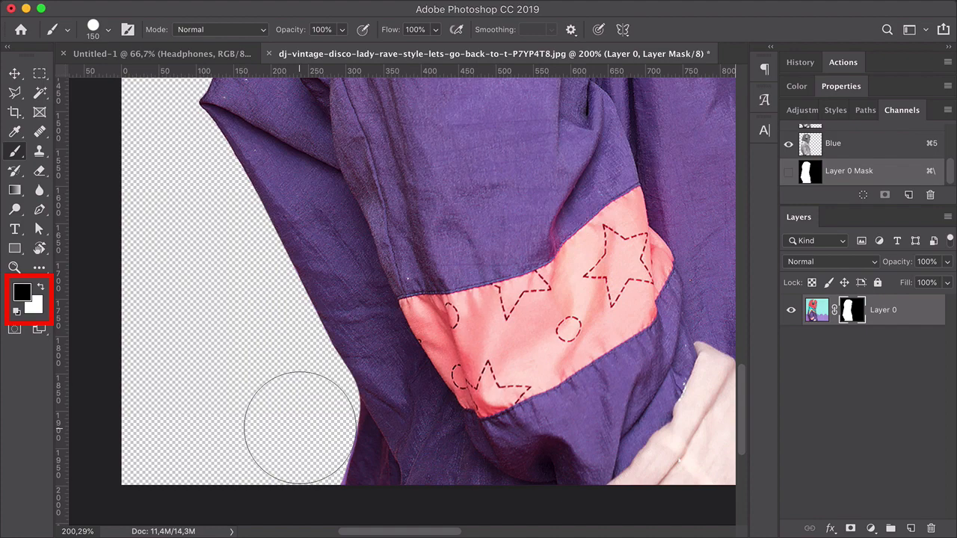
click(15, 74)
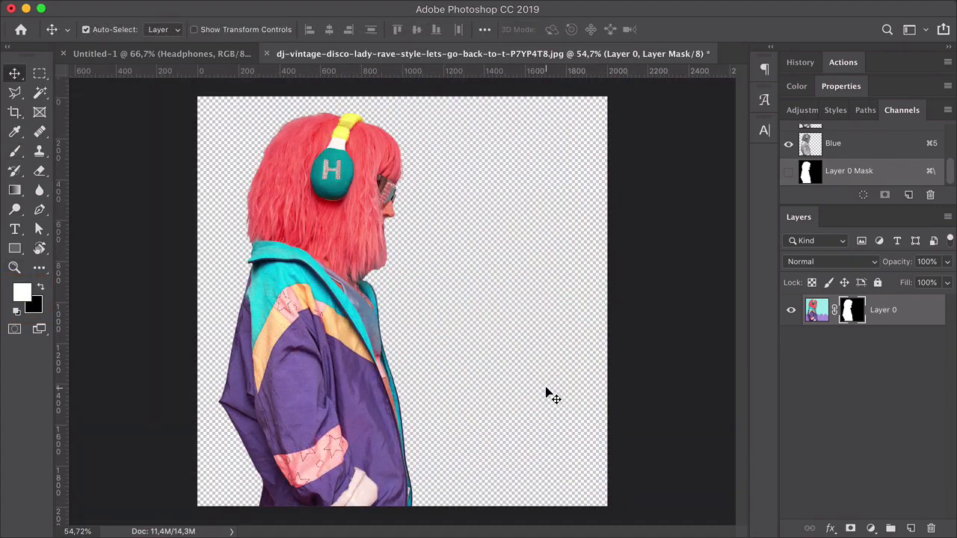
mouse_move(800, 386)
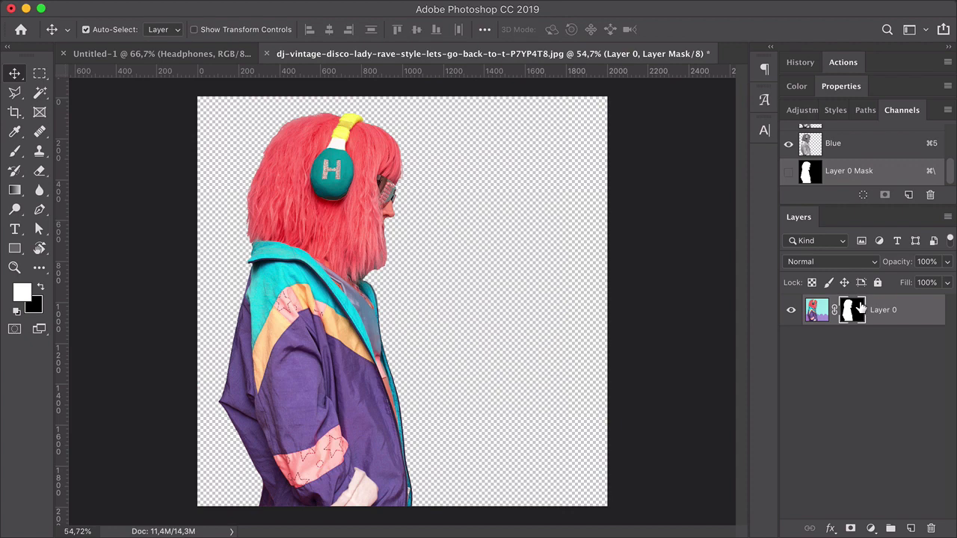
Step: Apply the DJ woman's layer mask permanently and convert her cut-out to Grayscale mode
right_click(852, 309)
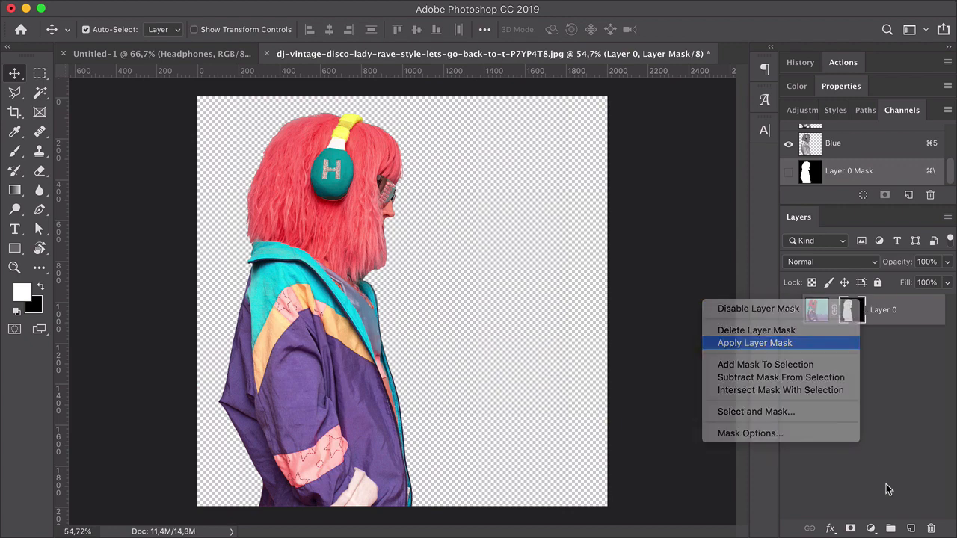
click(754, 343)
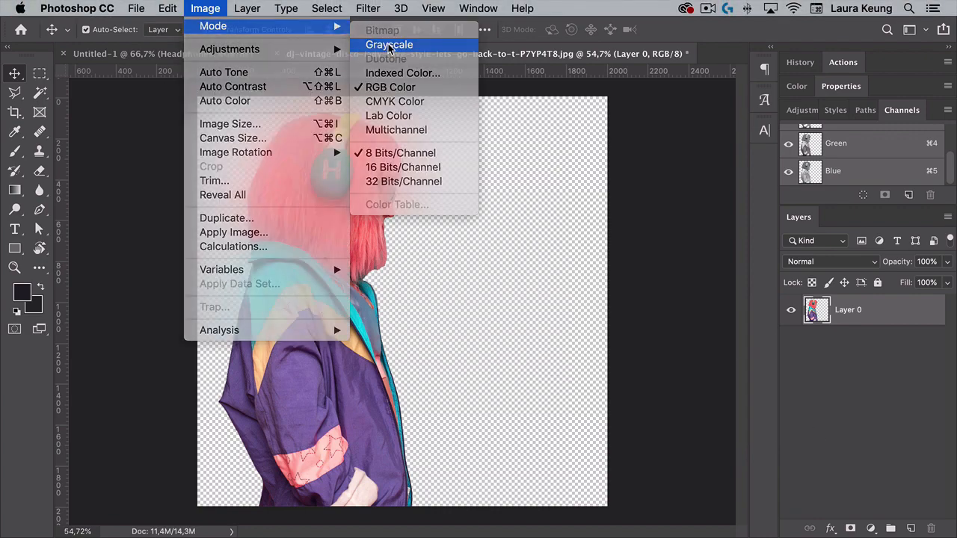
click(389, 45)
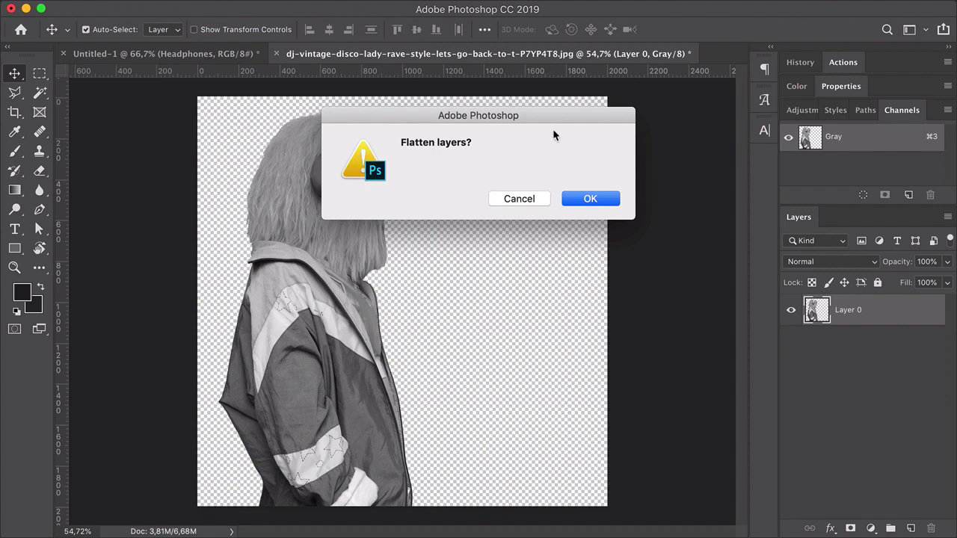
Step: Convert the DJ to a Bitmap halftone screen at 25 lines per inch with round dots, then back to Grayscale
click(589, 198)
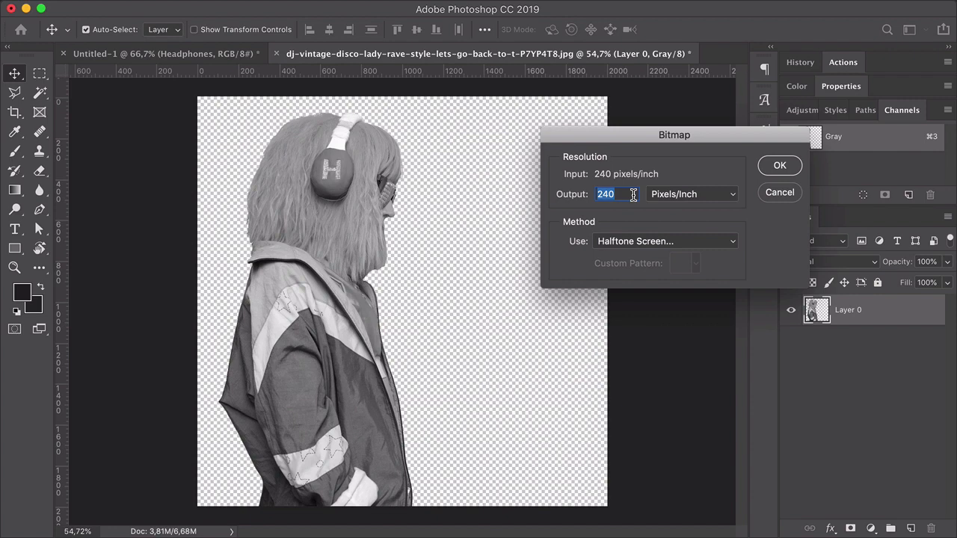
click(779, 165)
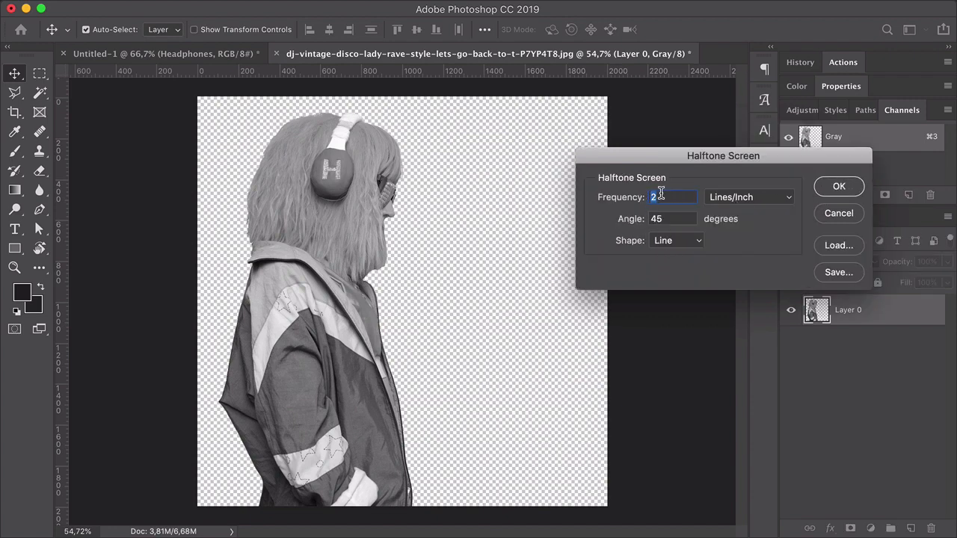
text(5)
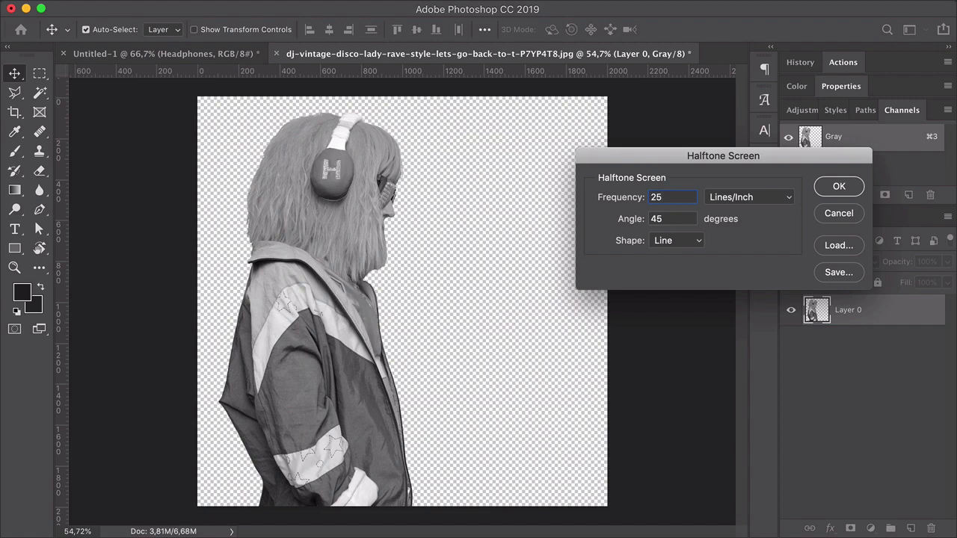
click(676, 239)
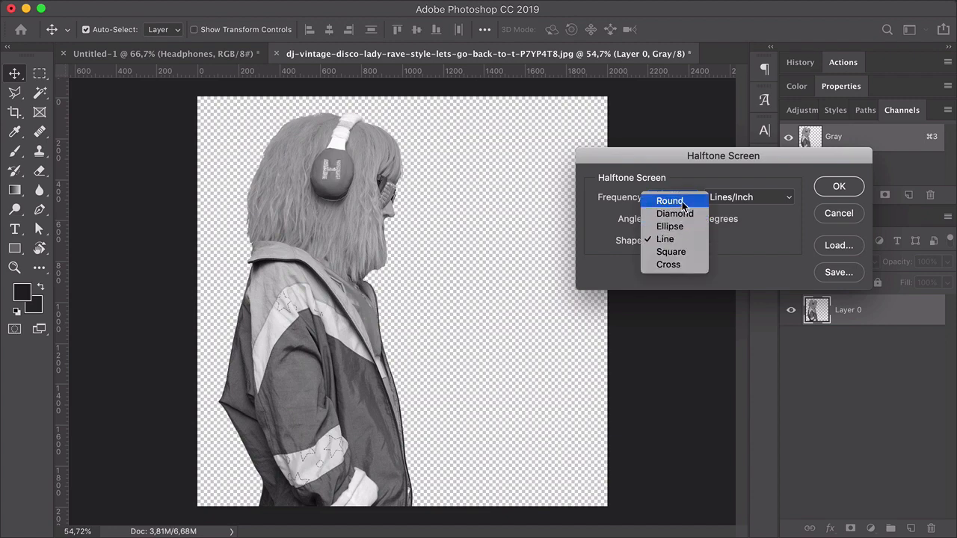
click(670, 201)
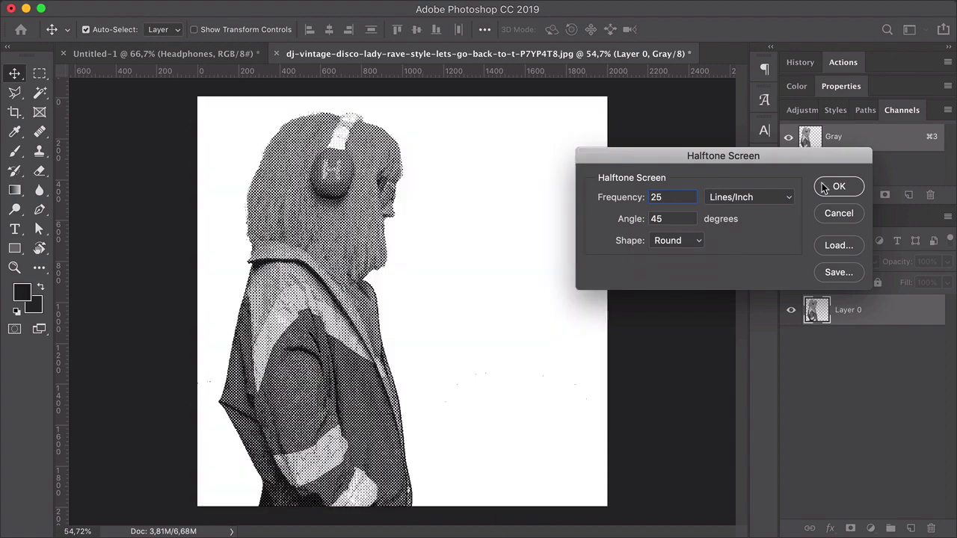
click(839, 186)
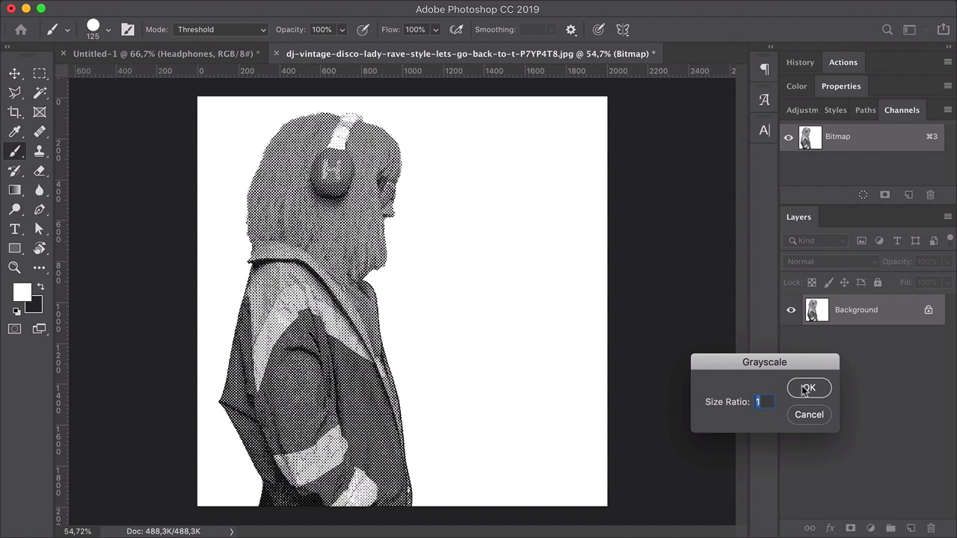
click(807, 388)
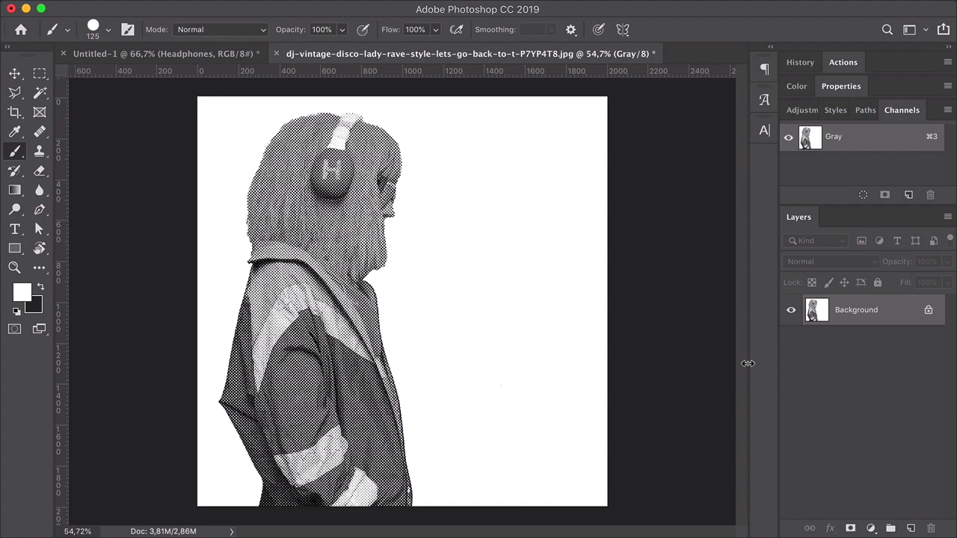
Step: Duplicate the halftone Background layer into the Untitled-1 poster document
right_click(856, 310)
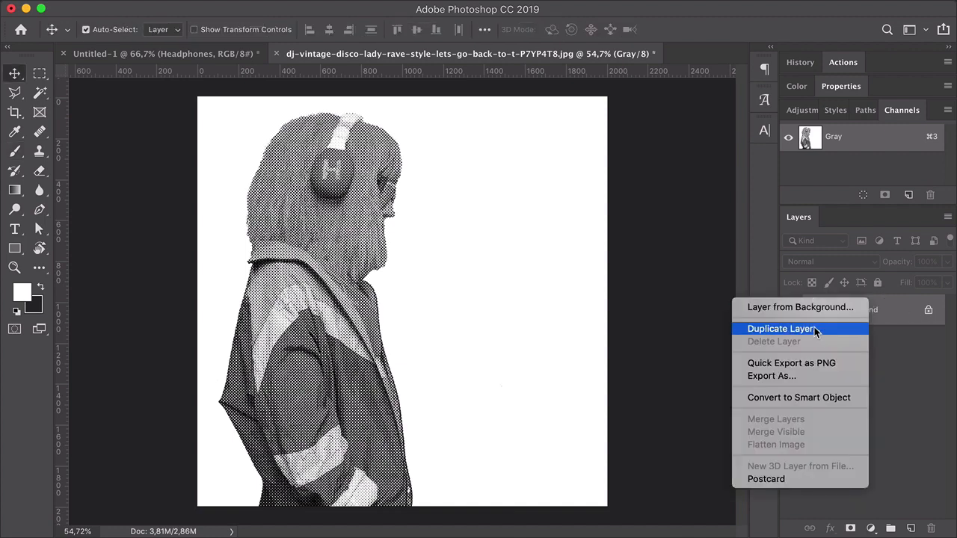
click(781, 329)
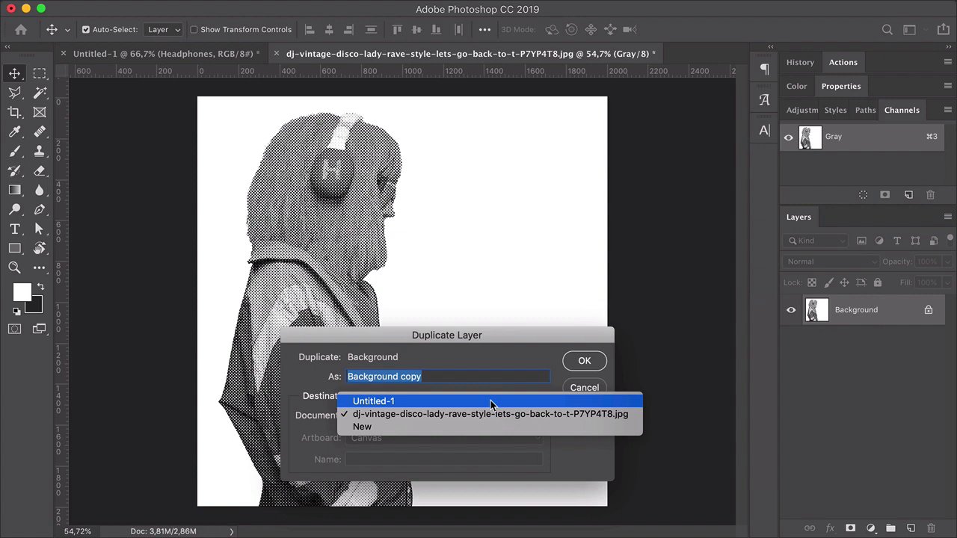
click(585, 360)
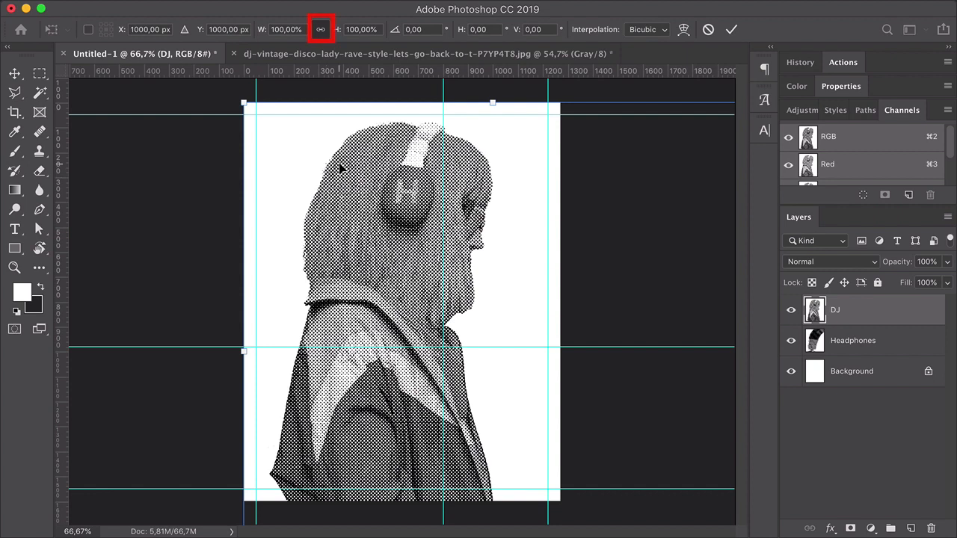
Step: Scale the DJ layer up proportionally onto the right half and add a layer mask
click(320, 30)
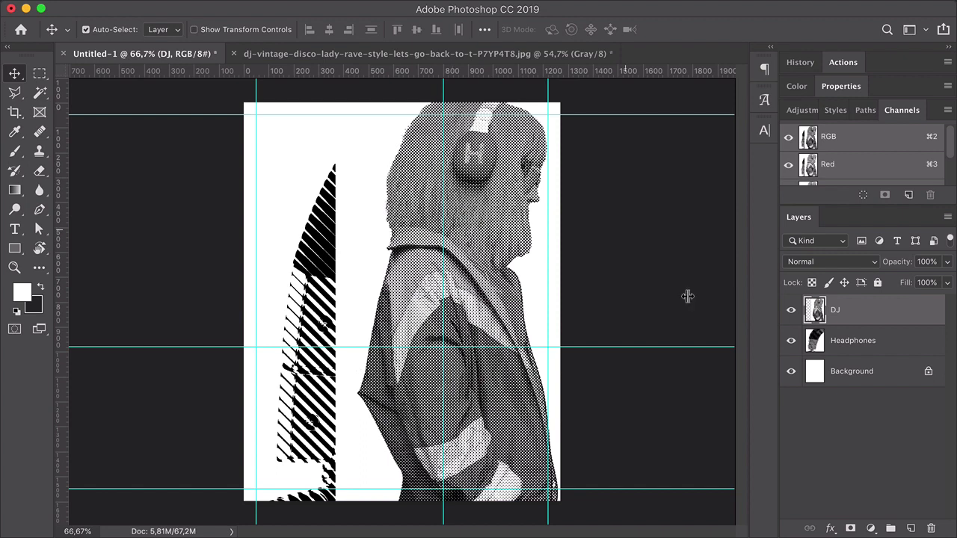
click(849, 529)
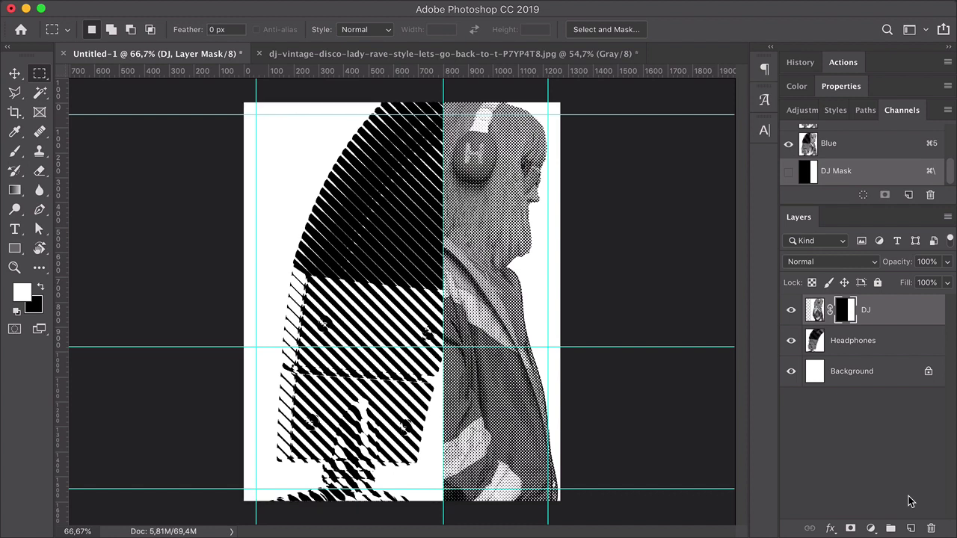
Step: Scale the Headphones layer down proportionally into the poster's lower left
click(852, 341)
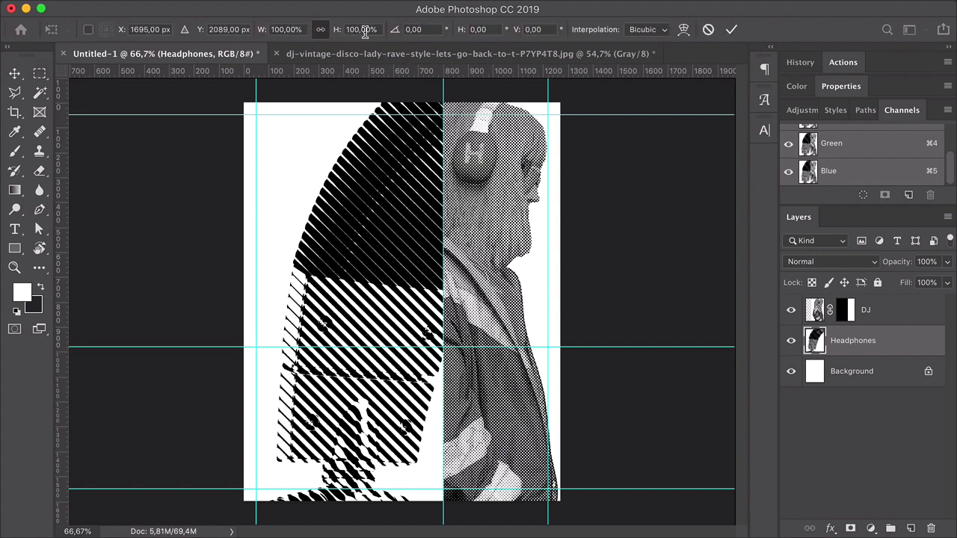
click(320, 30)
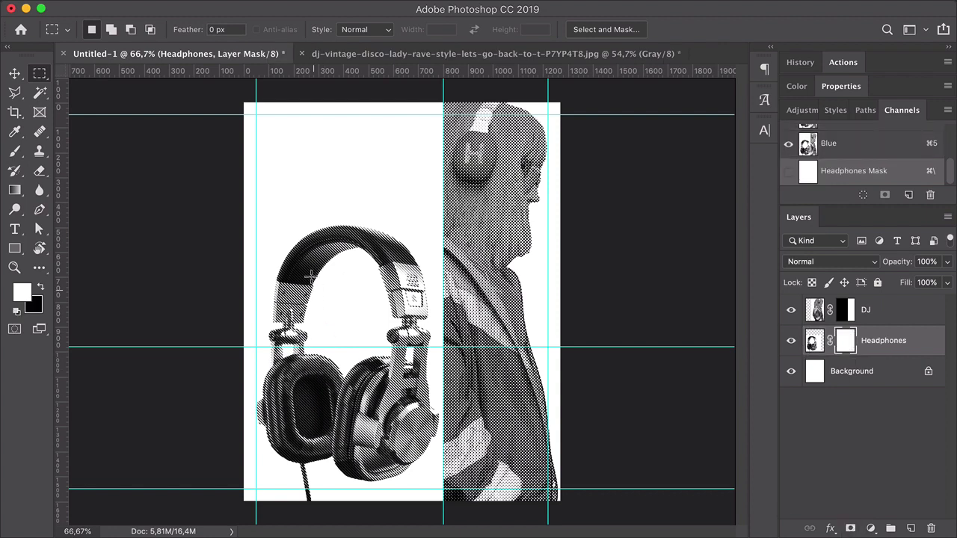
mouse_move(248, 94)
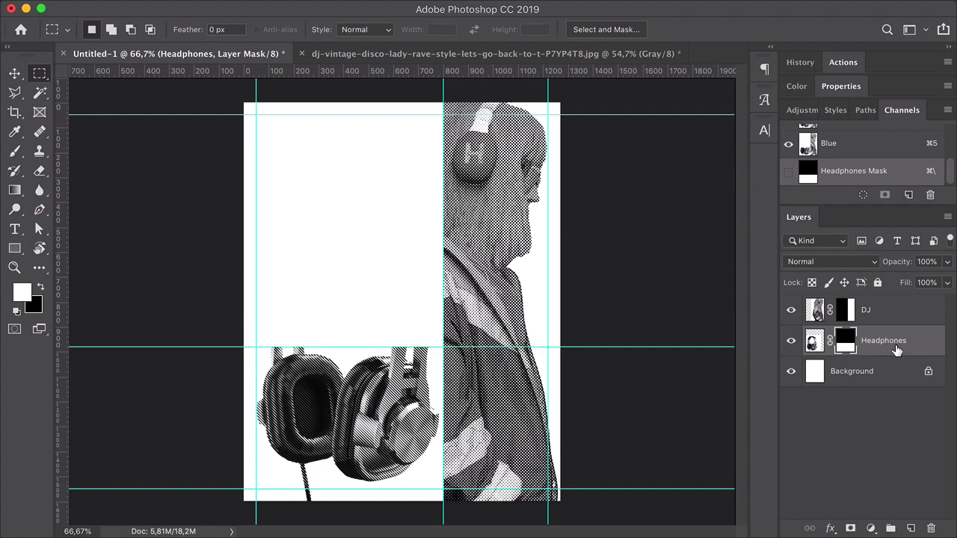
mouse_move(897, 349)
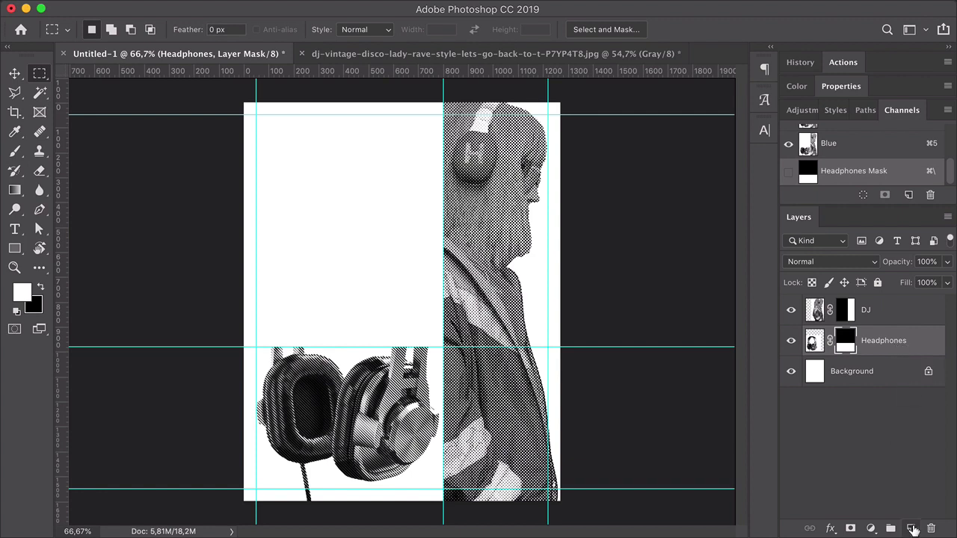
Step: Create a new top layer named Screen and enlarge the soft brush for painting
click(912, 529)
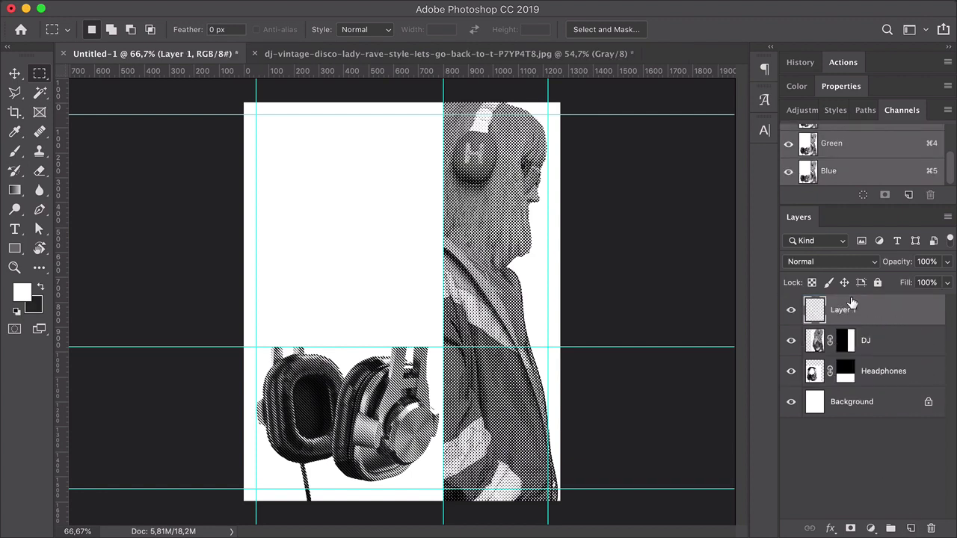
double_click(844, 309)
text(Screen)
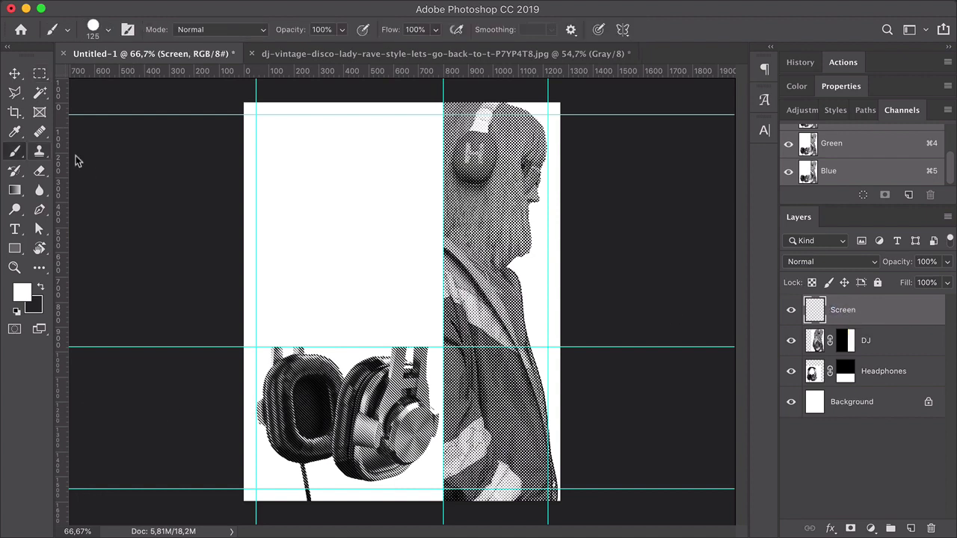
mouse_move(221, 191)
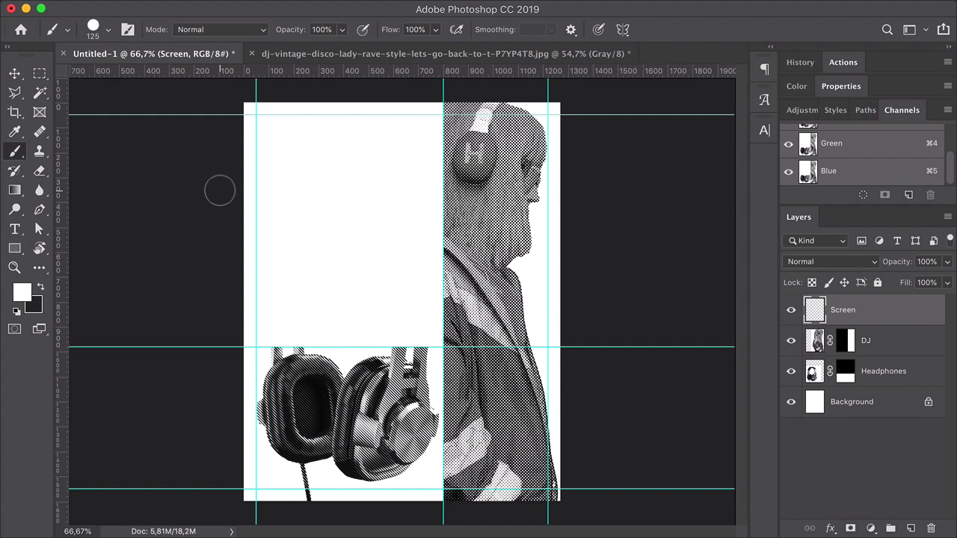
click(107, 30)
text(4)
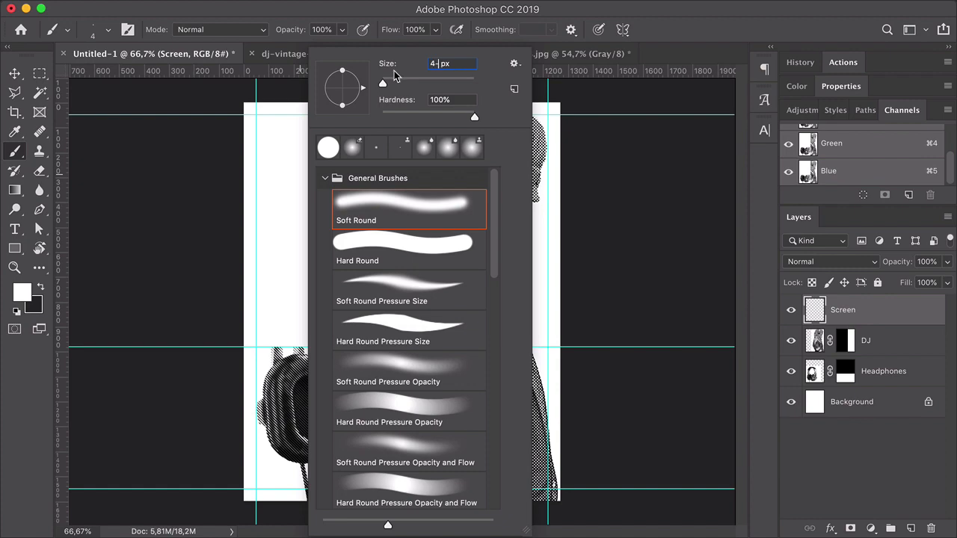
drag(383, 84, 461, 84)
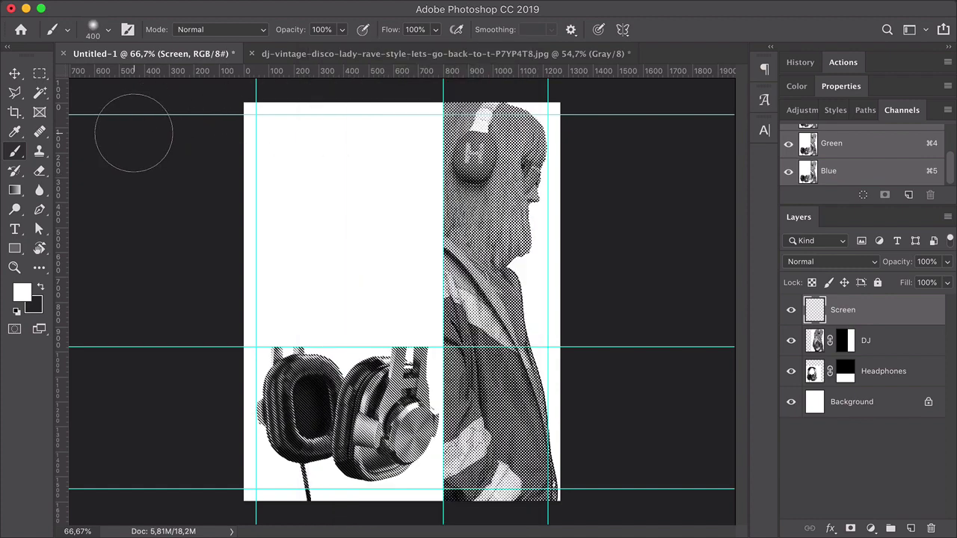
Step: Paint soft bands using foreground colours ffb20e orange, ff12de magenta and 0078ff blue
click(21, 292)
text(ffb20e)
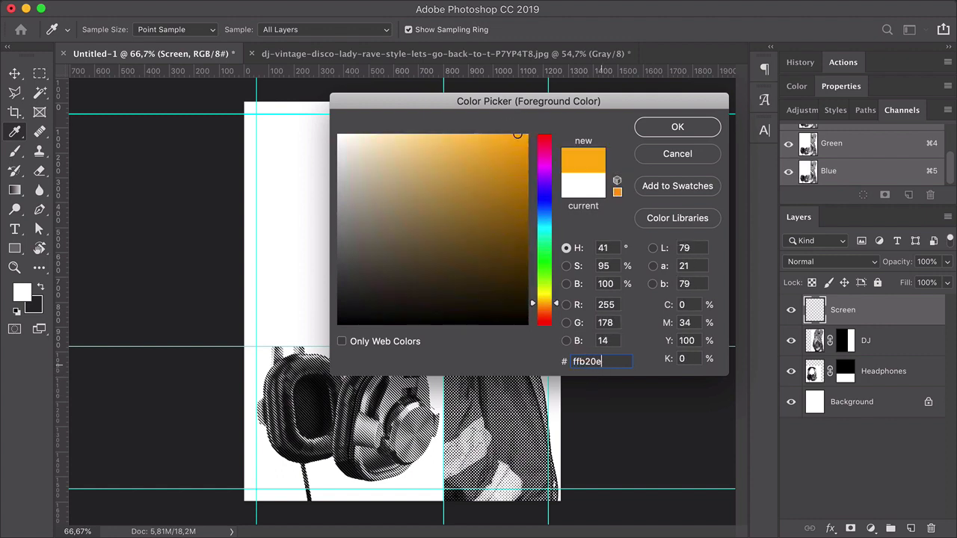
click(676, 126)
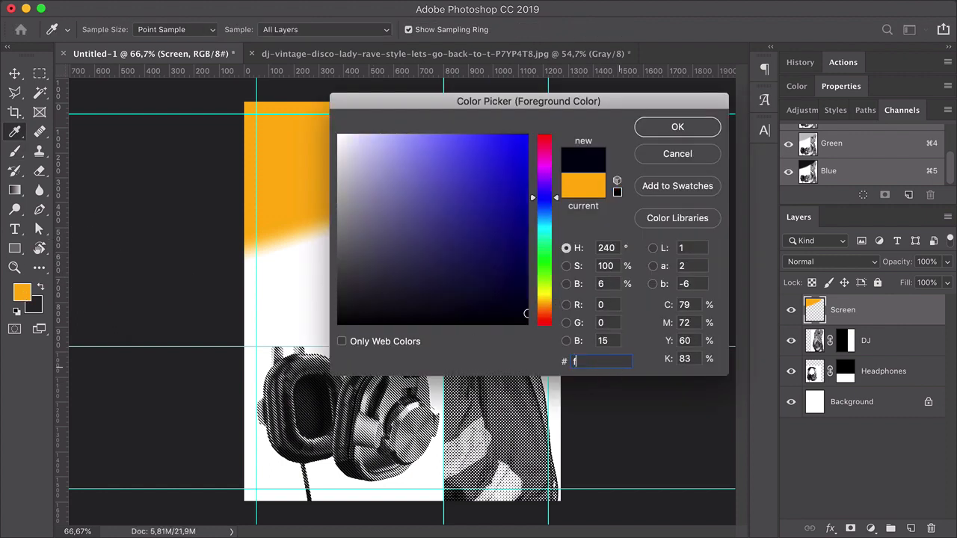
text(f12de)
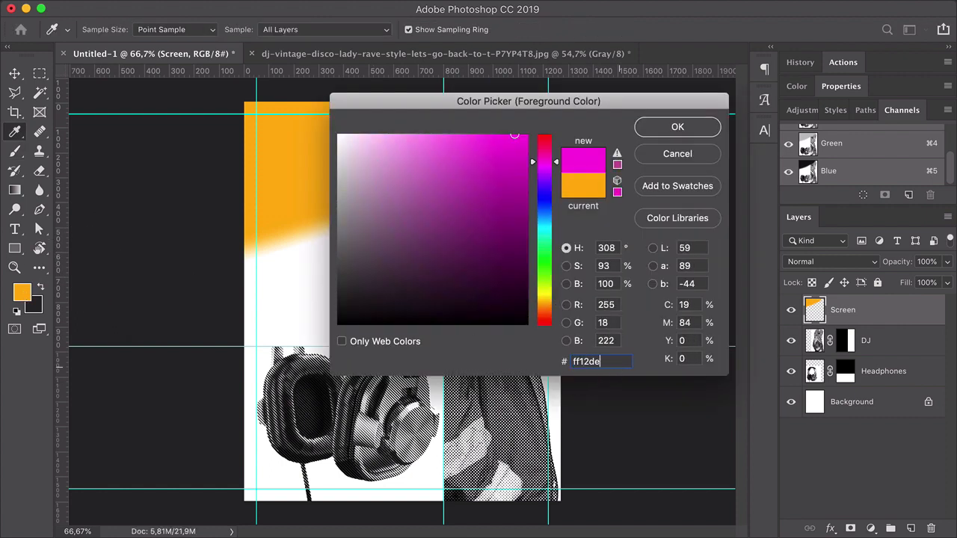
click(677, 126)
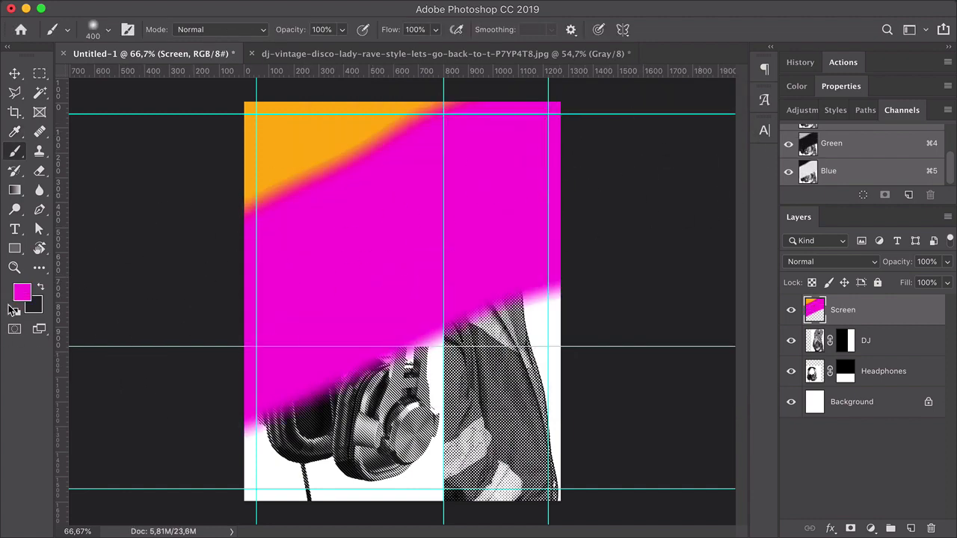
click(21, 292)
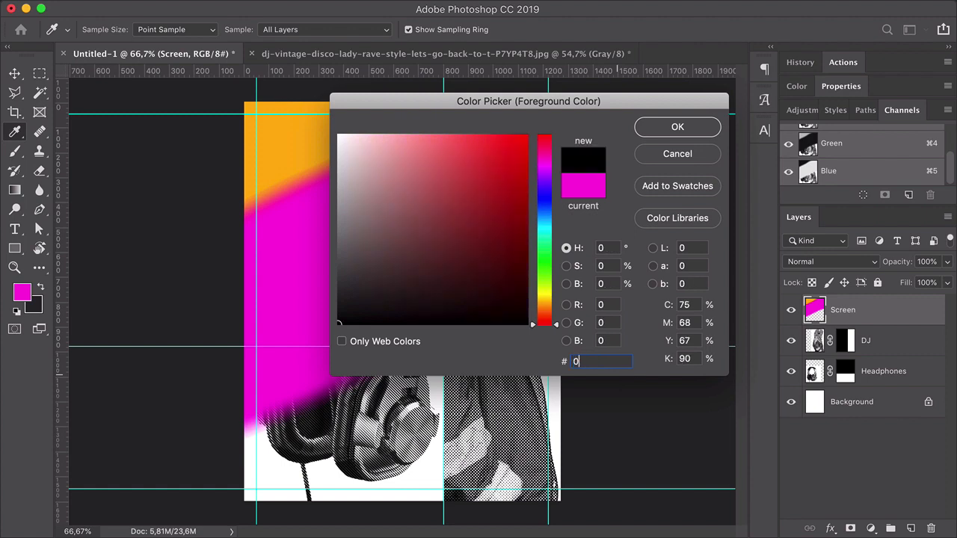
text(0078ff)
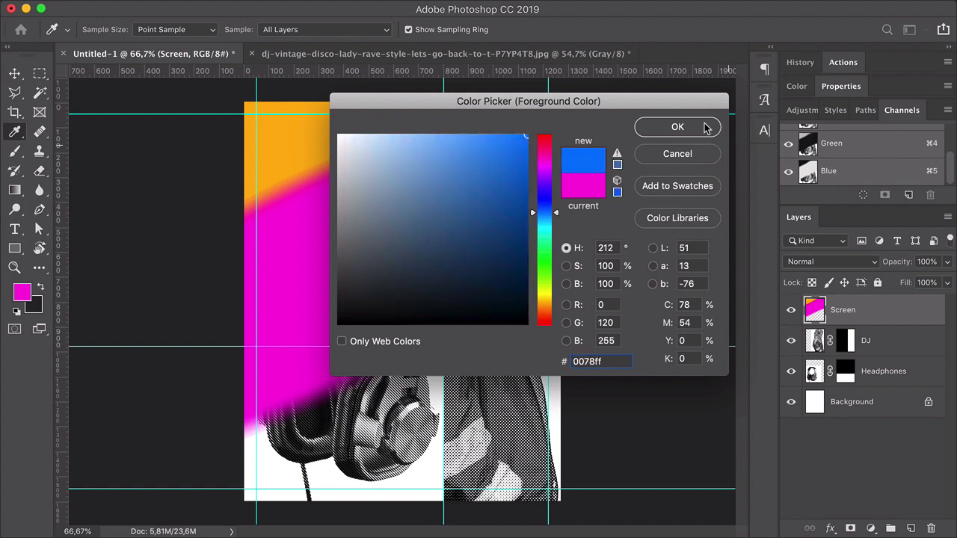
click(677, 126)
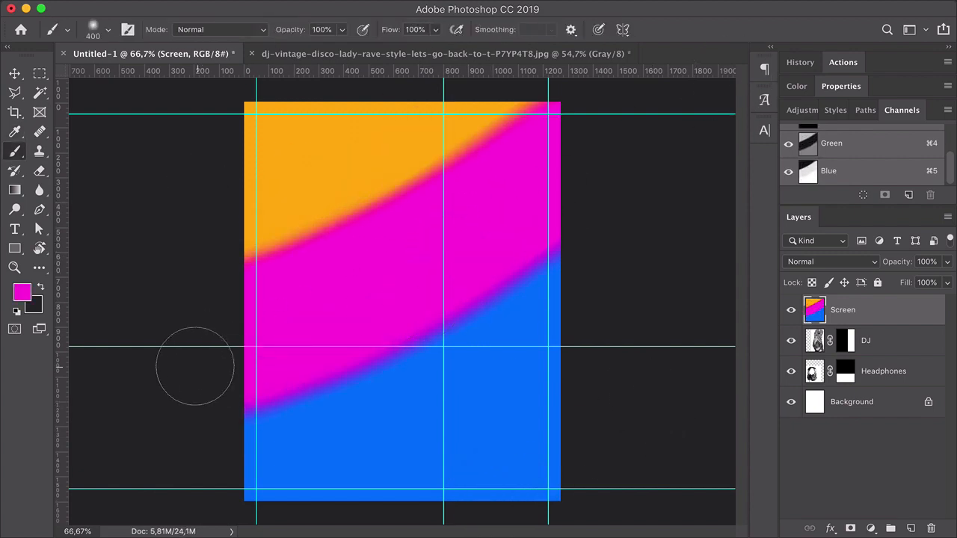
mouse_move(178, 380)
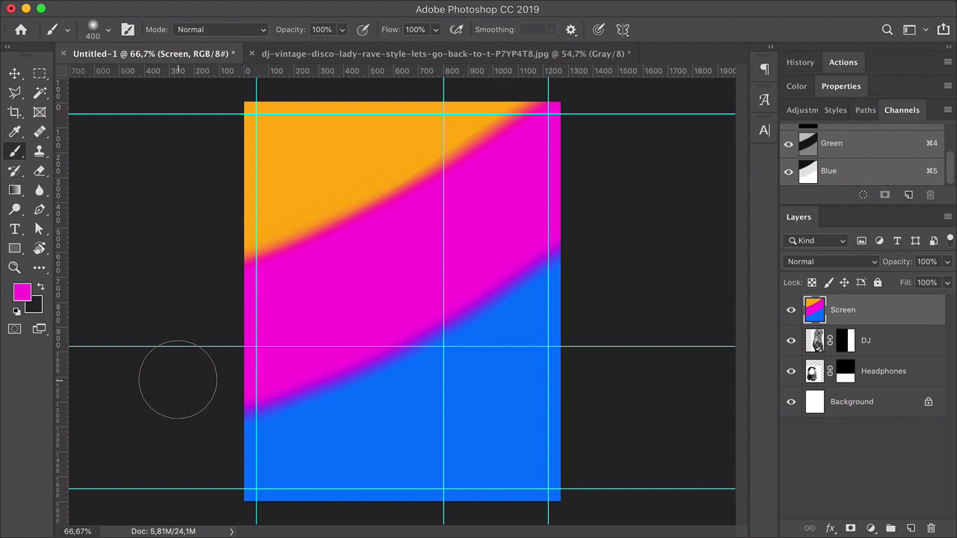
Step: Apply a Wave distortion with 1 generator and a 295–375 amplitude range to the bands
click(367, 9)
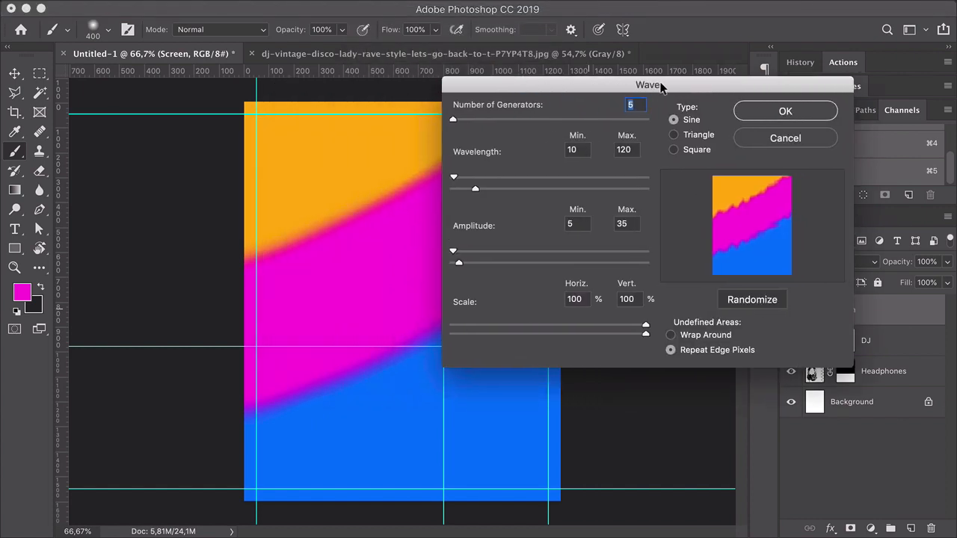
drag(649, 84, 748, 61)
text(2)
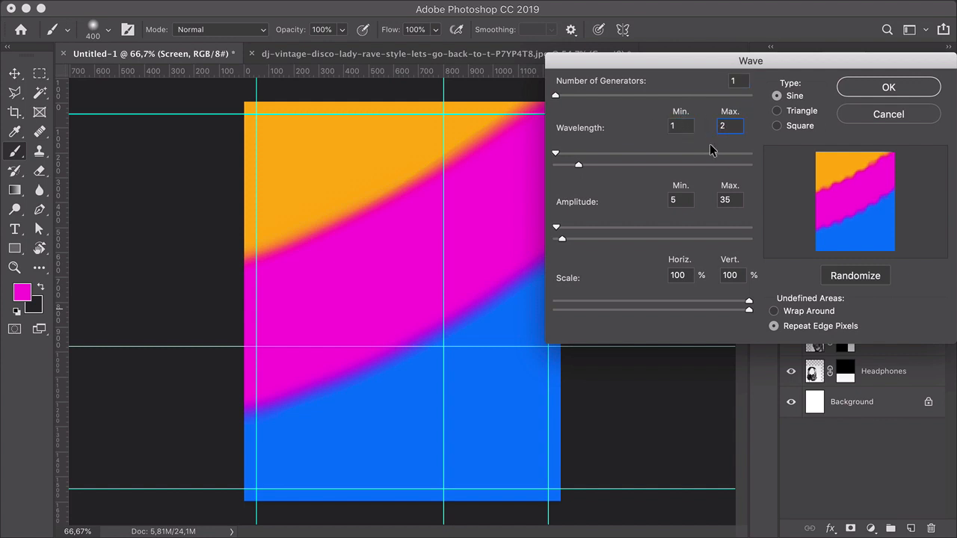
click(680, 200)
text(295)
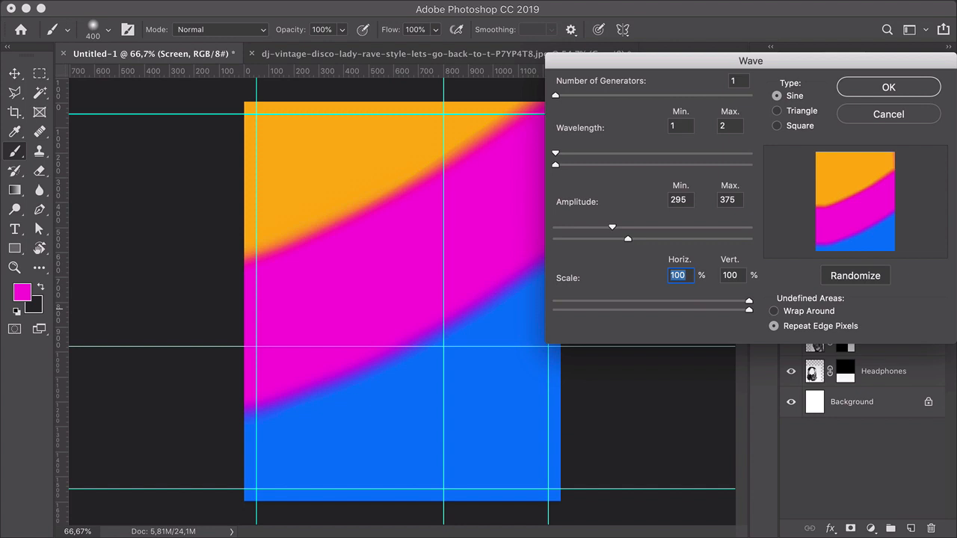
mouse_move(649, 199)
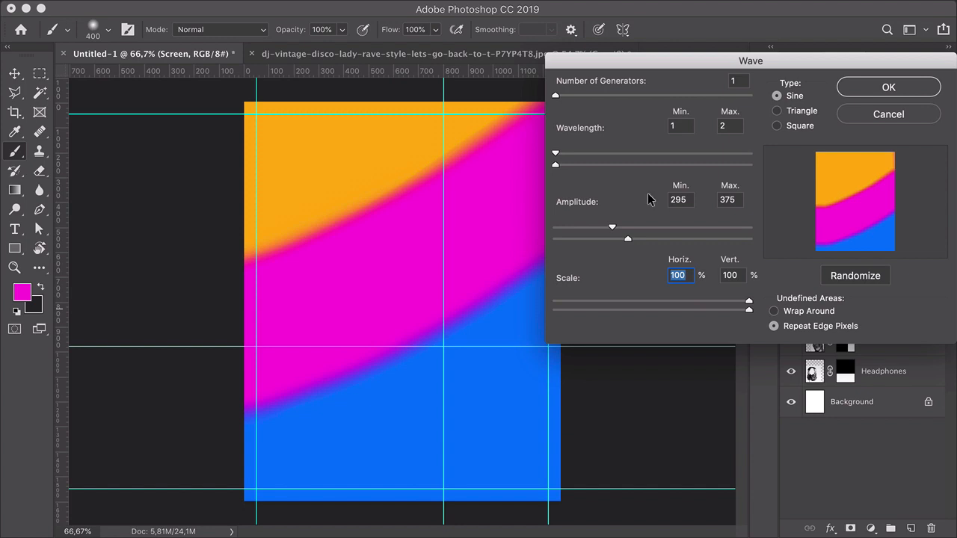
click(889, 87)
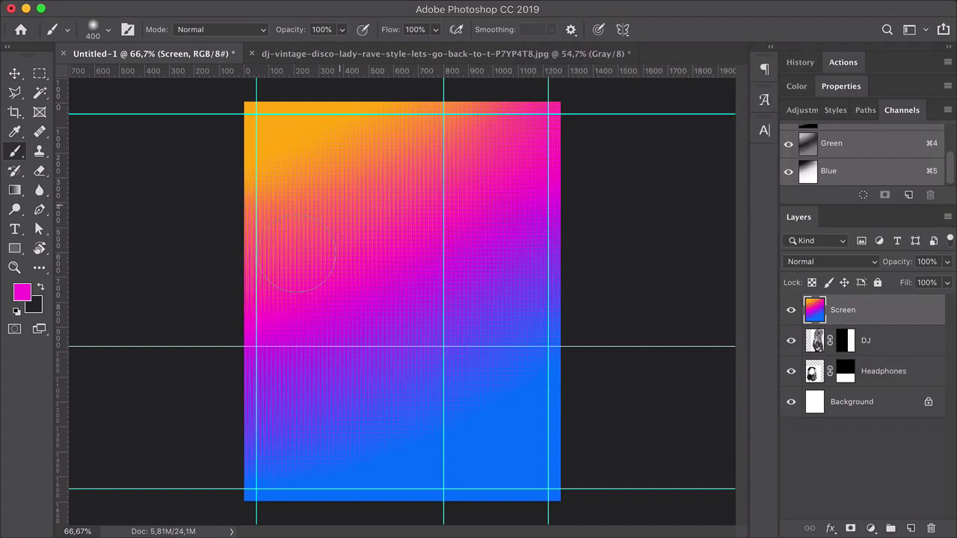
mouse_move(486, 251)
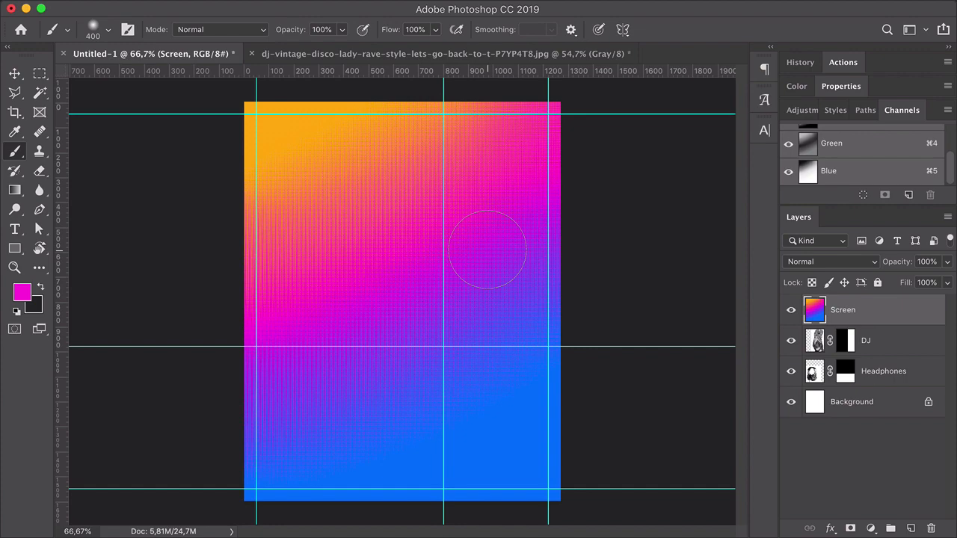
mouse_move(471, 257)
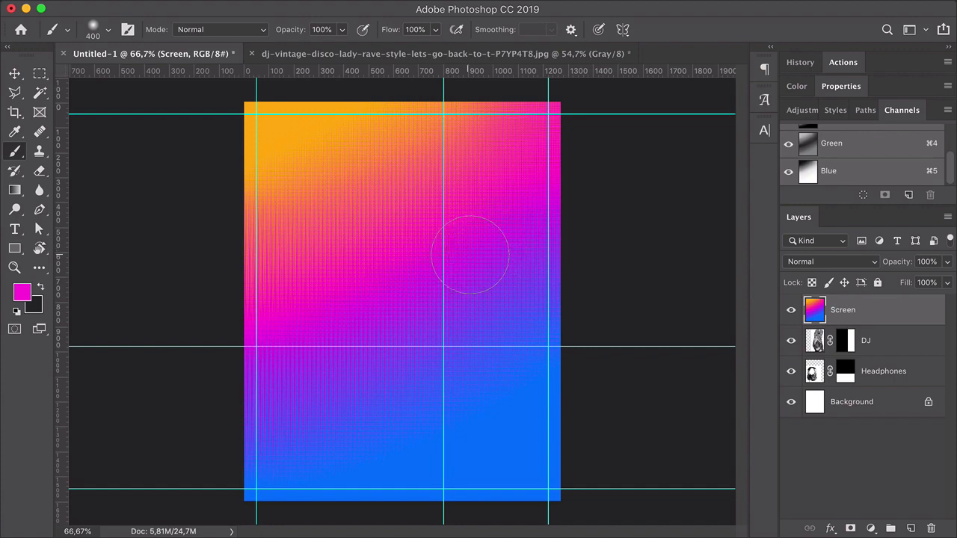
Step: Apply Polar Coordinates set to Polar to Rectangular, previewing zoomed out before confirming
click(368, 9)
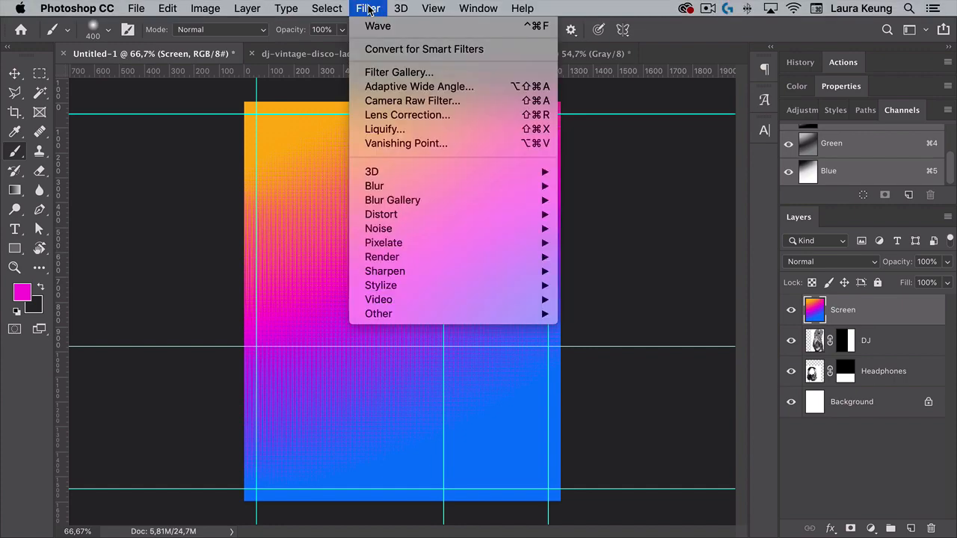
mouse_move(381, 215)
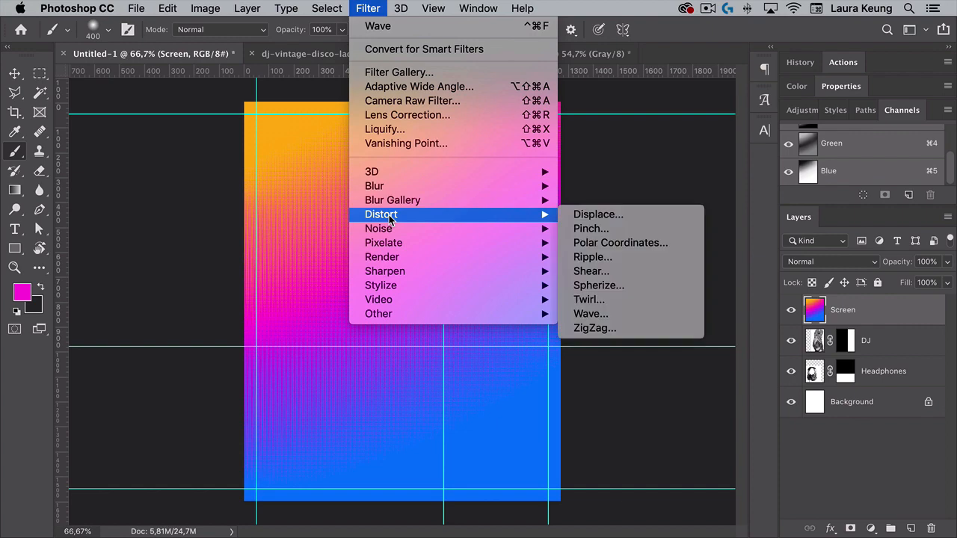
mouse_move(619, 242)
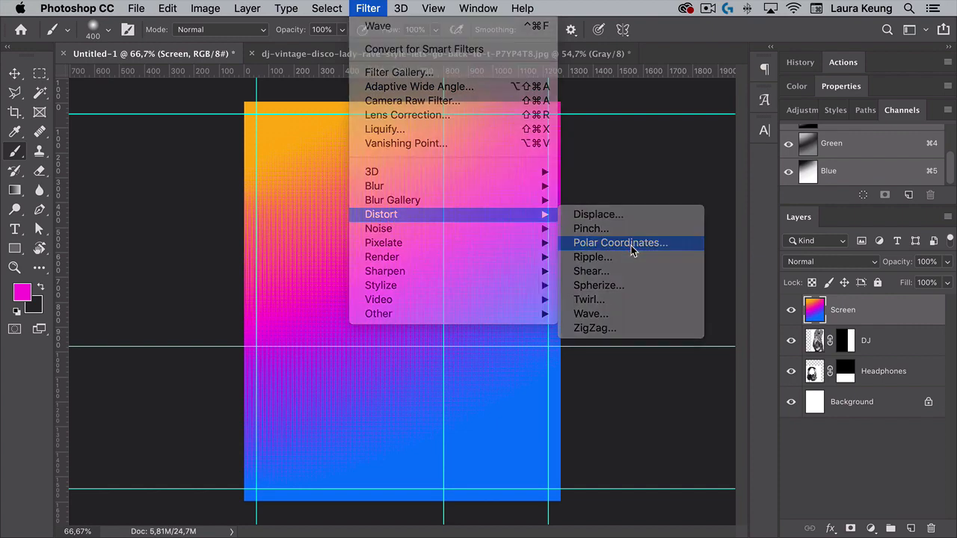
click(619, 243)
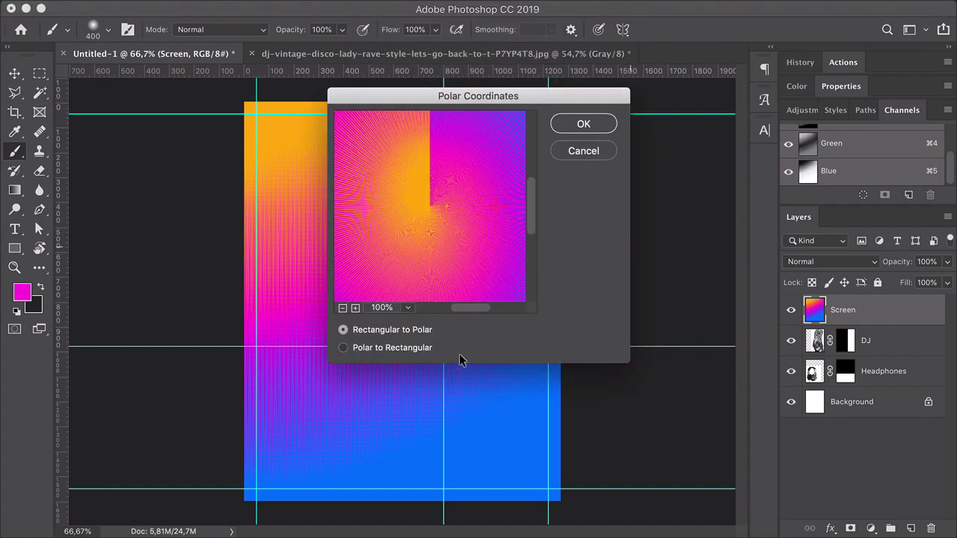
click(343, 347)
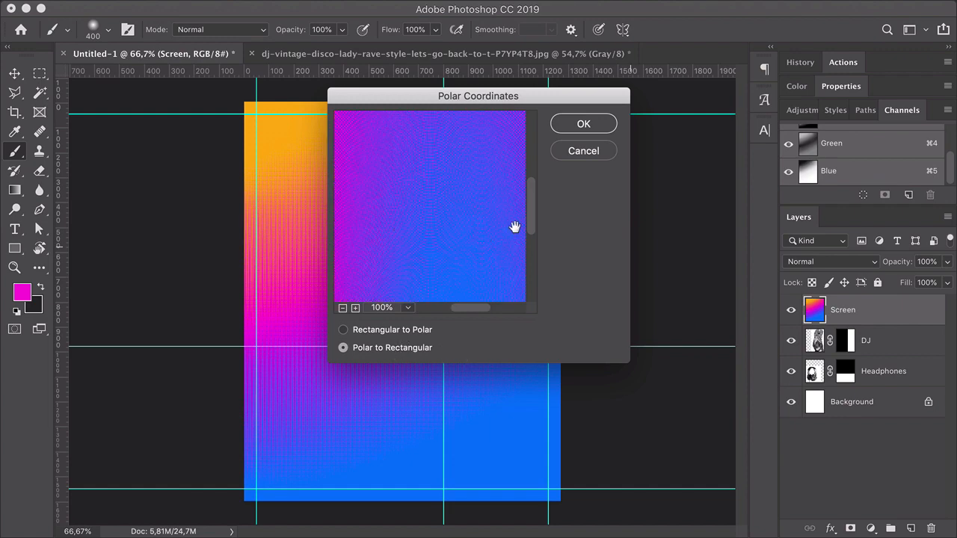
click(343, 308)
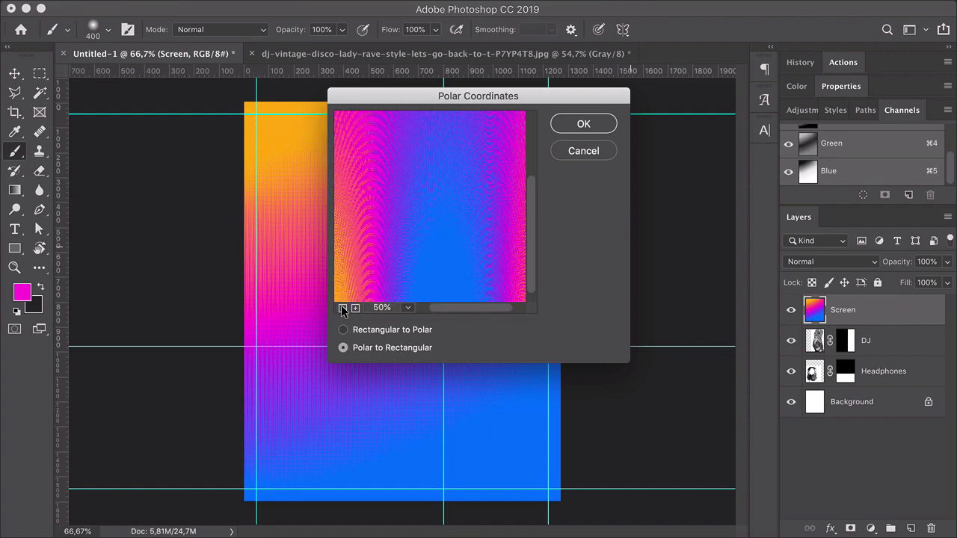
click(343, 308)
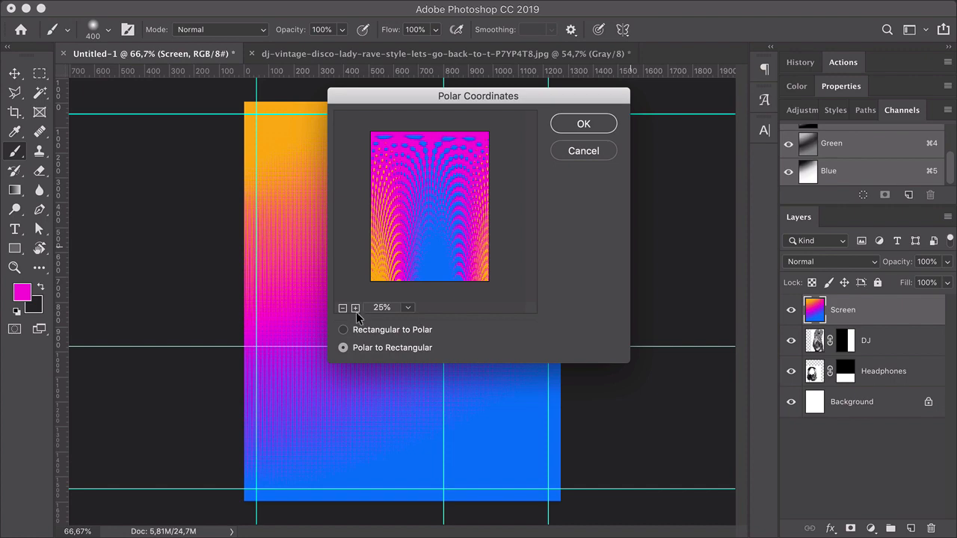
click(356, 308)
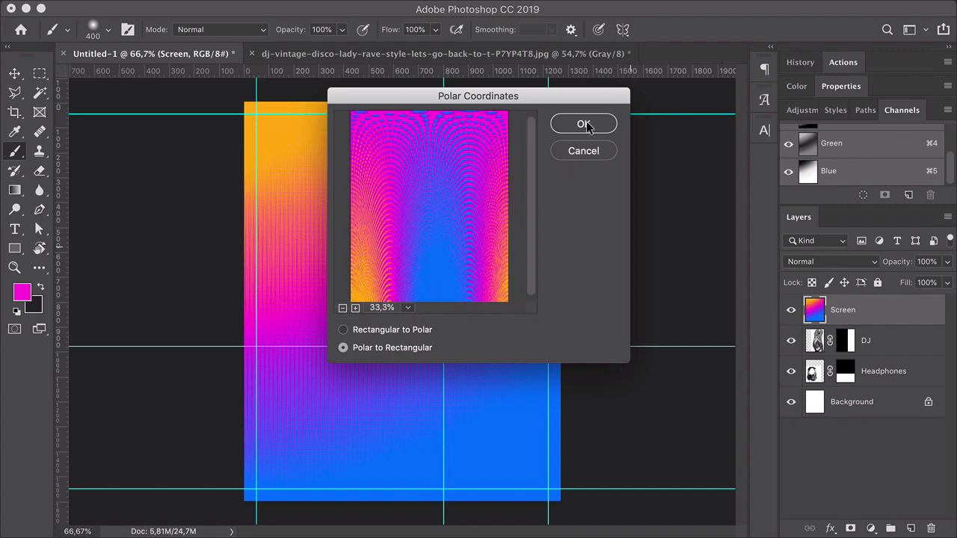
click(584, 123)
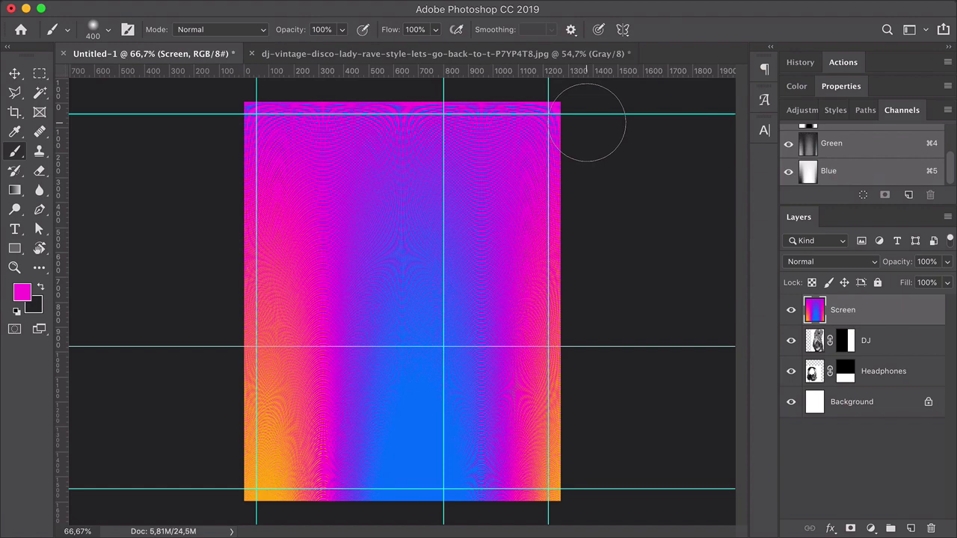
mouse_move(715, 238)
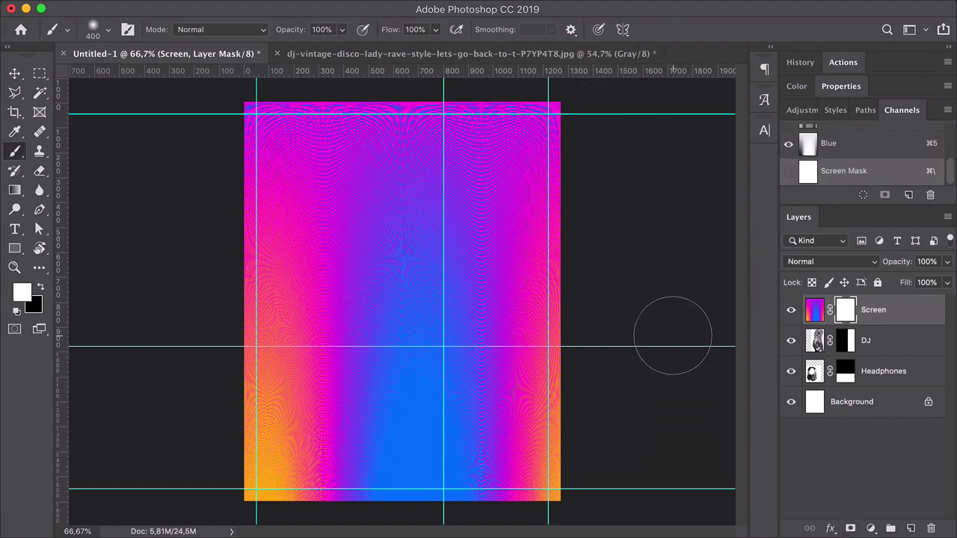
Step: Select mask regions of the Screen layer with the Rectangular Marquee to fill them black
click(39, 71)
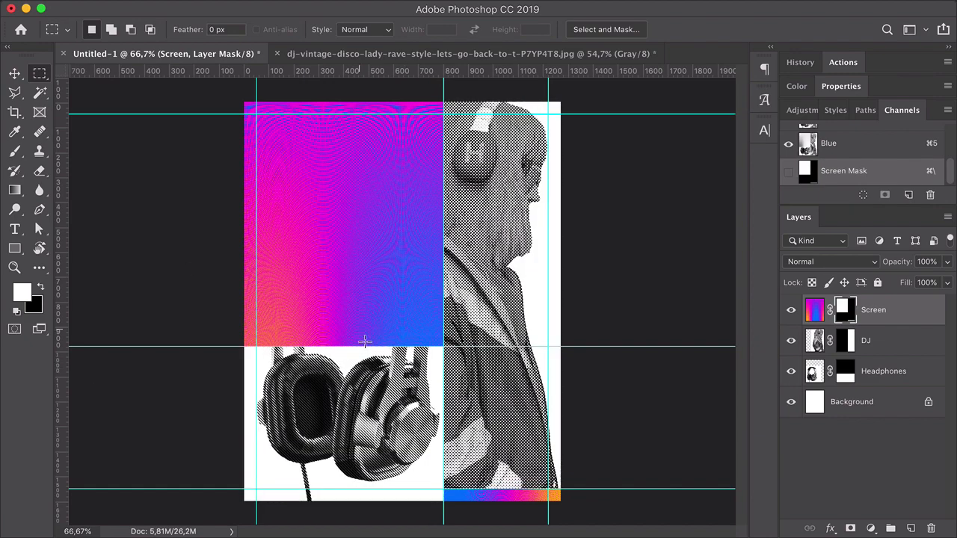
Step: Add a Hue/Saturation adjustment above Screen and drag Hue to about -26 for purple-cyan tones
click(871, 529)
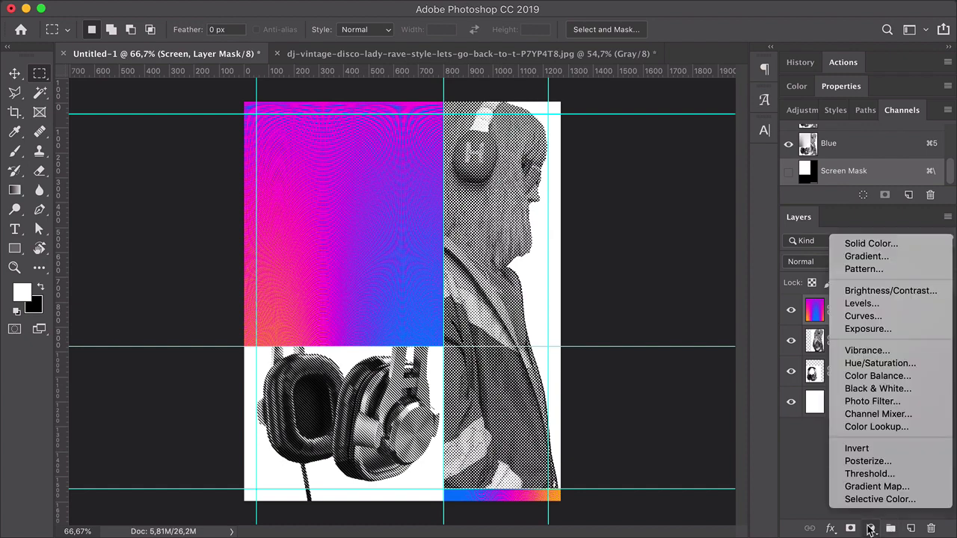
click(879, 363)
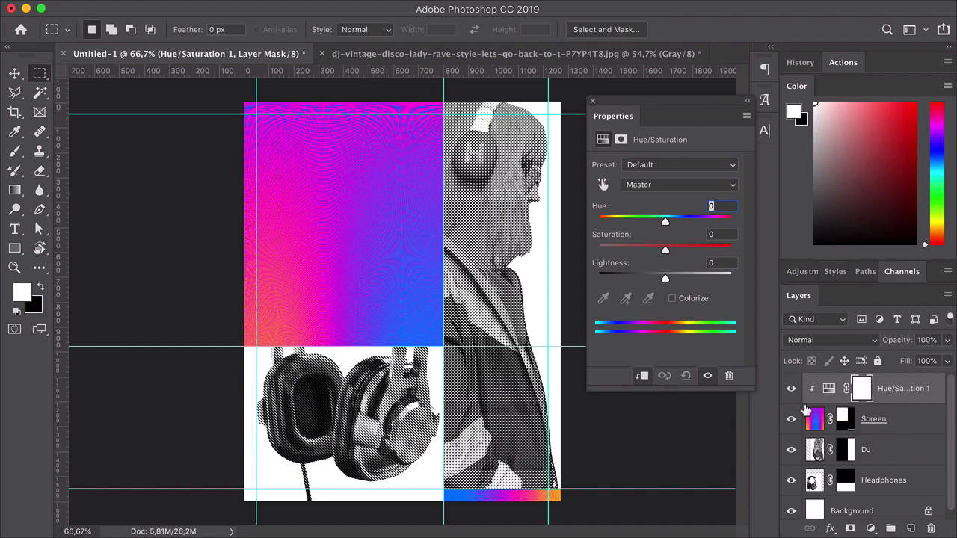
drag(664, 222, 646, 221)
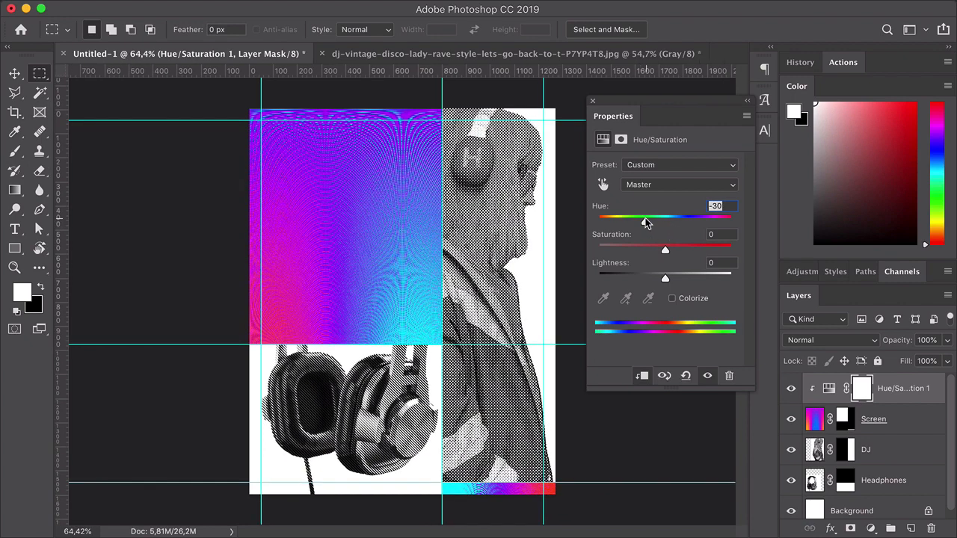
drag(625, 220, 649, 220)
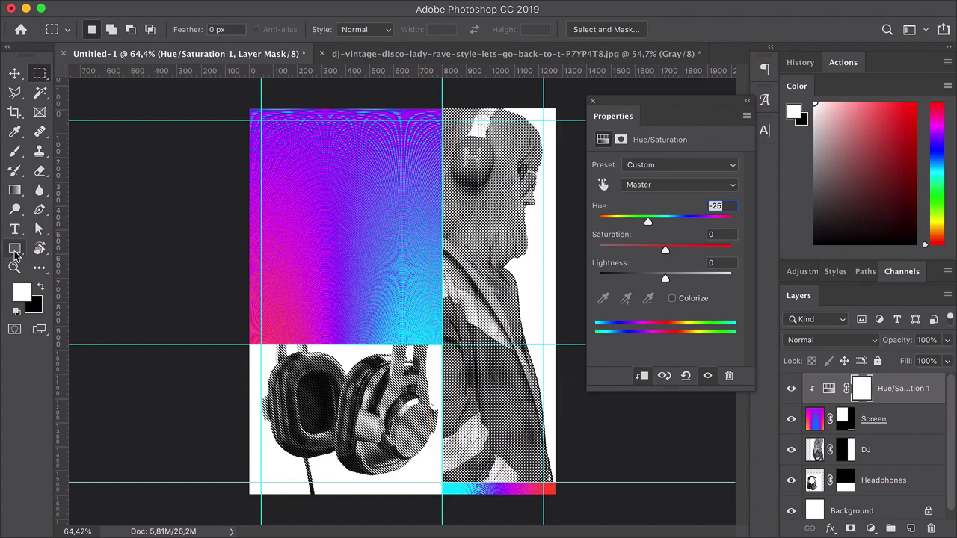
Step: Draw a black Rectangle 1 shape, 30 × 1600 px from center, on the guide between gradient and photo
click(15, 248)
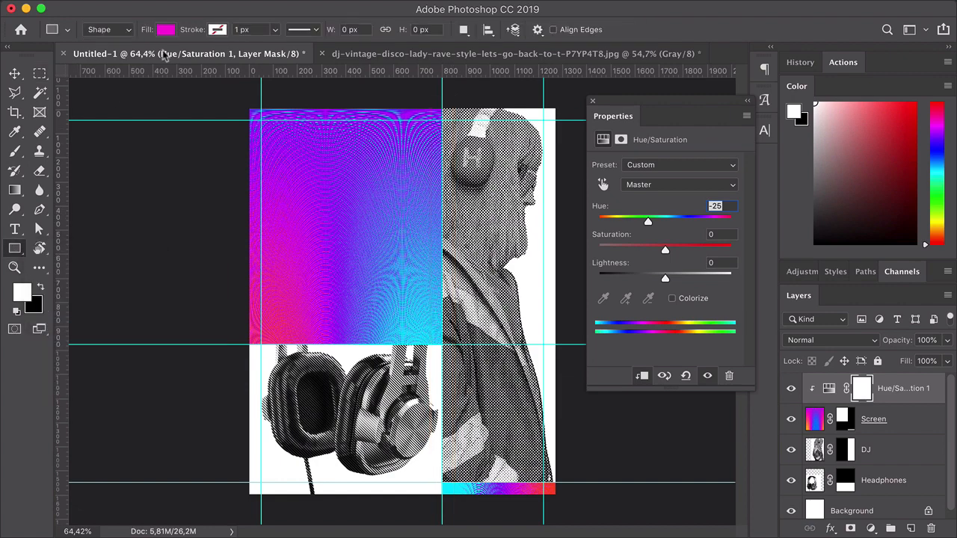
click(165, 30)
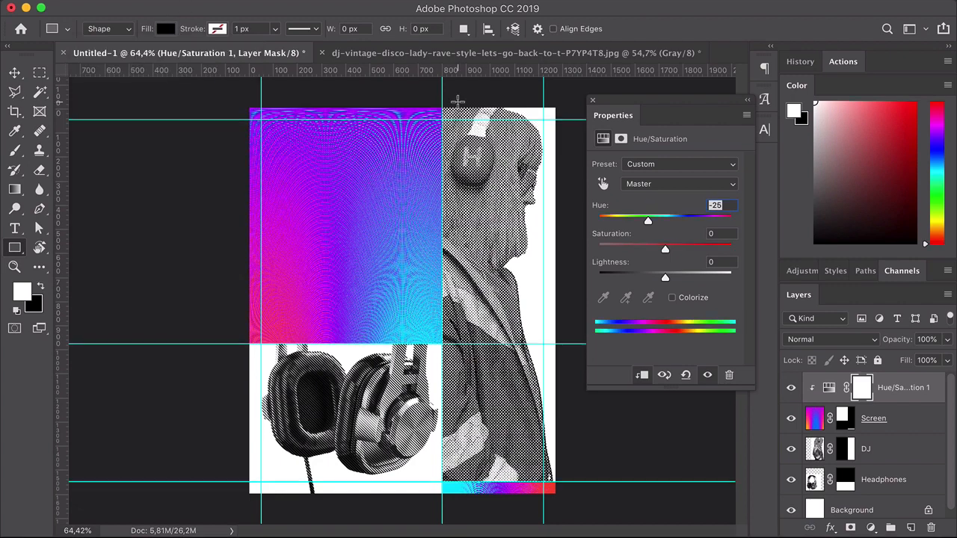
click(458, 102)
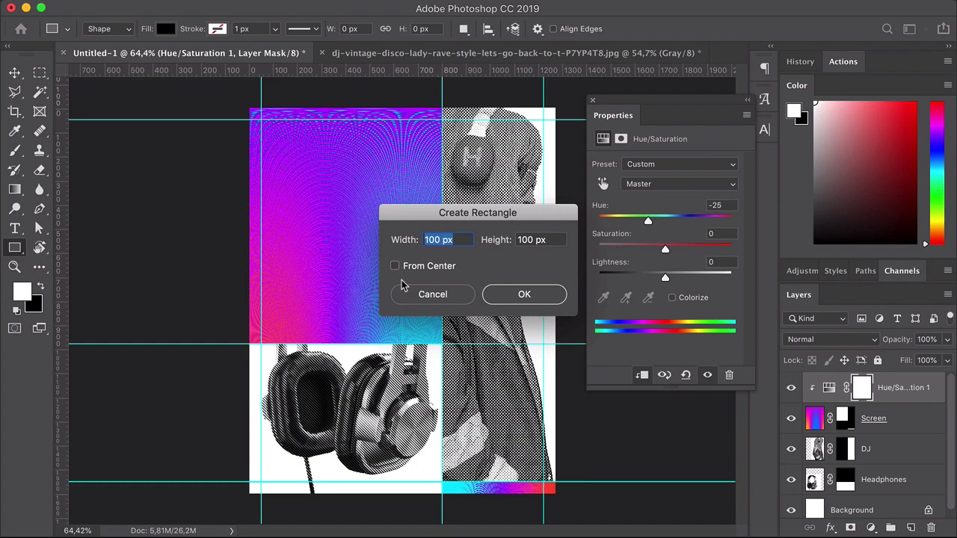
click(395, 267)
text(1600)
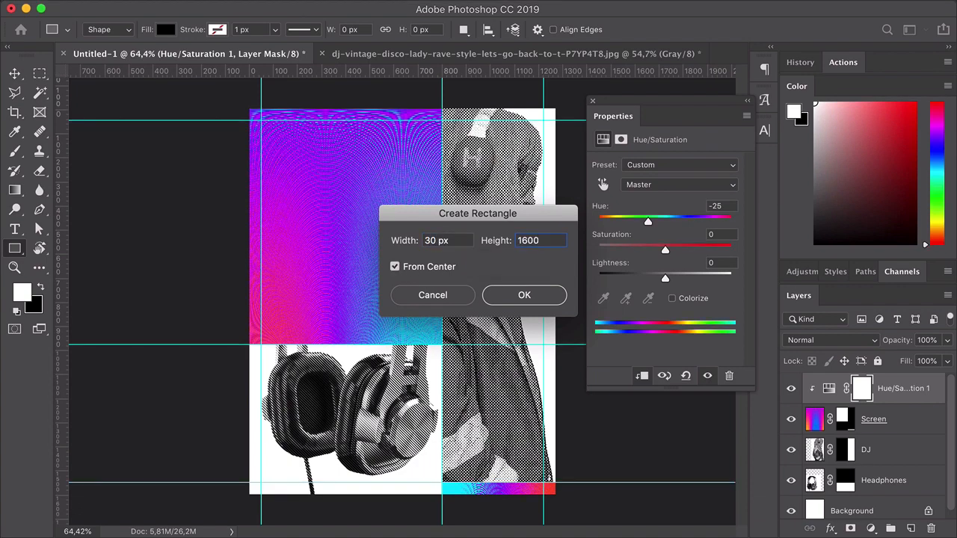
click(523, 295)
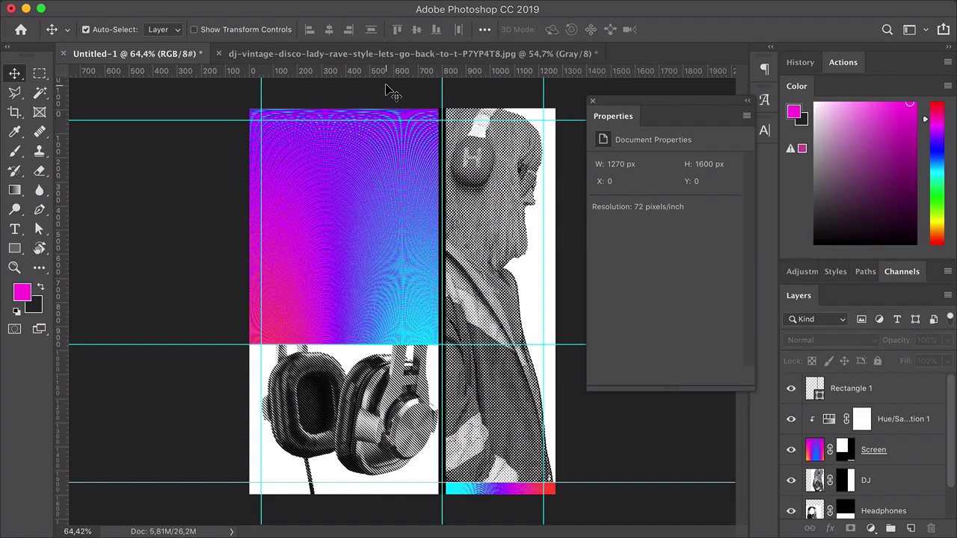
Step: Type the white INTROS—PEKTIVE MUSIK title at top left, 120 pt ExtraBold with MUSIK set to Light
click(15, 229)
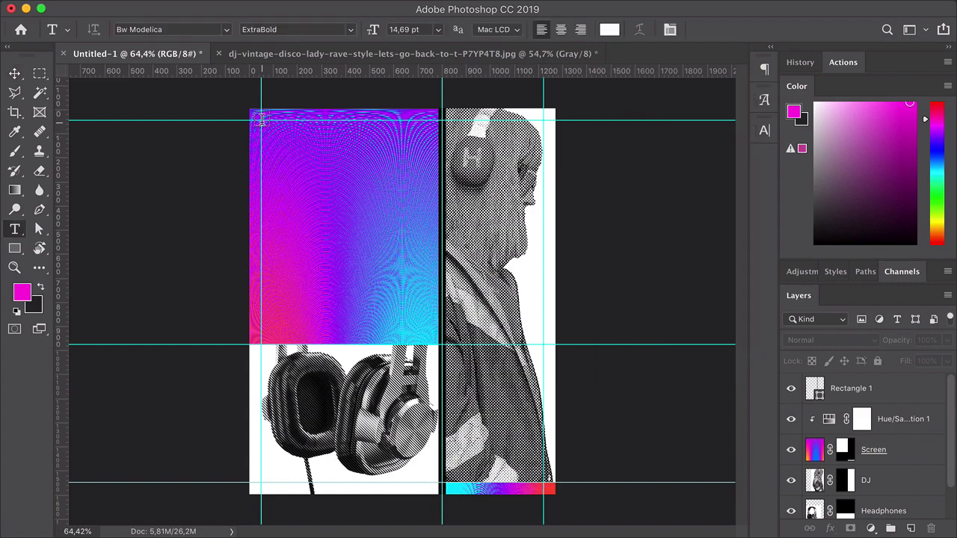
click(272, 120)
text(INTROS— PEKTIVE MUSIK)
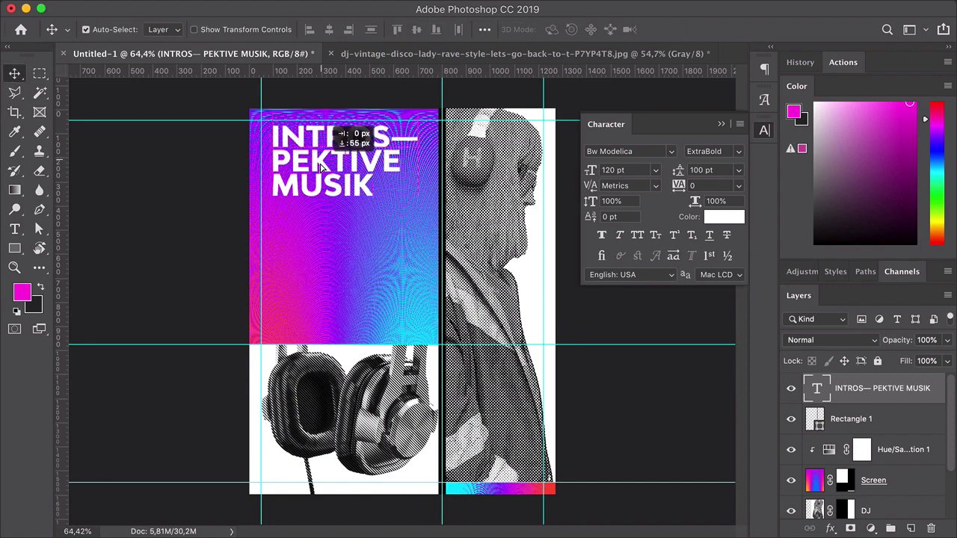
click(322, 157)
text(100)
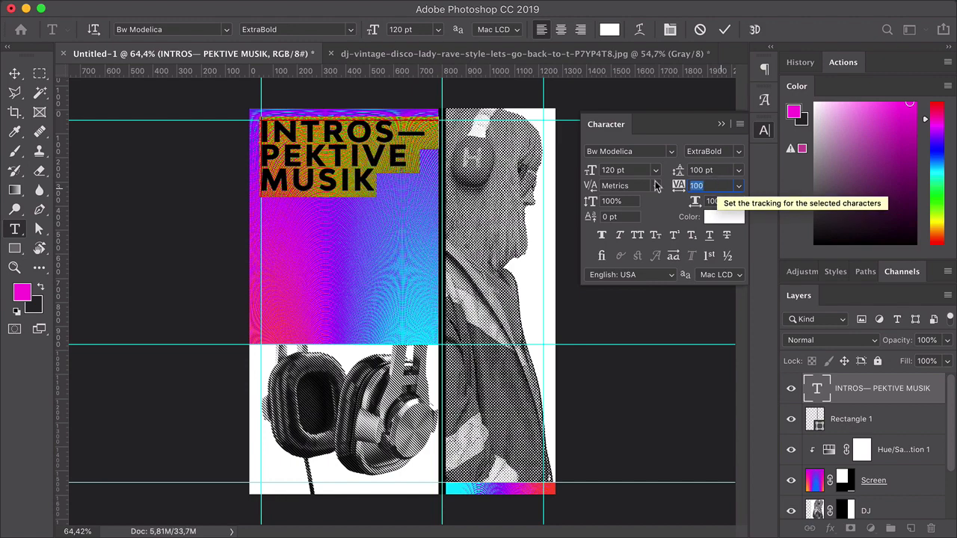
click(711, 151)
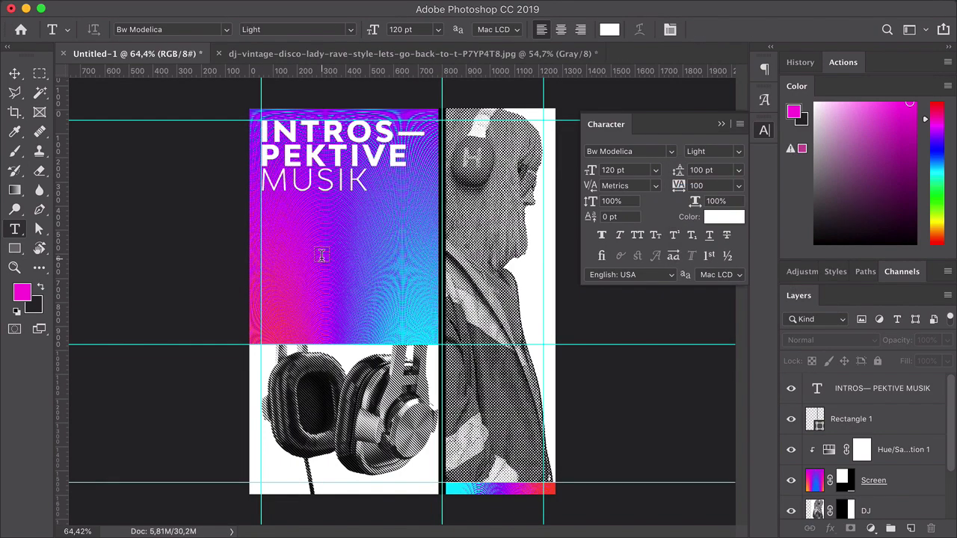
click(321, 248)
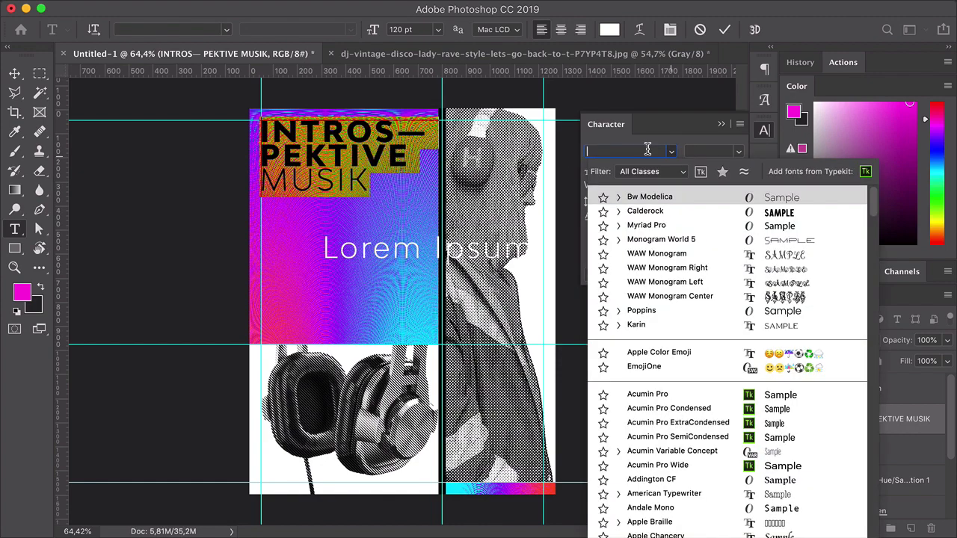
Step: Apply Bw Nista International Thin to the title, then make the top two lines ExtraBold
click(685, 440)
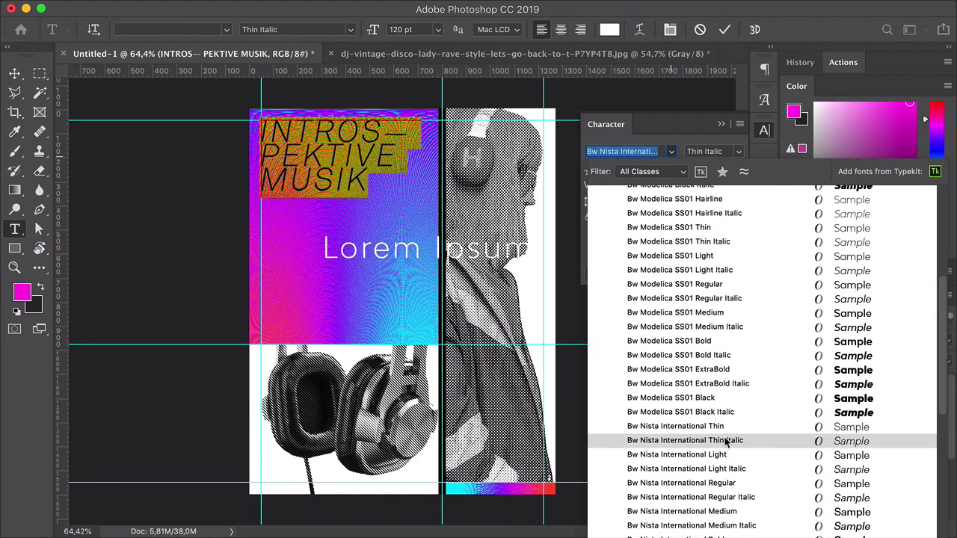
click(676, 426)
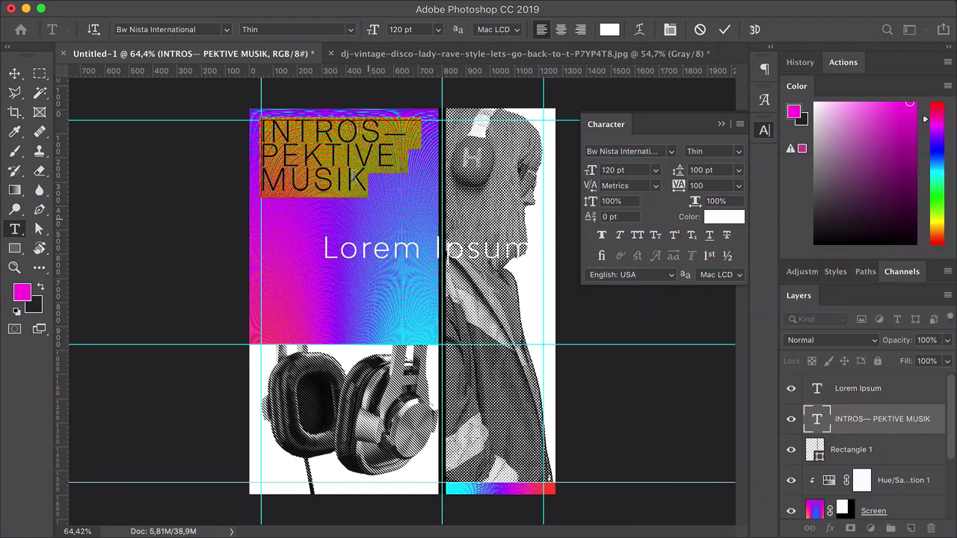
click(712, 151)
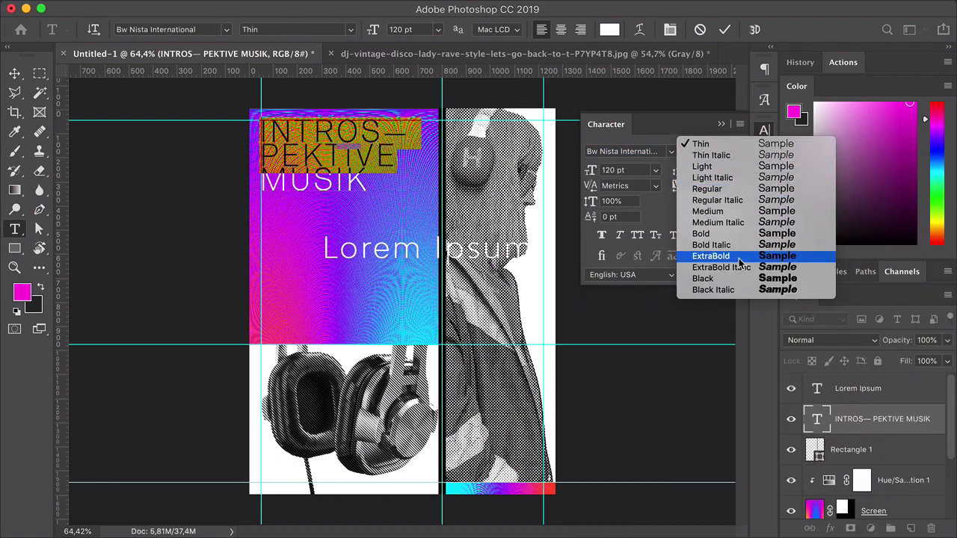
click(712, 255)
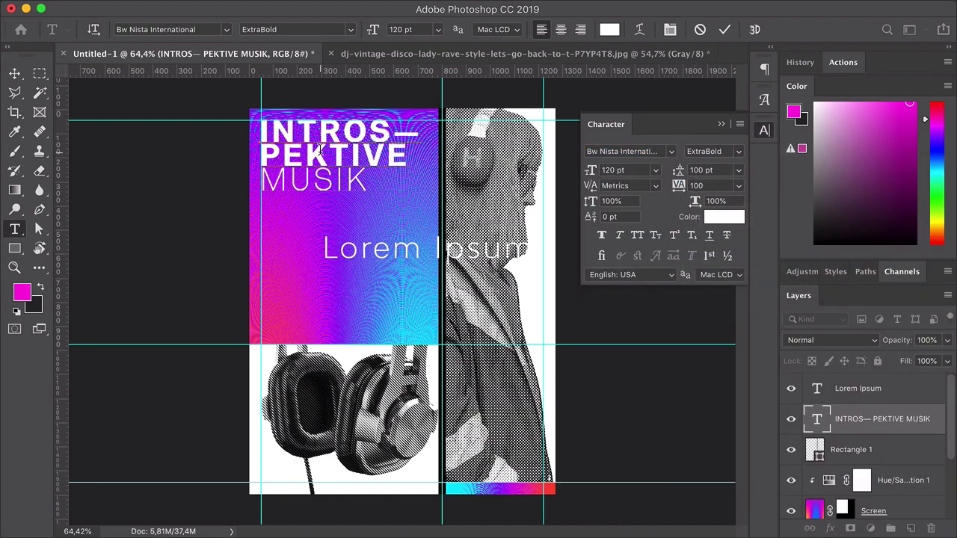
click(15, 73)
text(bw nis)
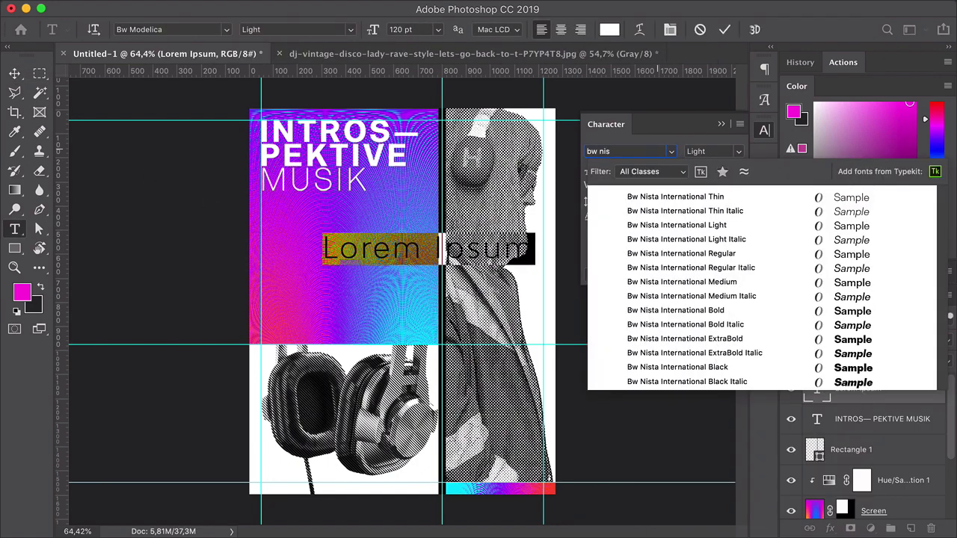
Step: Replace Lorem Ipsum with Frankfurt, Berlin and München dates in Bw Nista Bold, and add MWM.DE
click(676, 197)
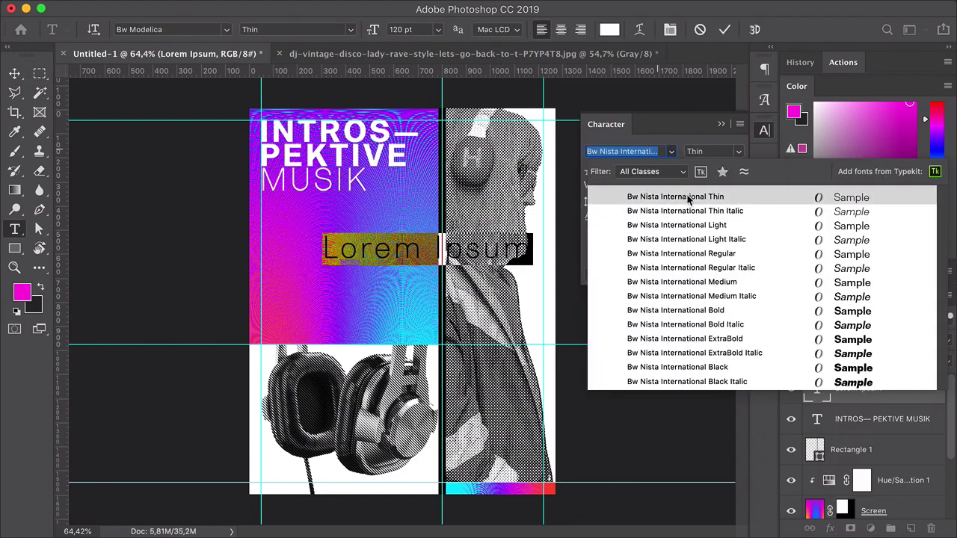
click(676, 309)
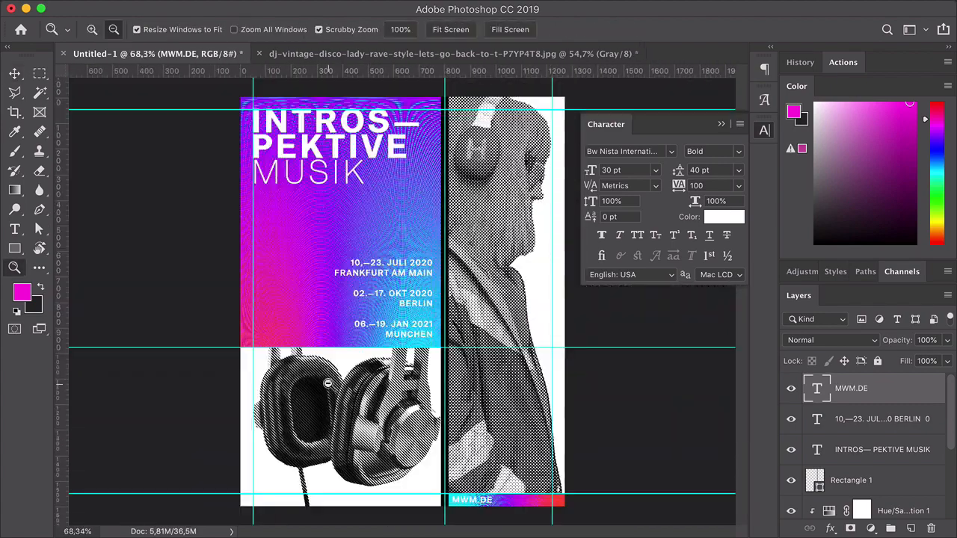
click(15, 73)
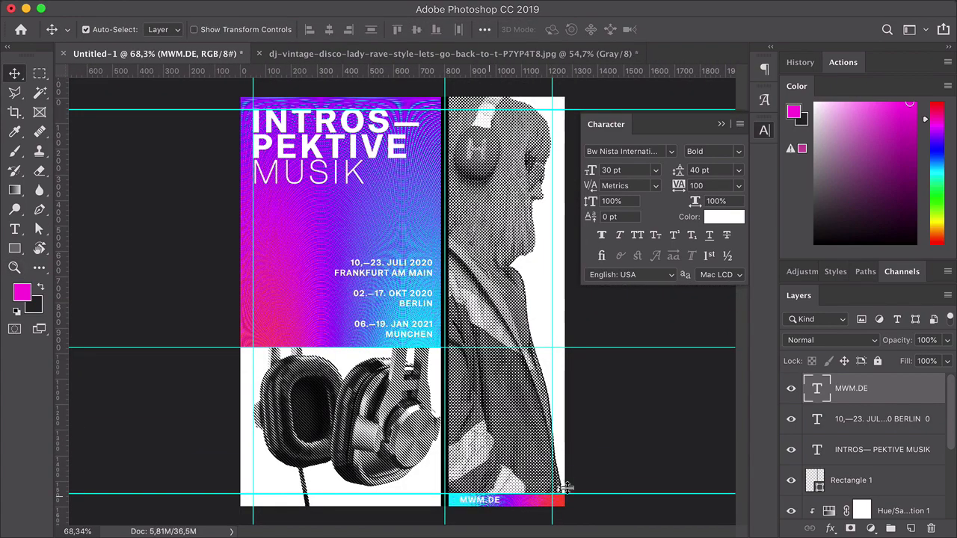
Step: Save the layered Photoshop file as MUSICPOSTER with Maximize Compatibility
key(cmd+shift+s)
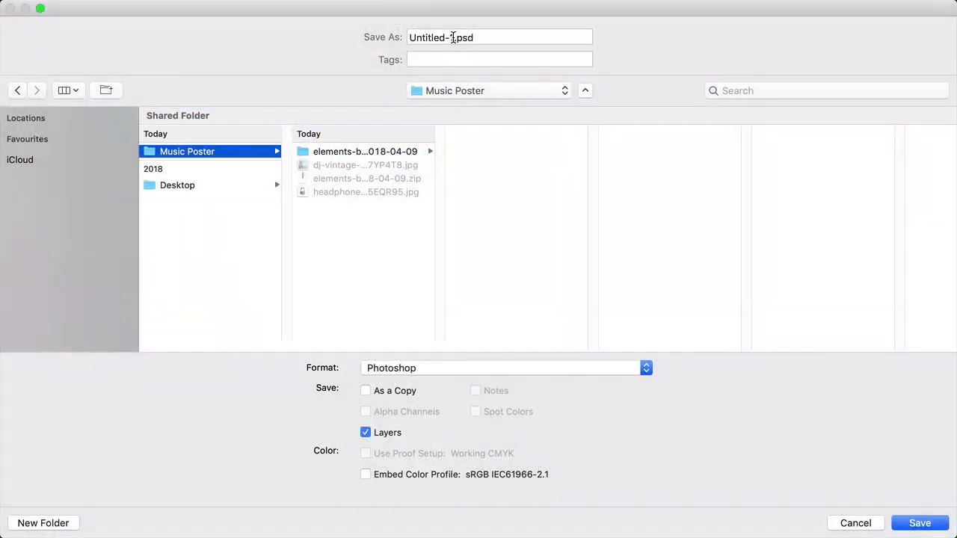
text(MUSICPOST.psd)
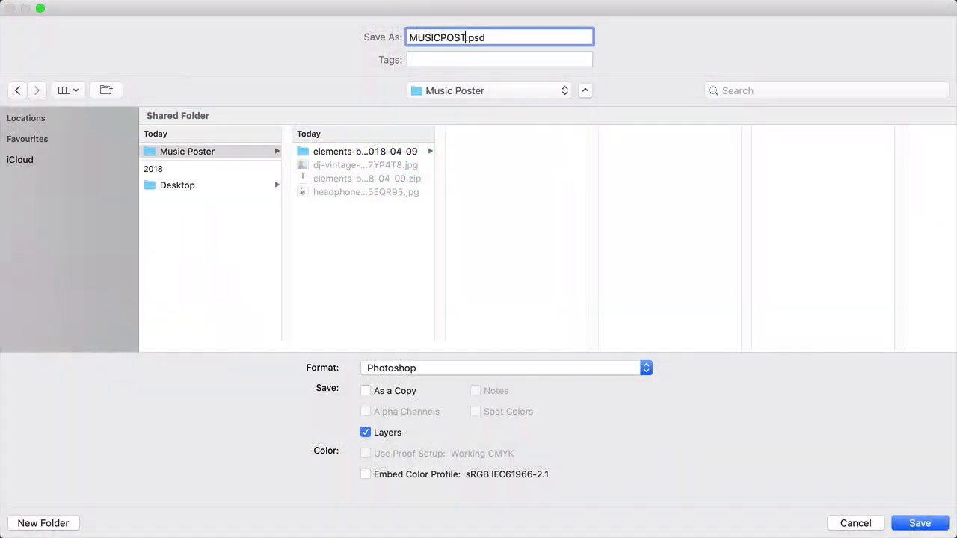
click(919, 524)
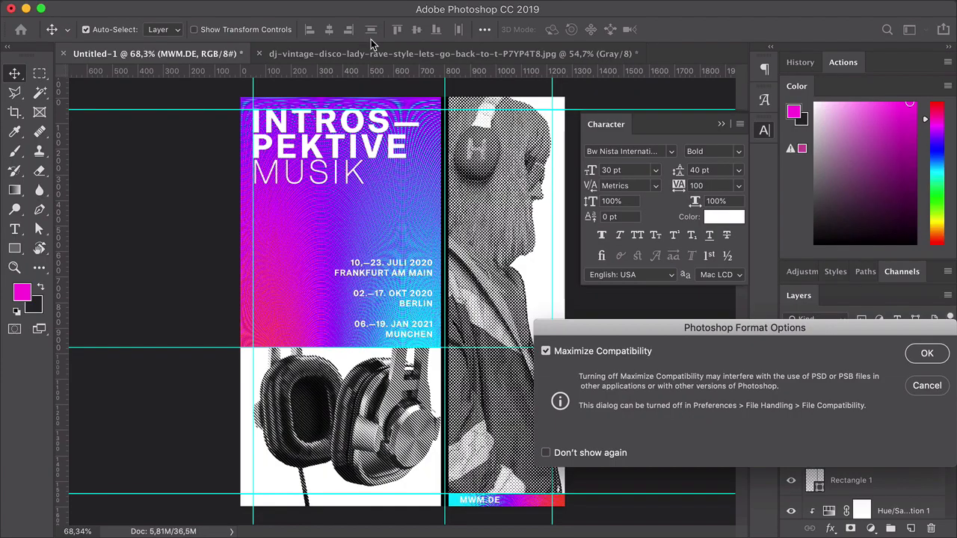
click(928, 353)
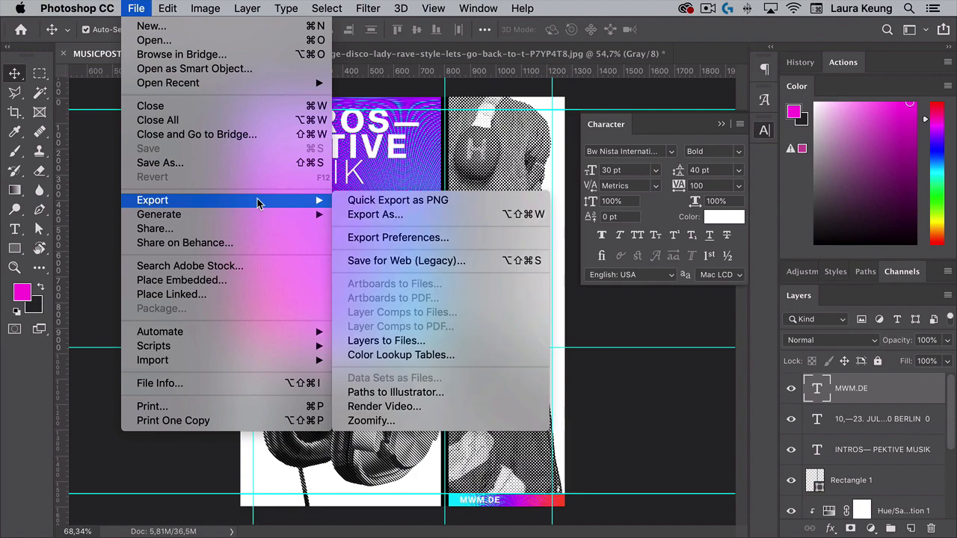
mouse_move(407, 260)
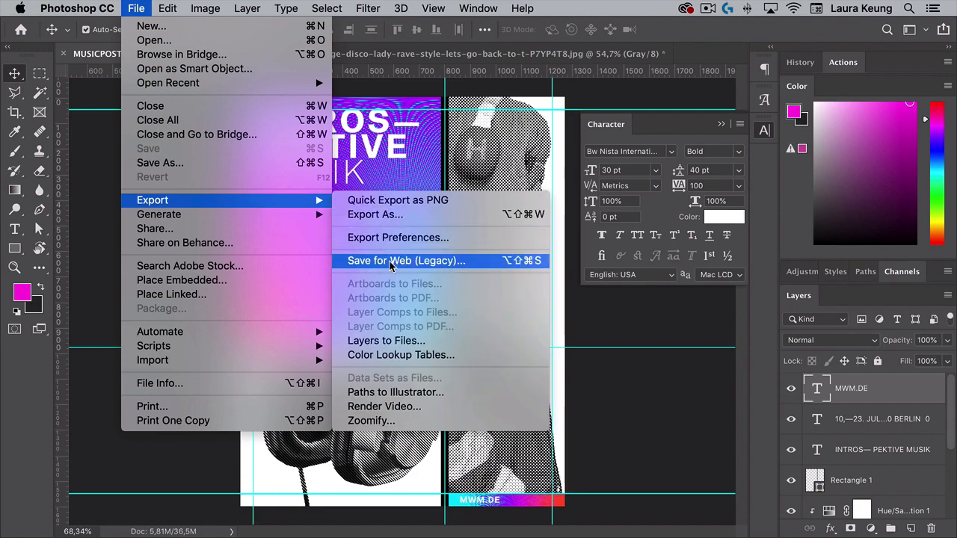
Step: Export via Save for Web a maximum-quality JPEG scaled to 859 × 1082 px into Music Poster
click(407, 261)
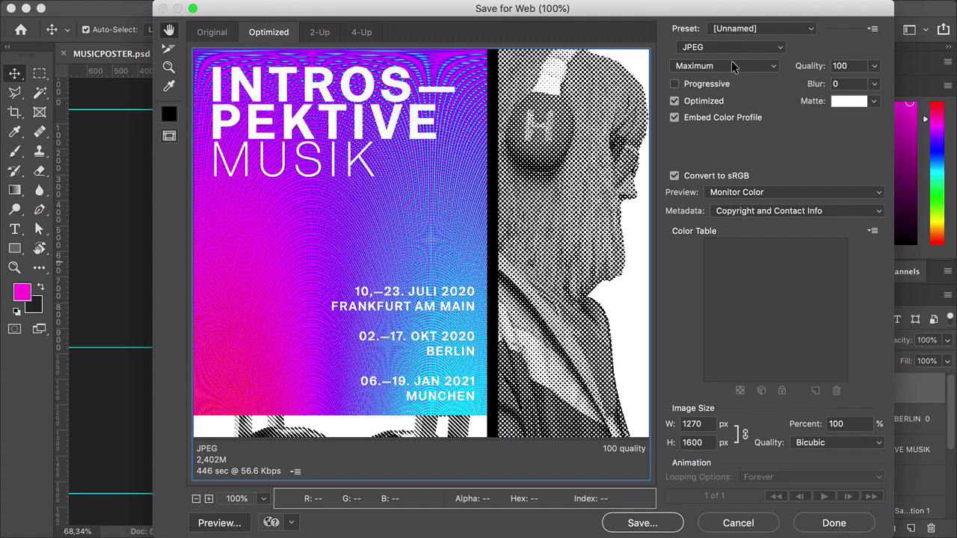
mouse_move(691, 424)
text(859)
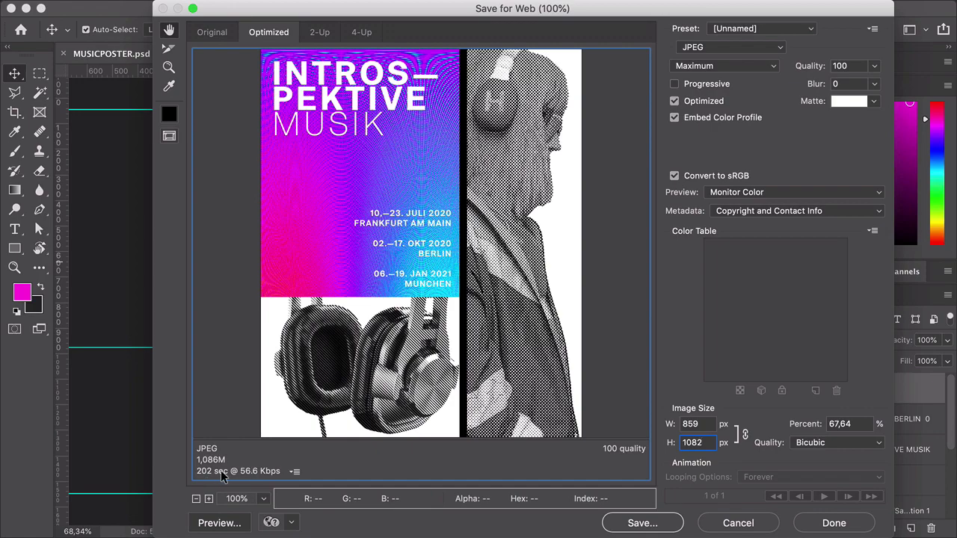
click(643, 523)
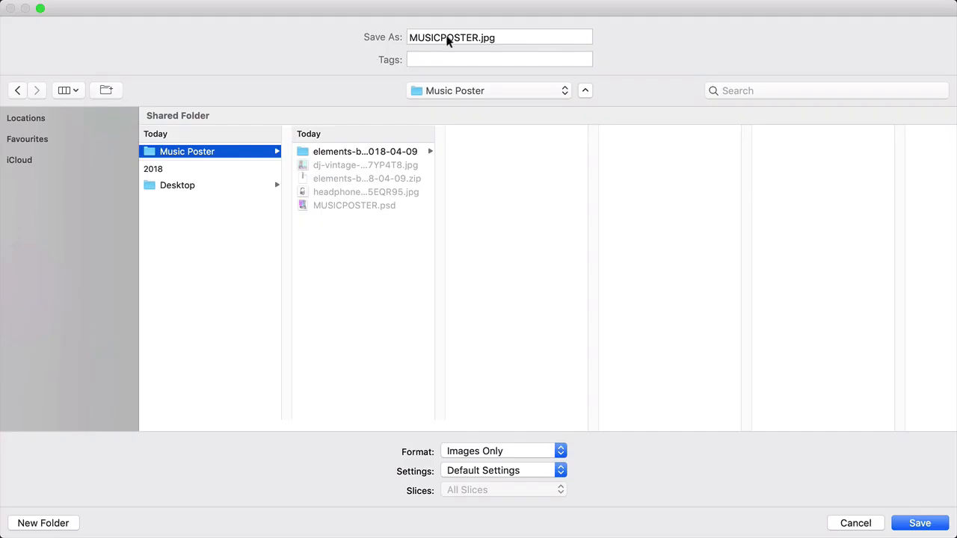
text(-)
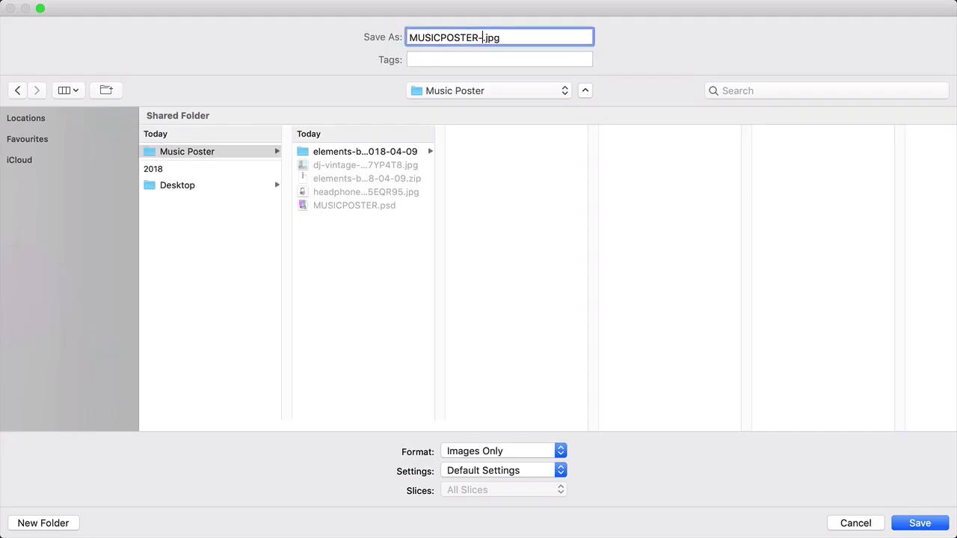
click(920, 524)
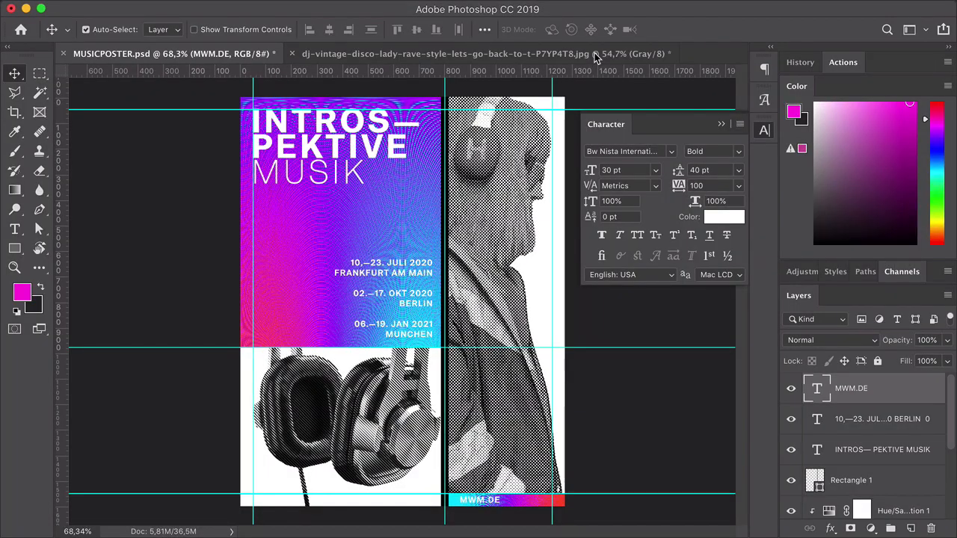